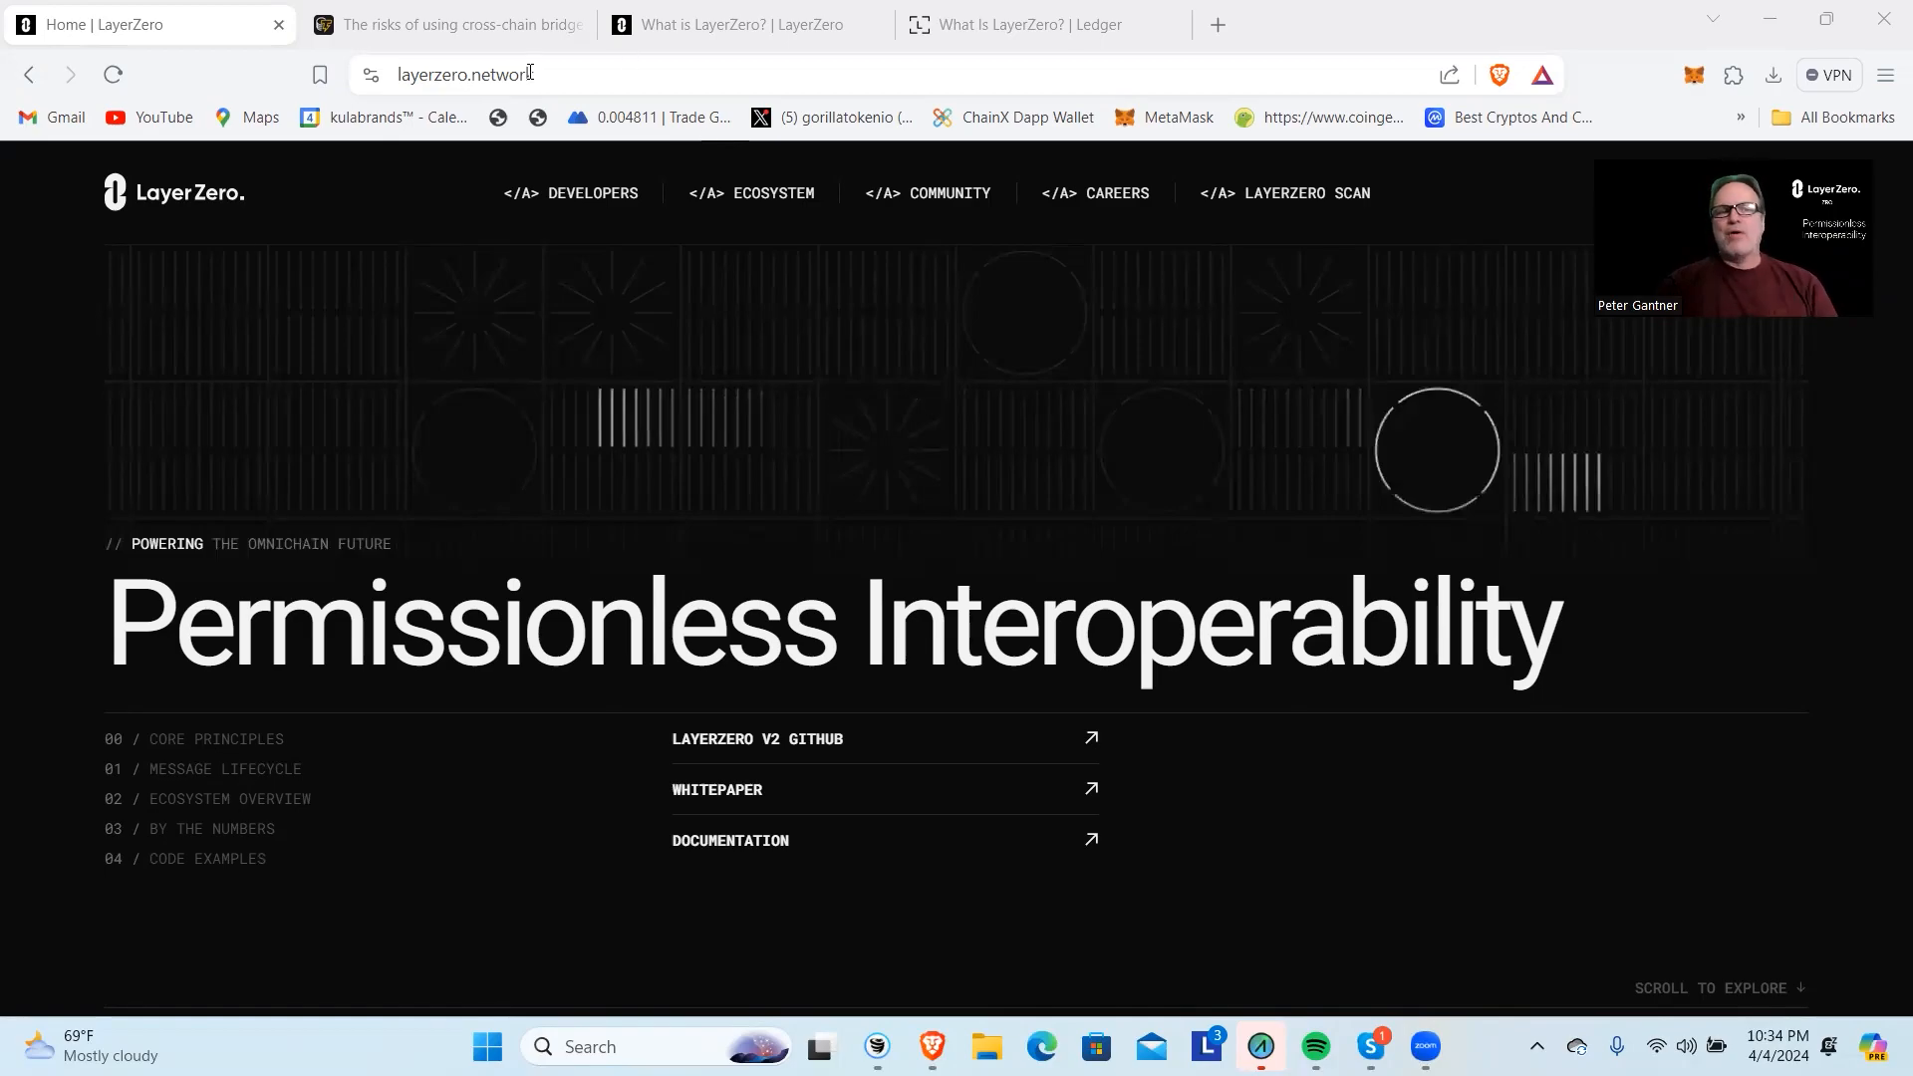
# Switch to Cointelegraph's 'The risks of using cross-chain bridges' article and its bridge-hack chart.
pyautogui.click(445, 24)
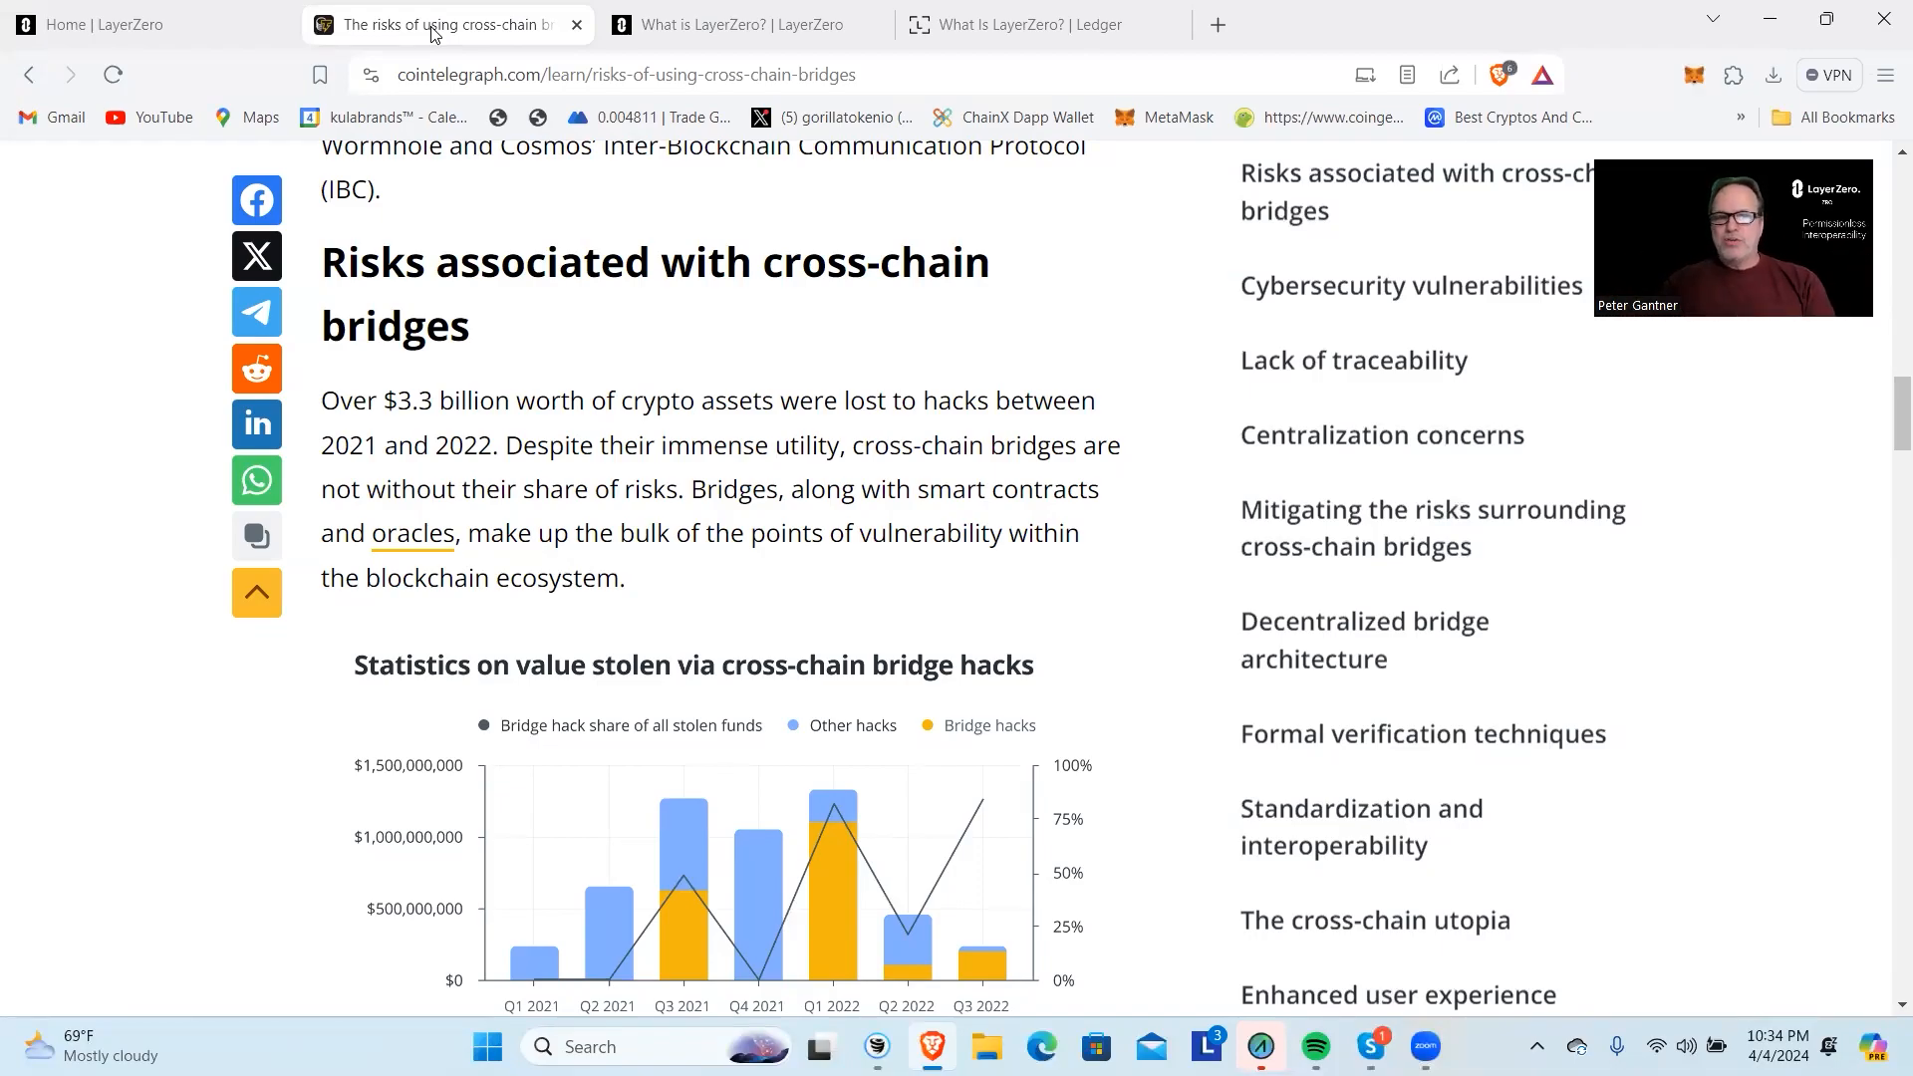
pyautogui.moveTo(577, 342)
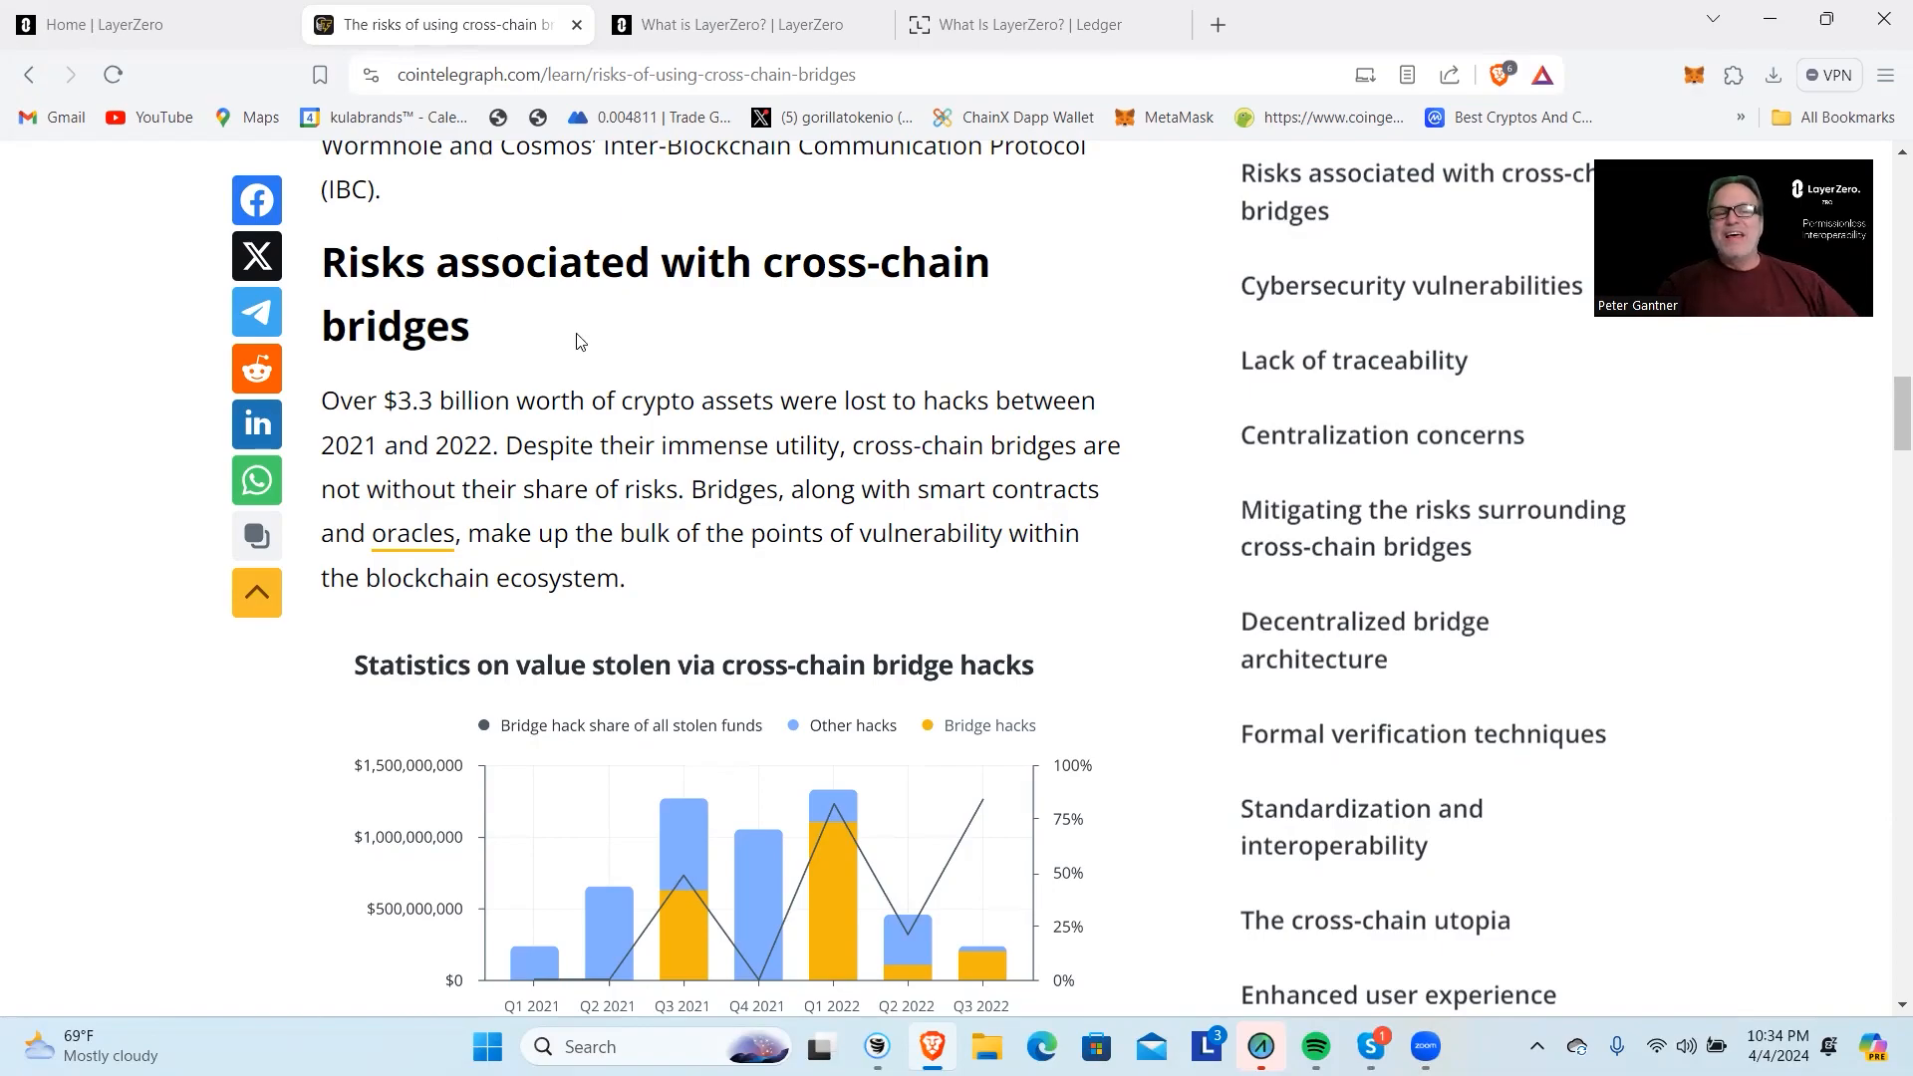
pyautogui.moveTo(772, 608)
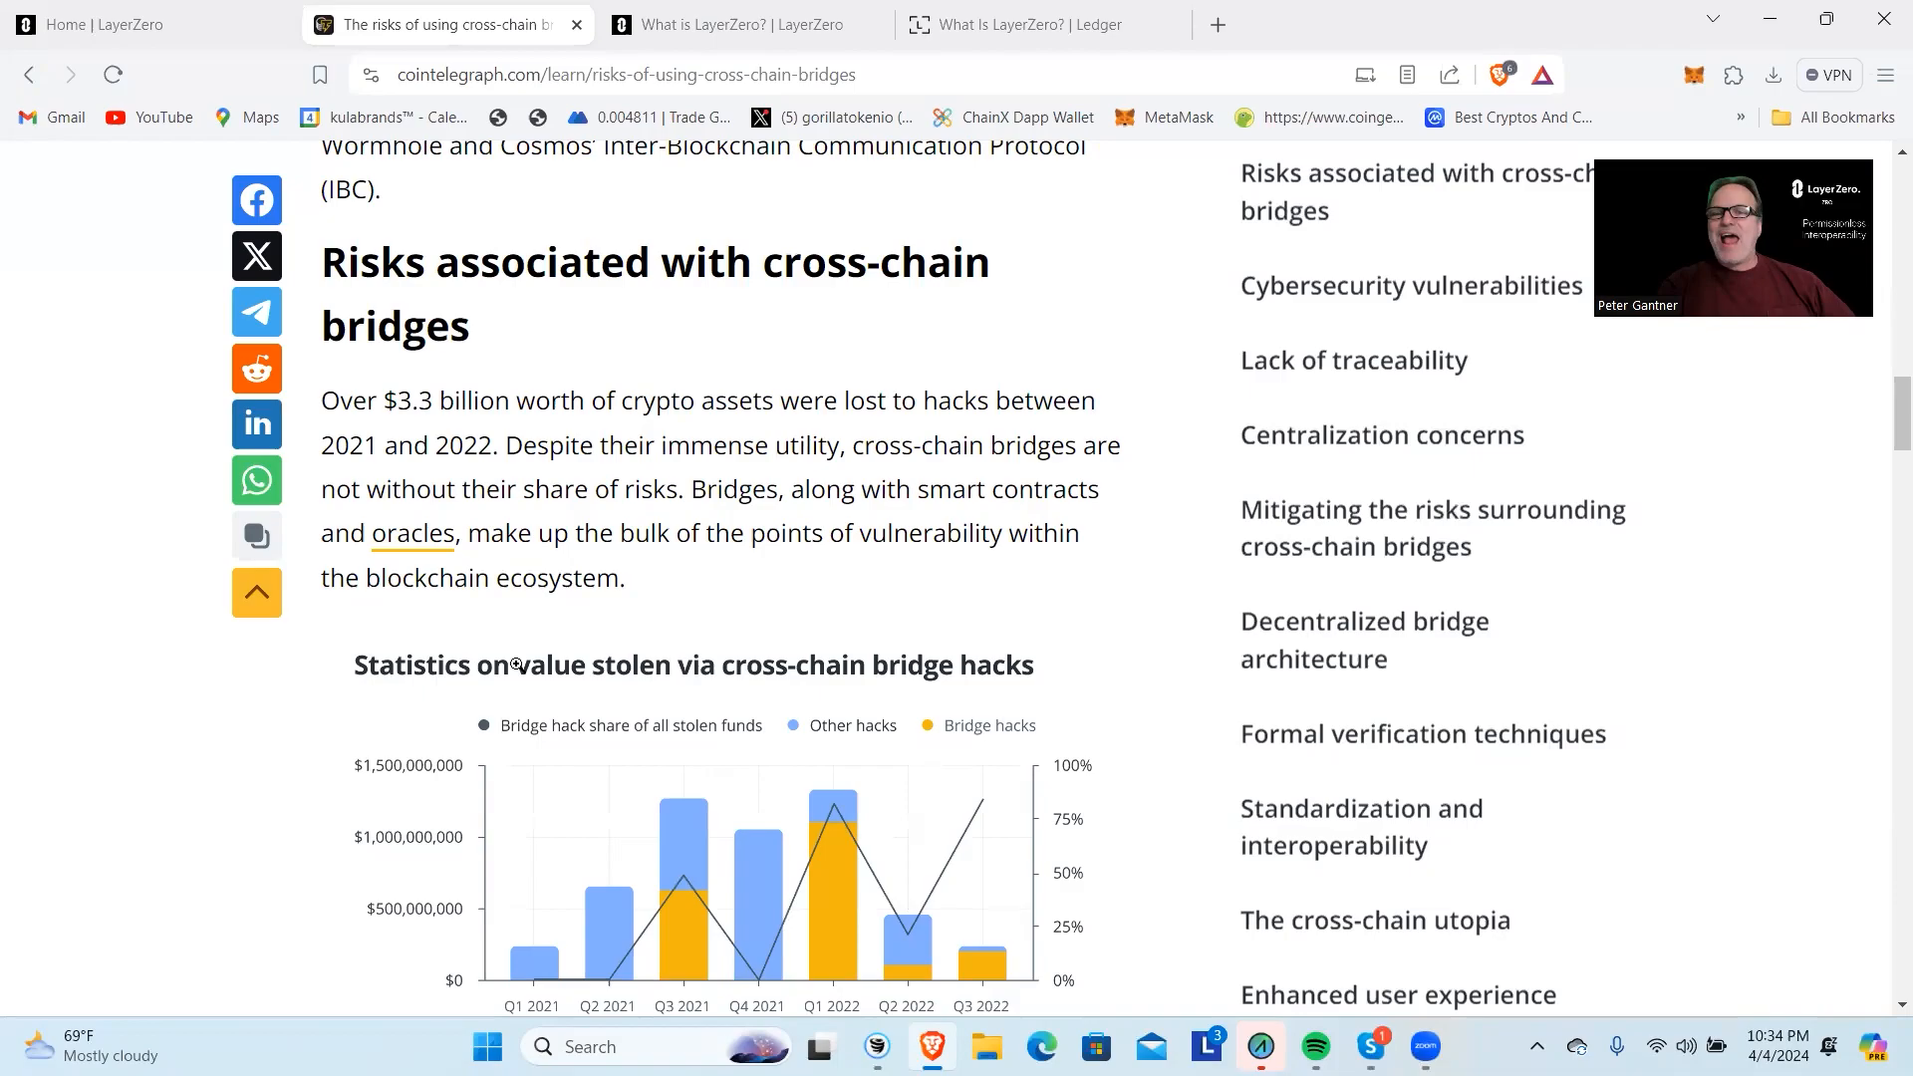
pyautogui.moveTo(896, 630)
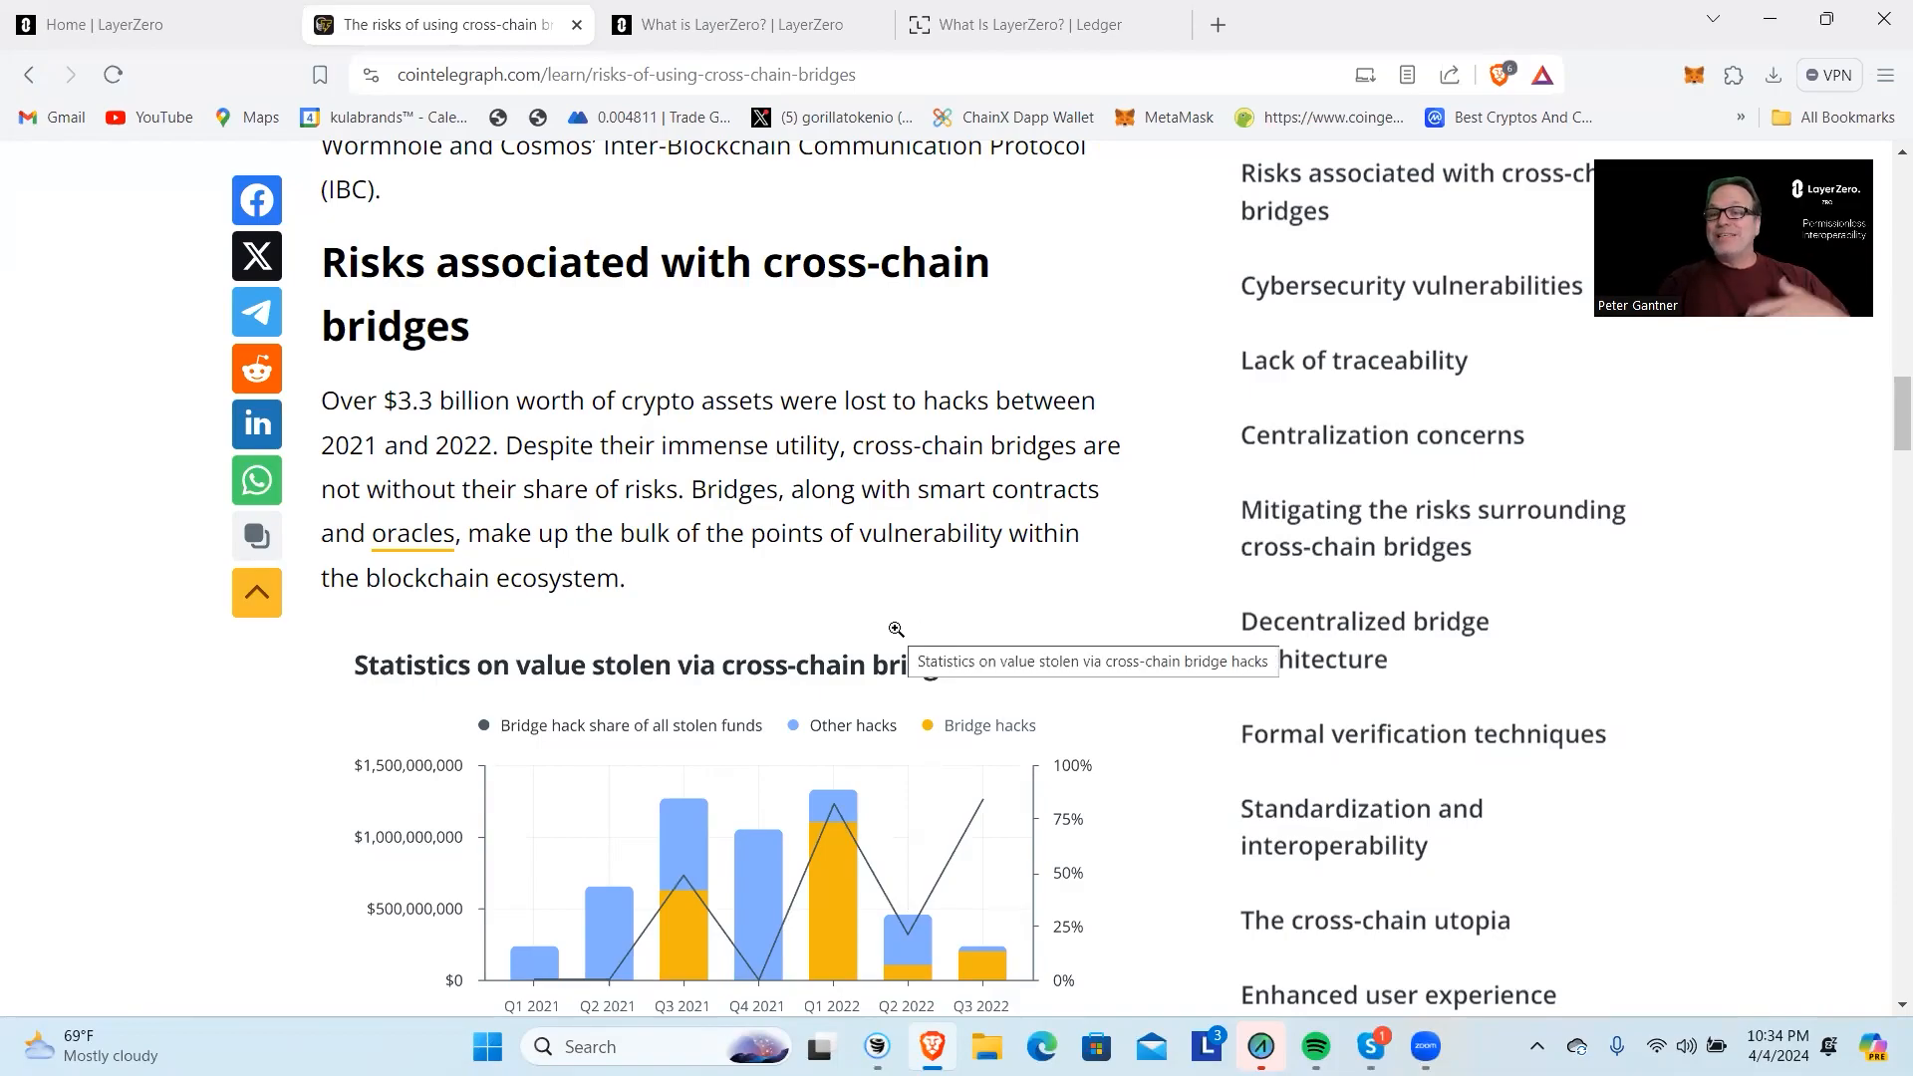
pyautogui.moveTo(832, 826)
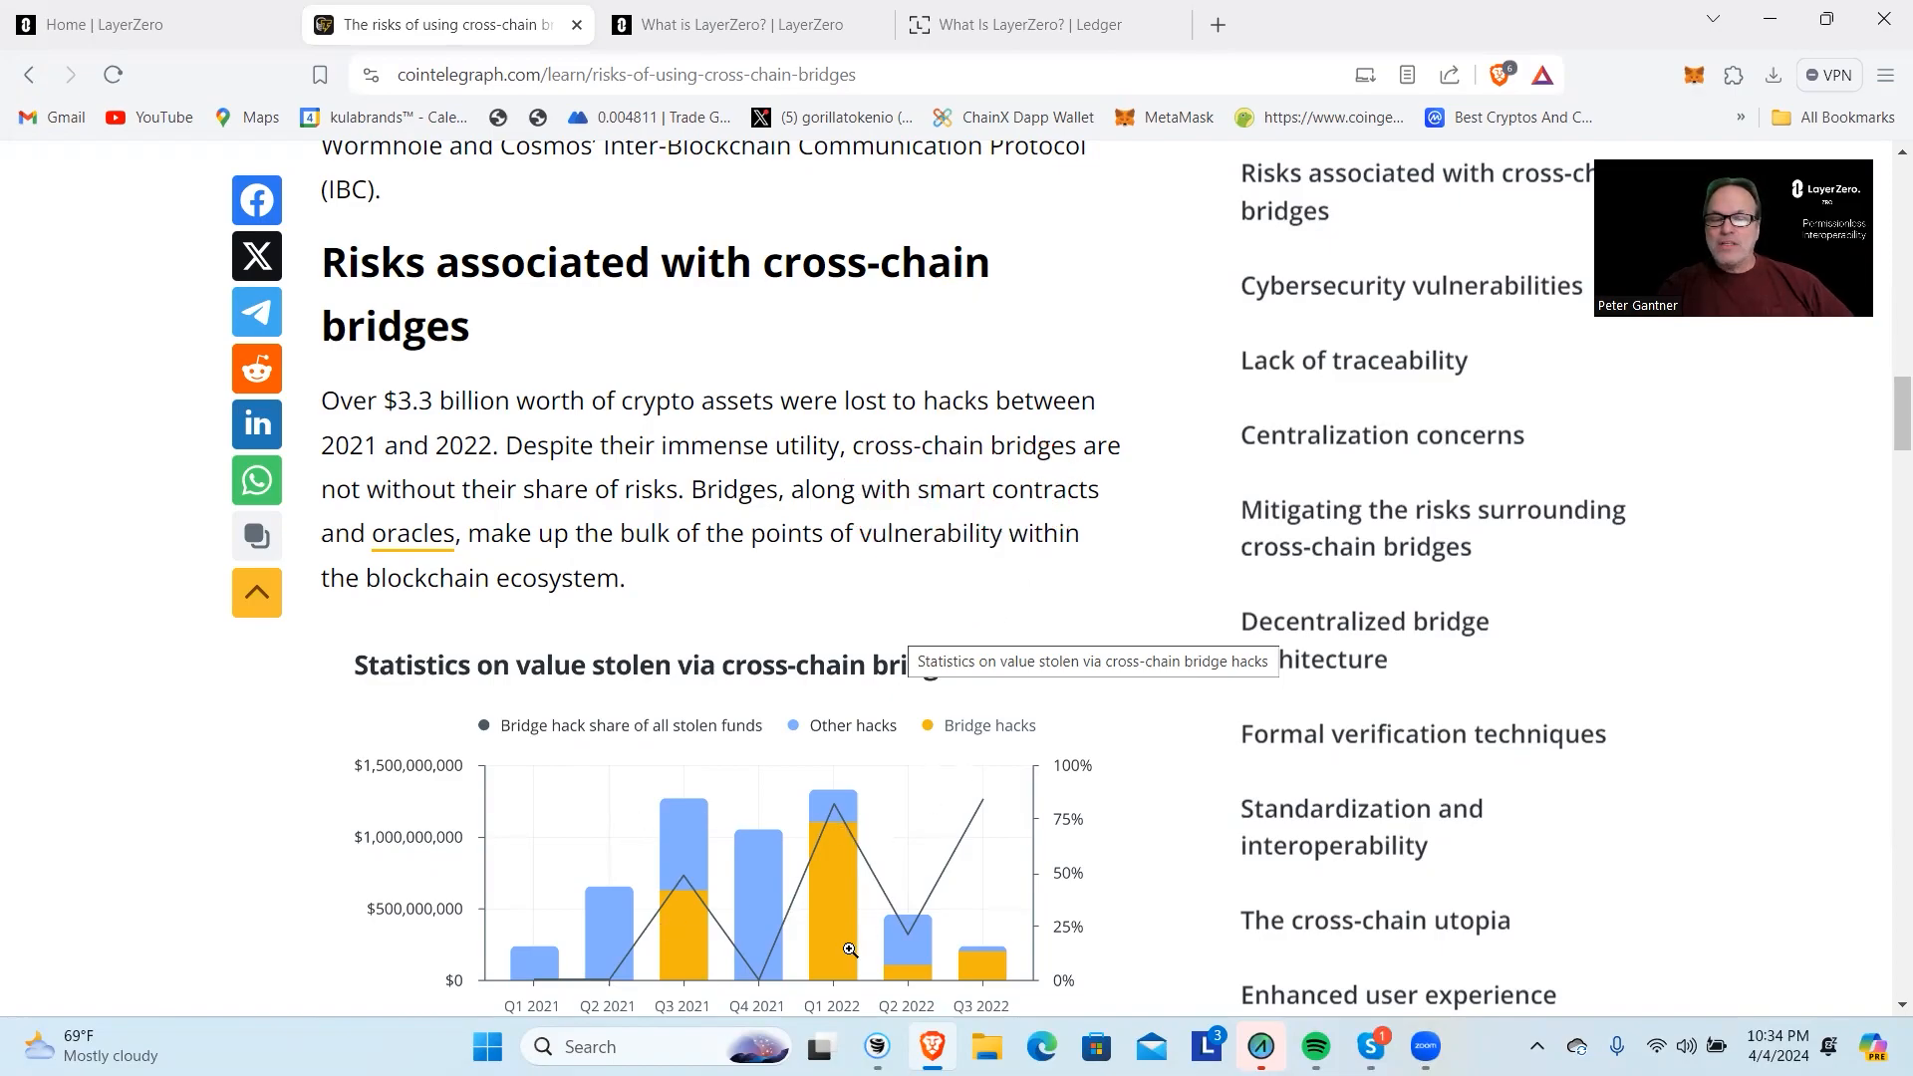
pyautogui.moveTo(848, 799)
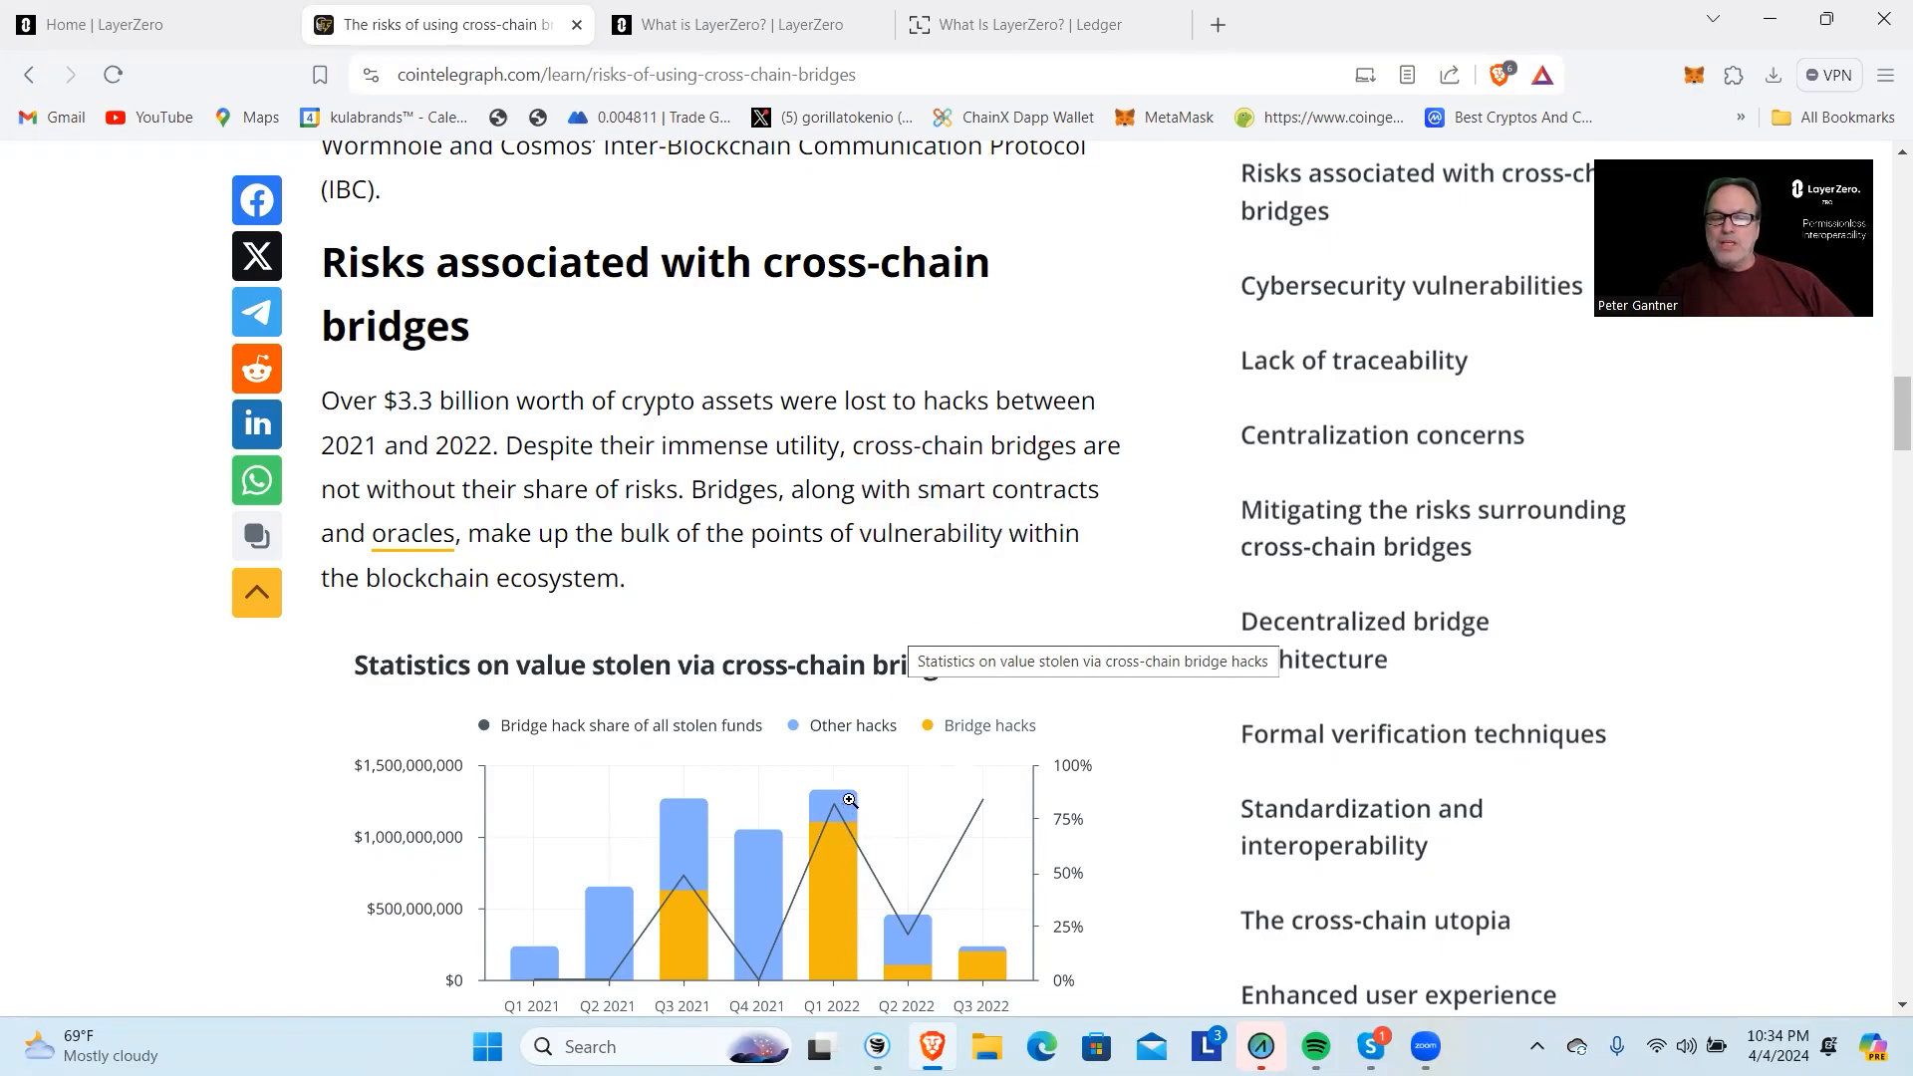
pyautogui.moveTo(836, 821)
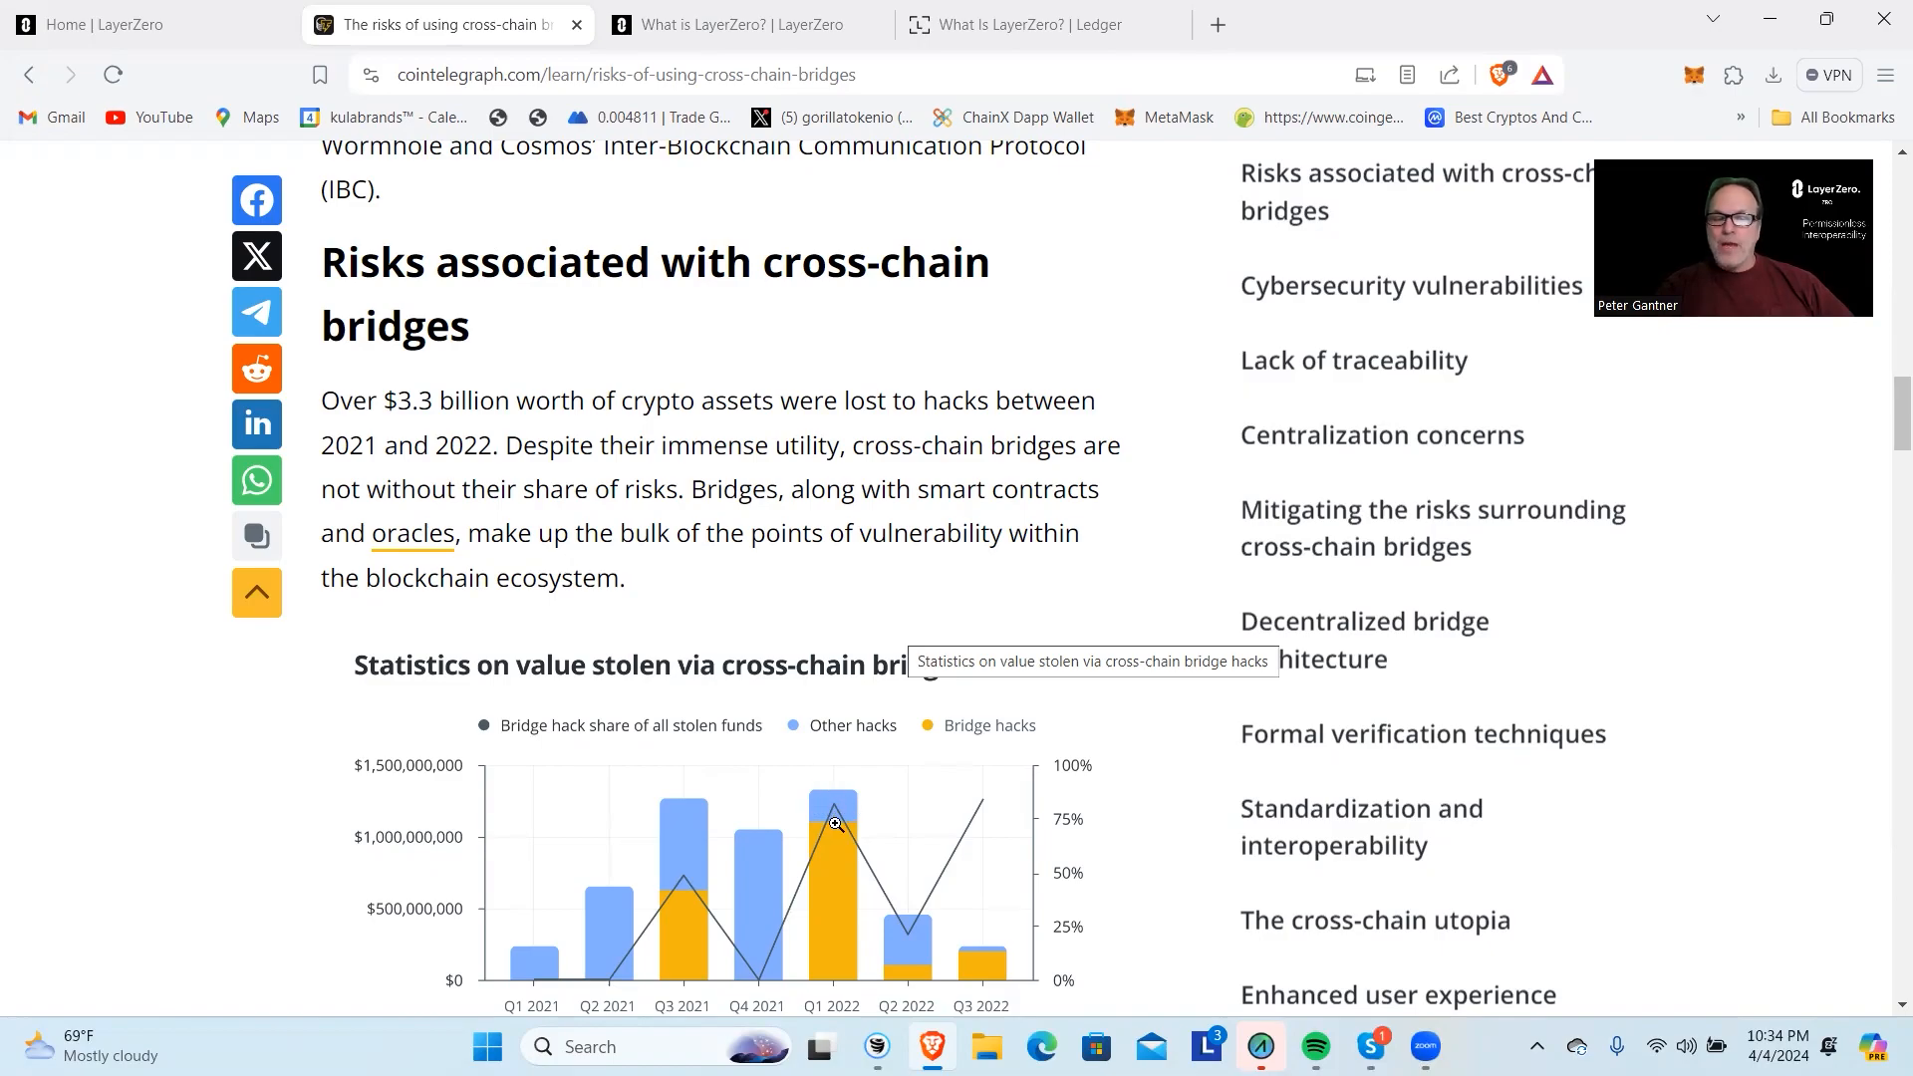
pyautogui.moveTo(684, 804)
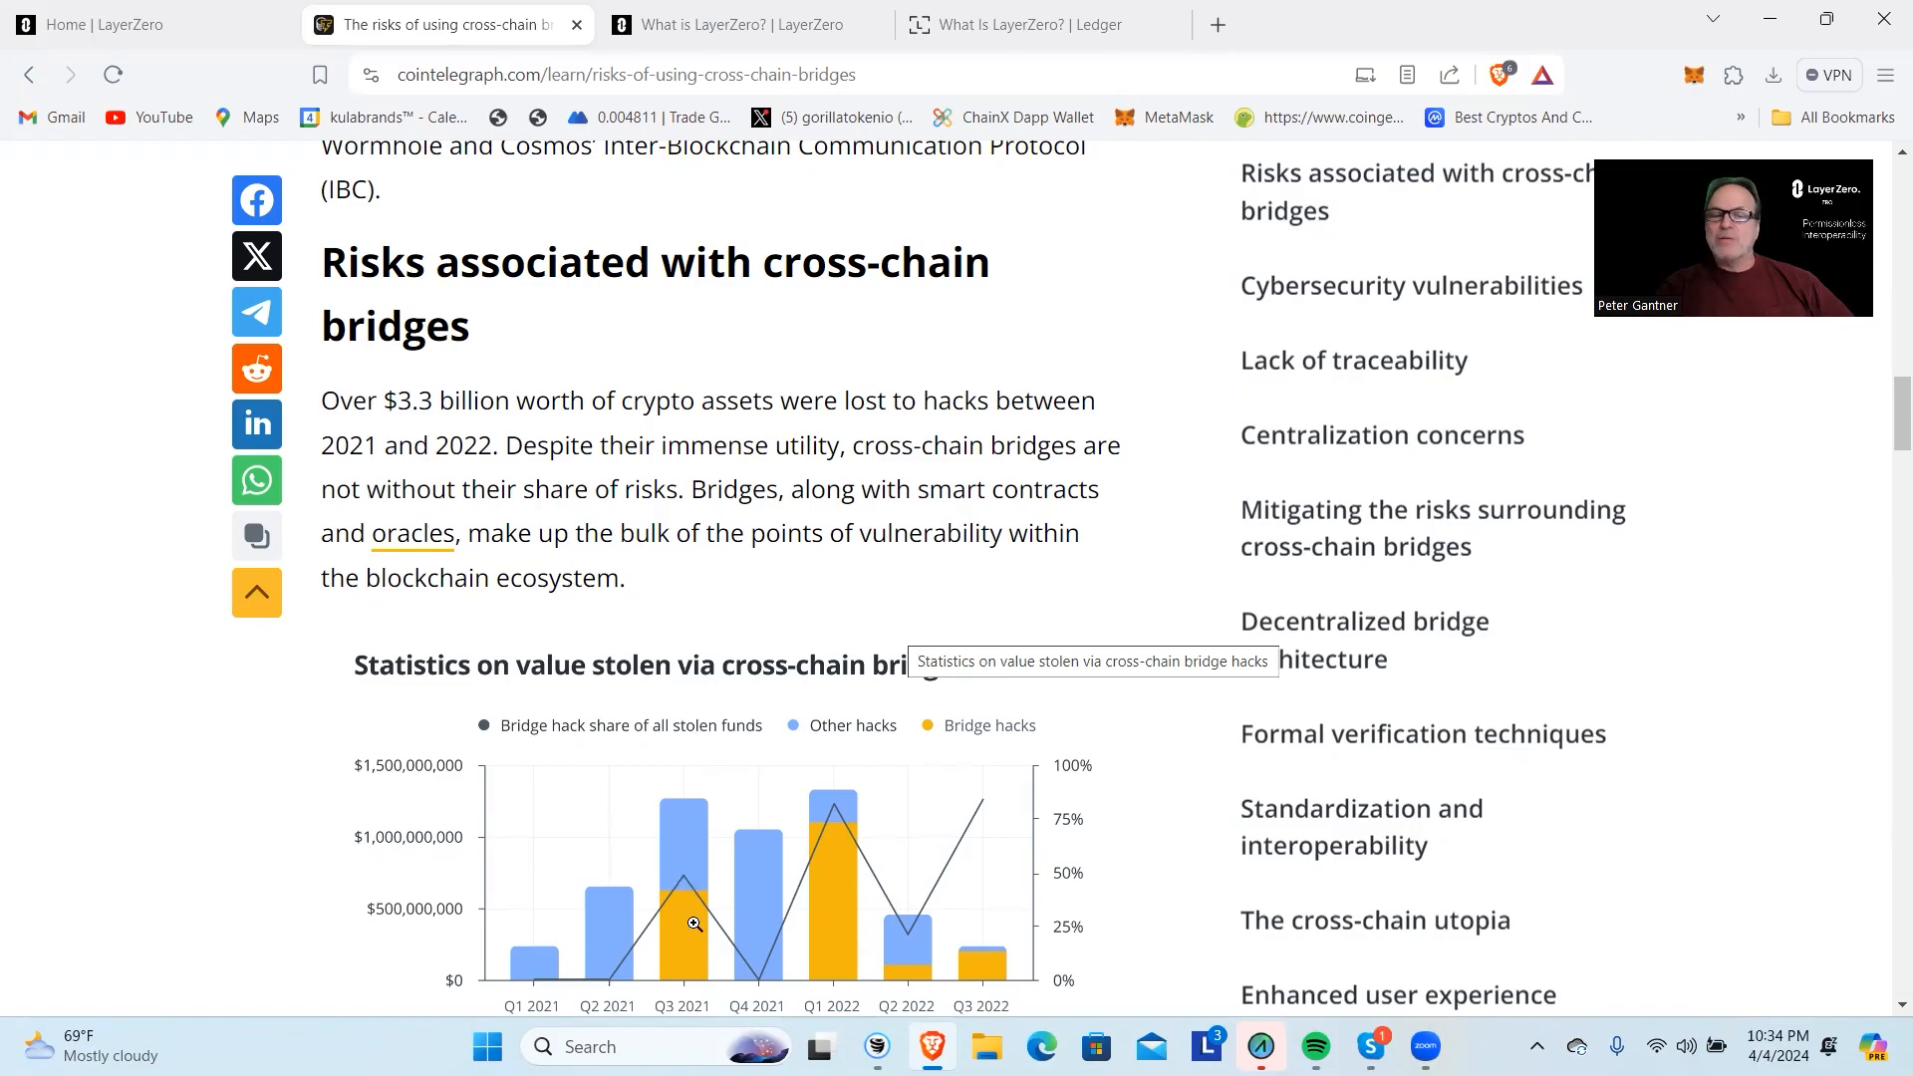
pyautogui.moveTo(830, 822)
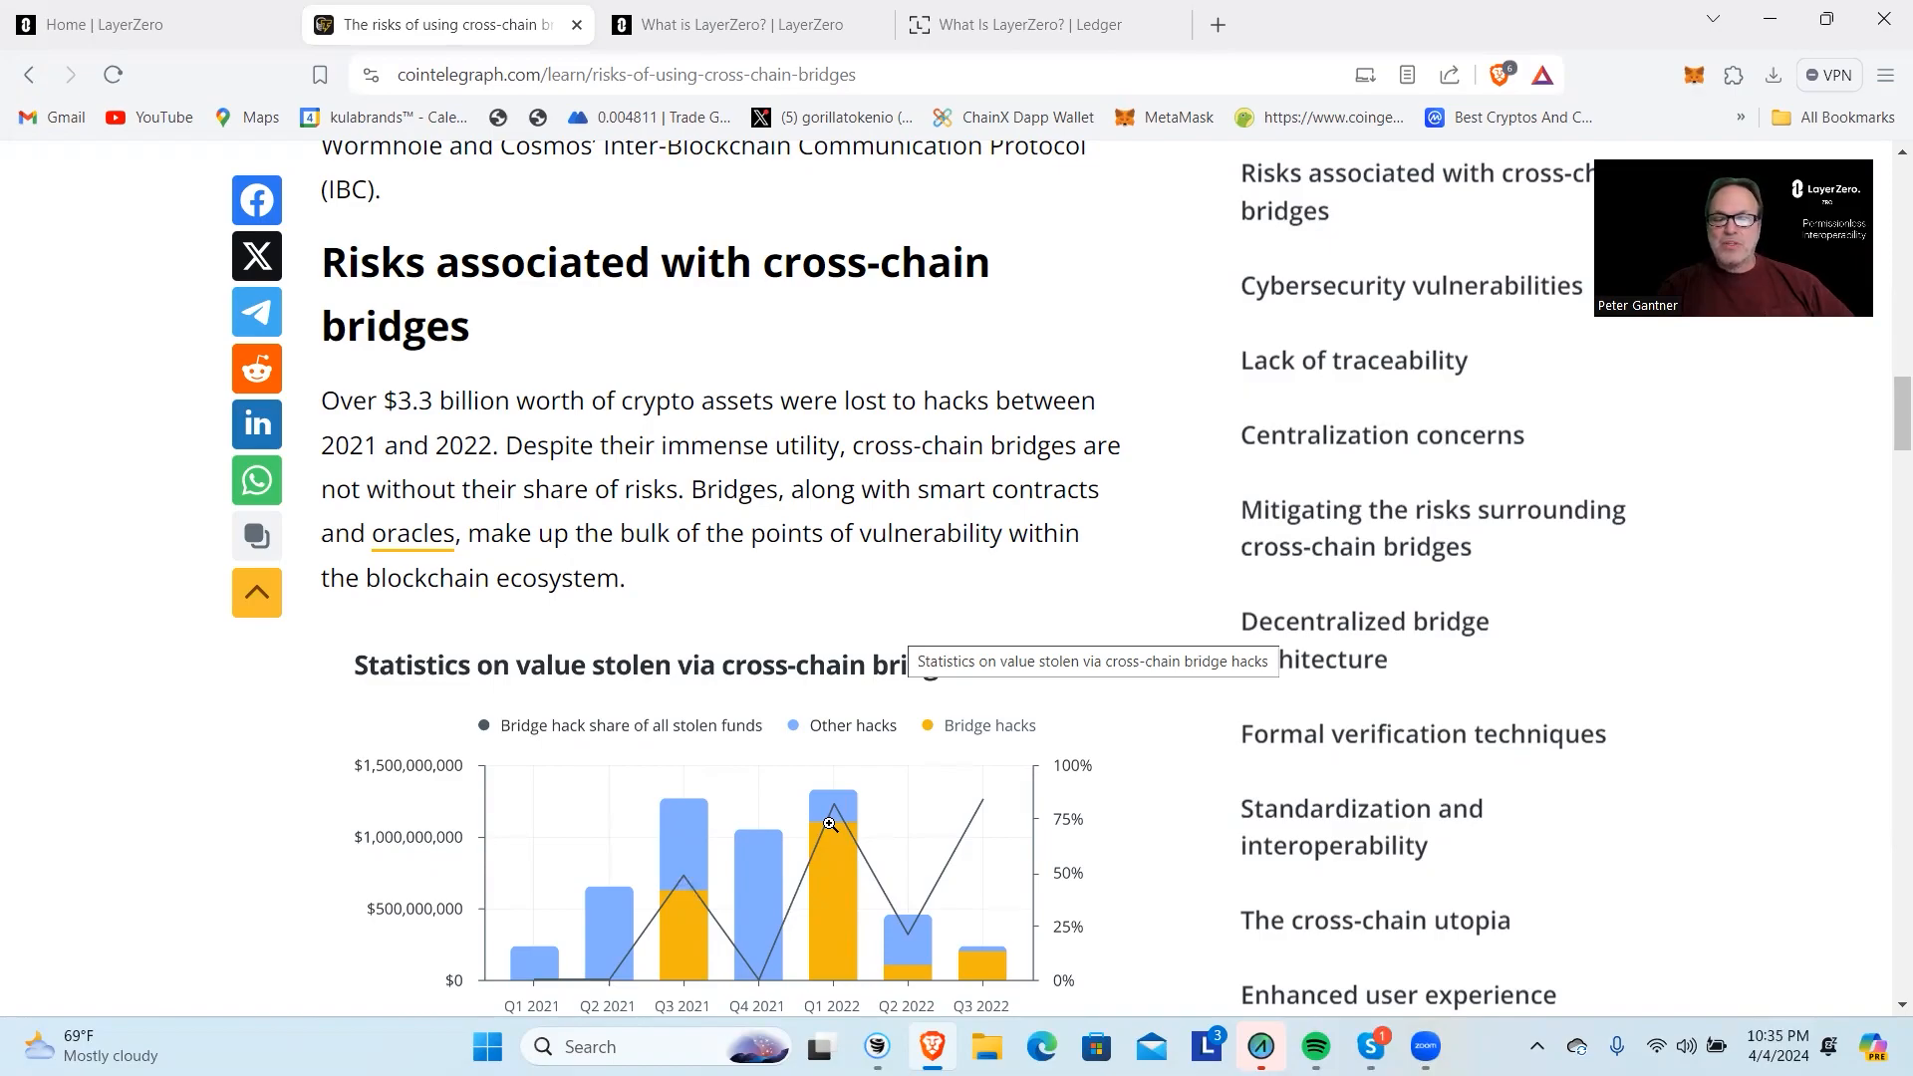
pyautogui.moveTo(1248, 800)
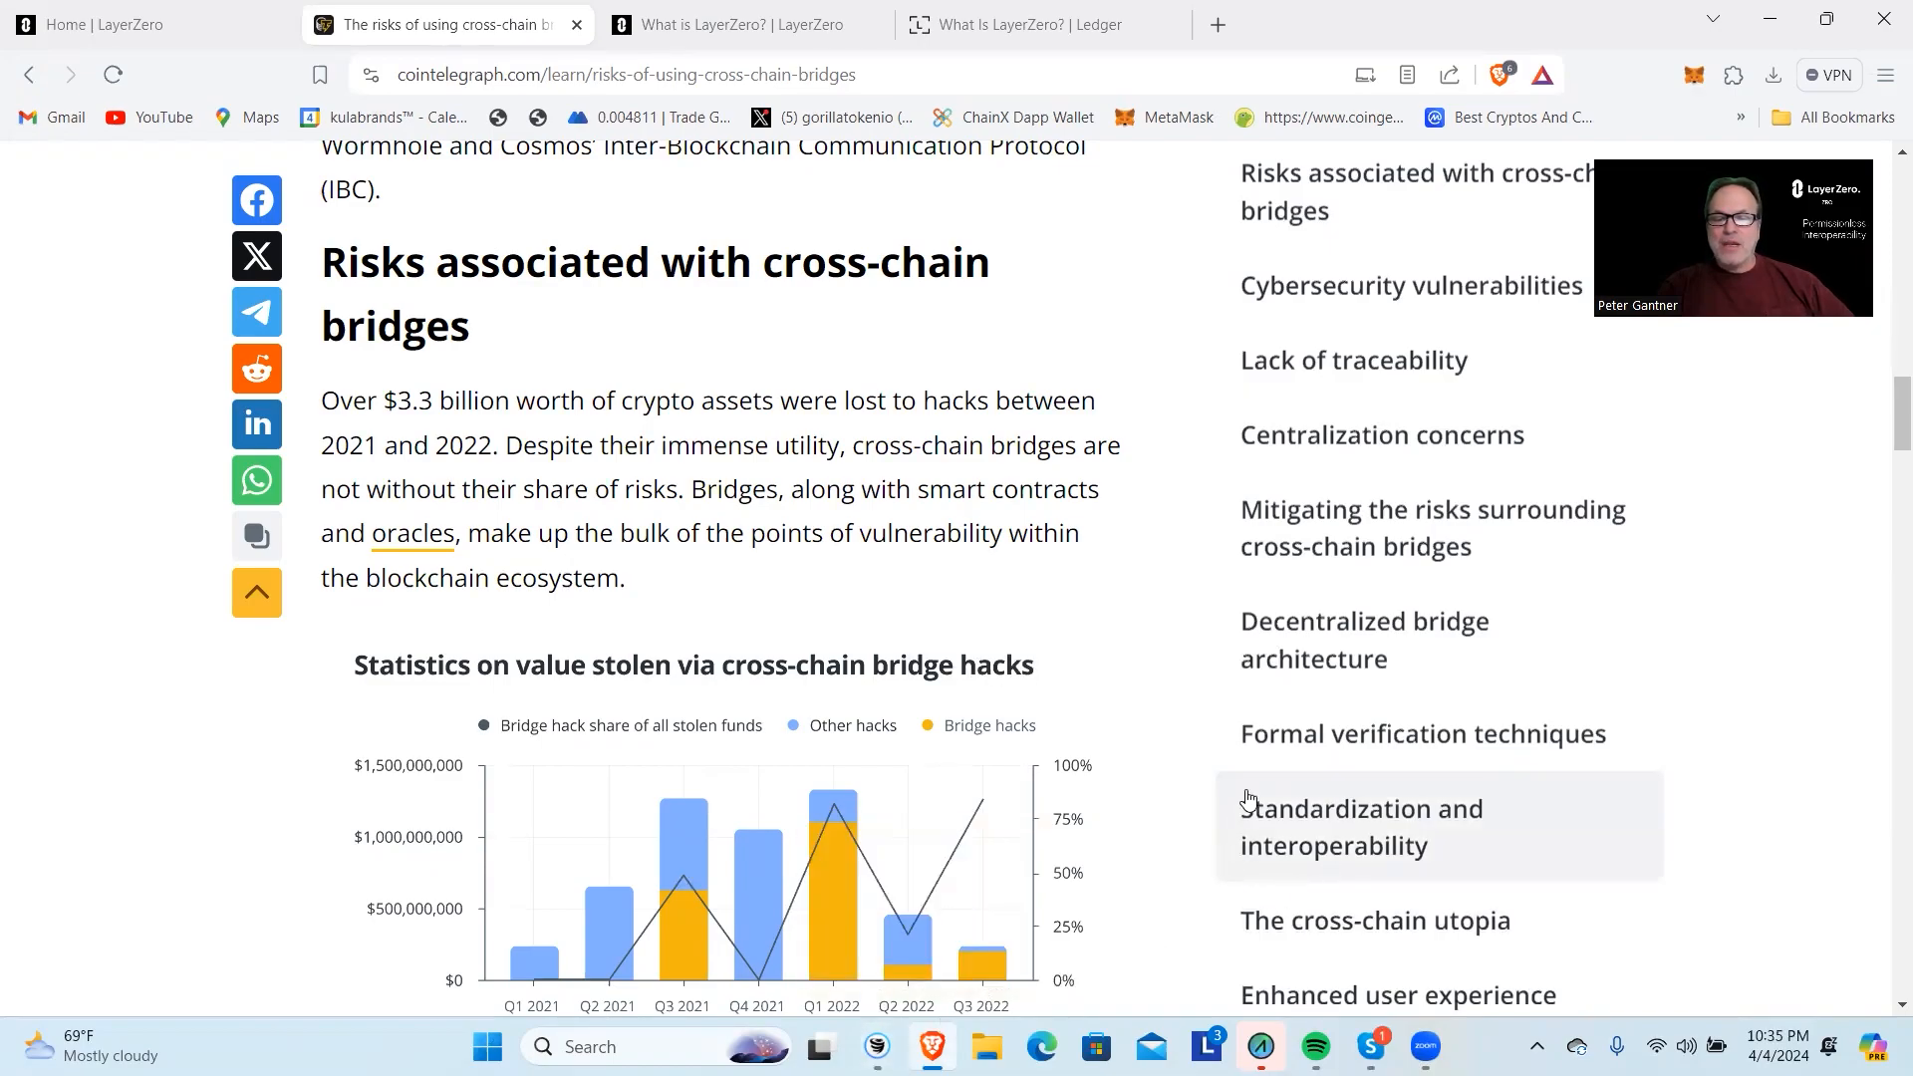
pyautogui.moveTo(966, 964)
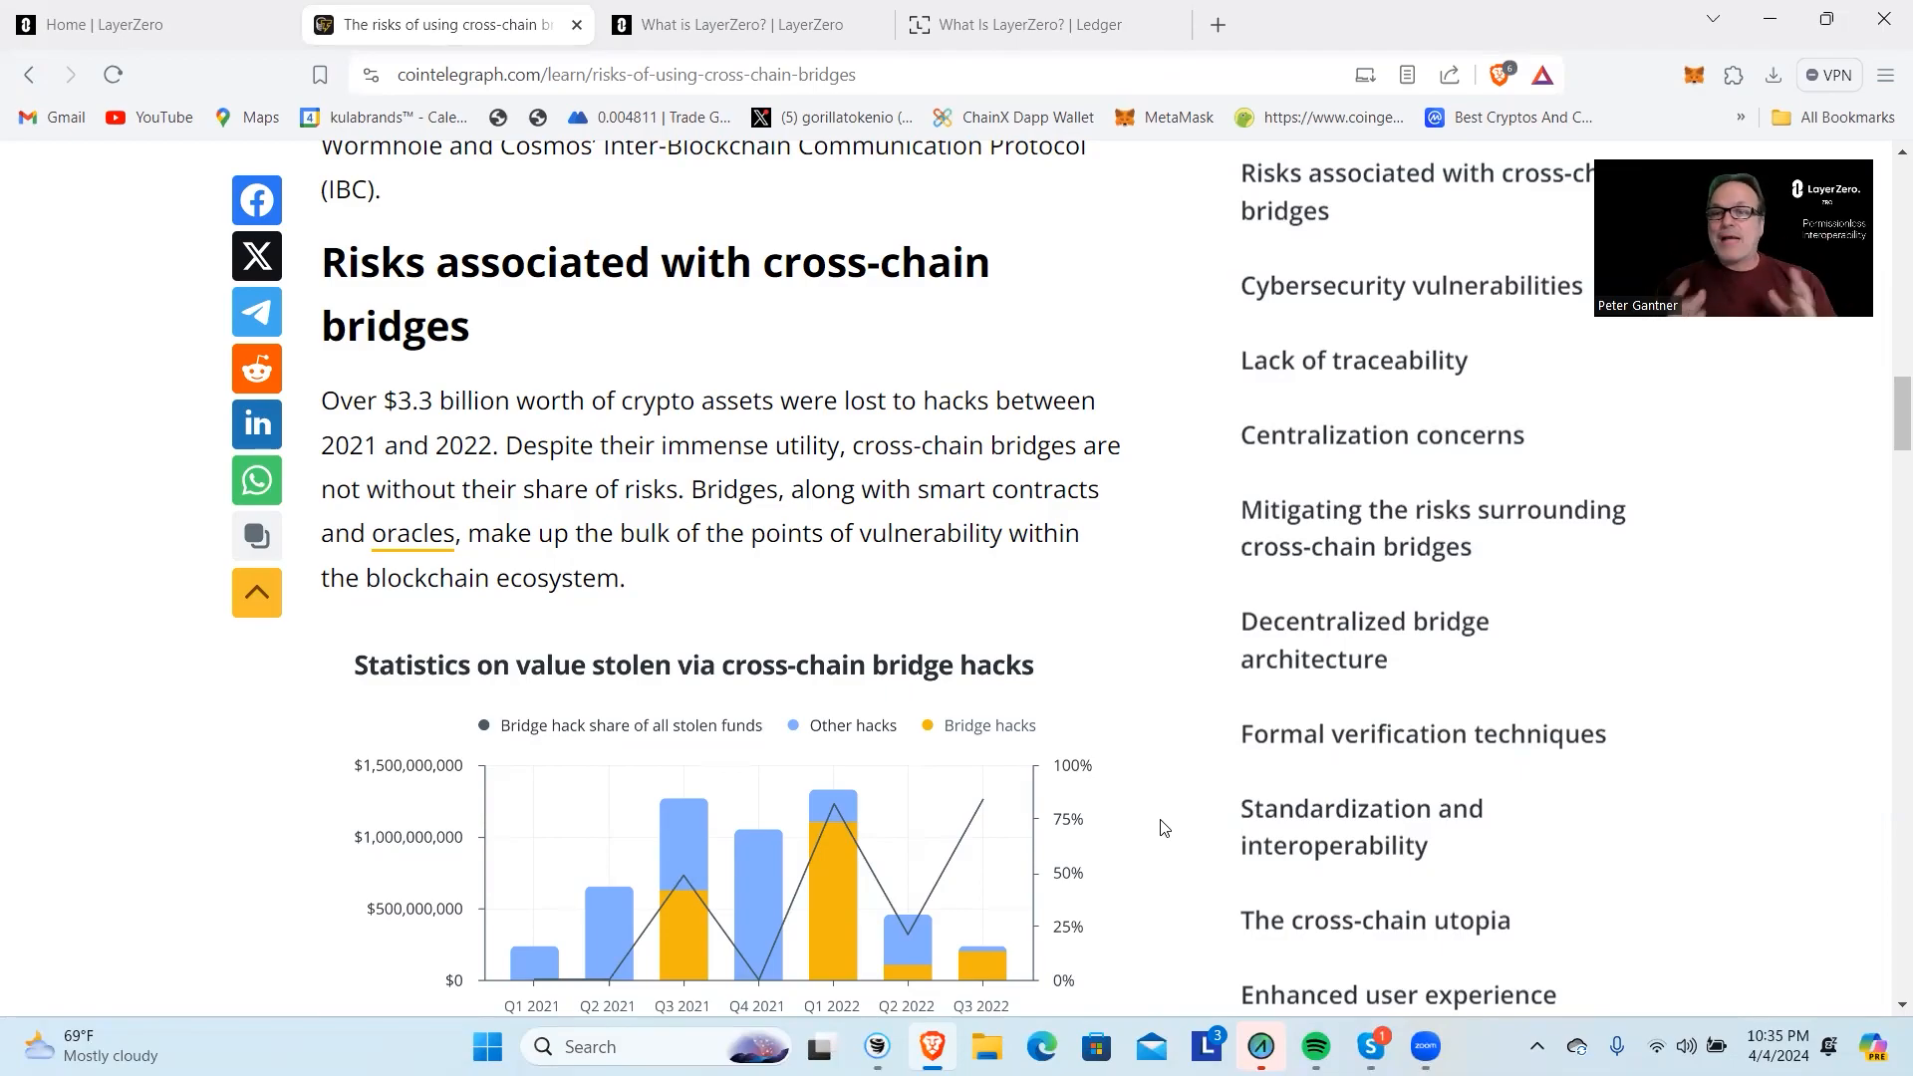
pyautogui.moveTo(527, 404)
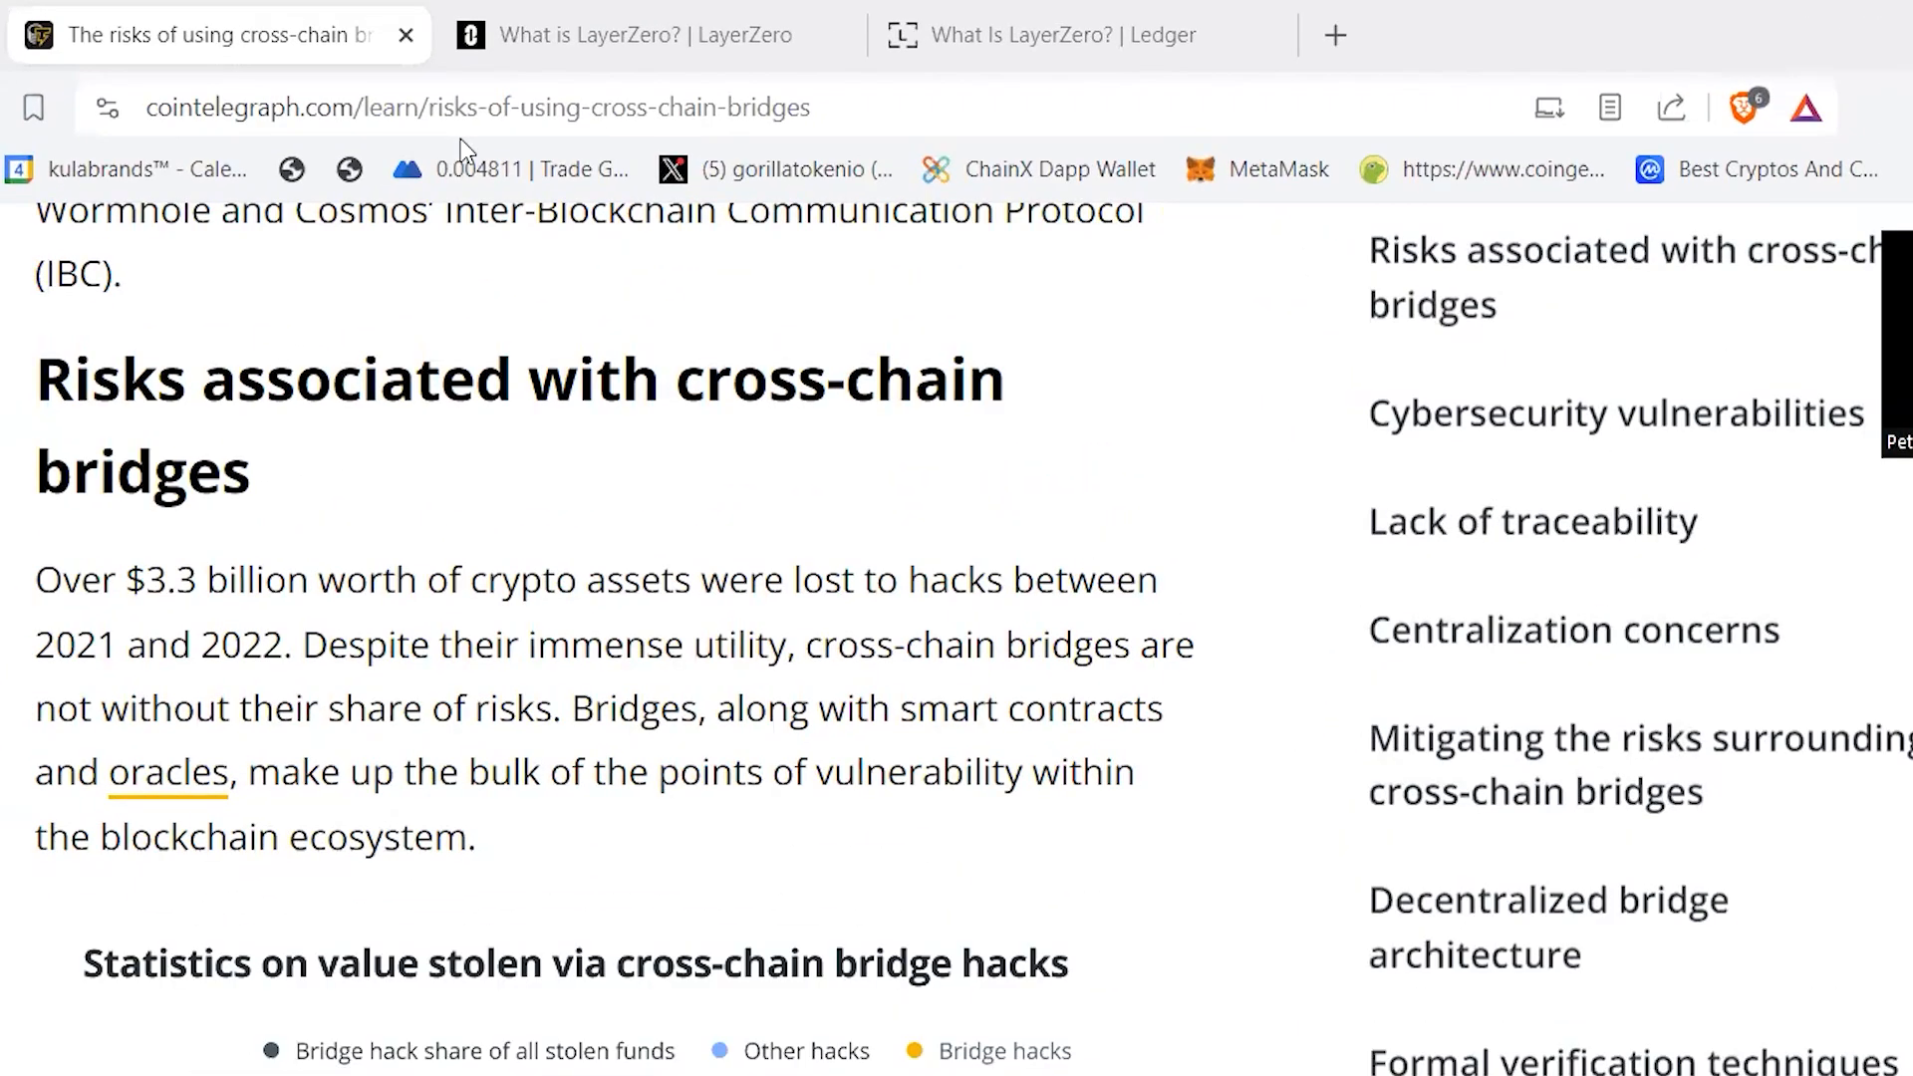
# Switch to the 'What is LayerZero?' docs and scroll to Permissionless Execution.
pyautogui.click(656, 34)
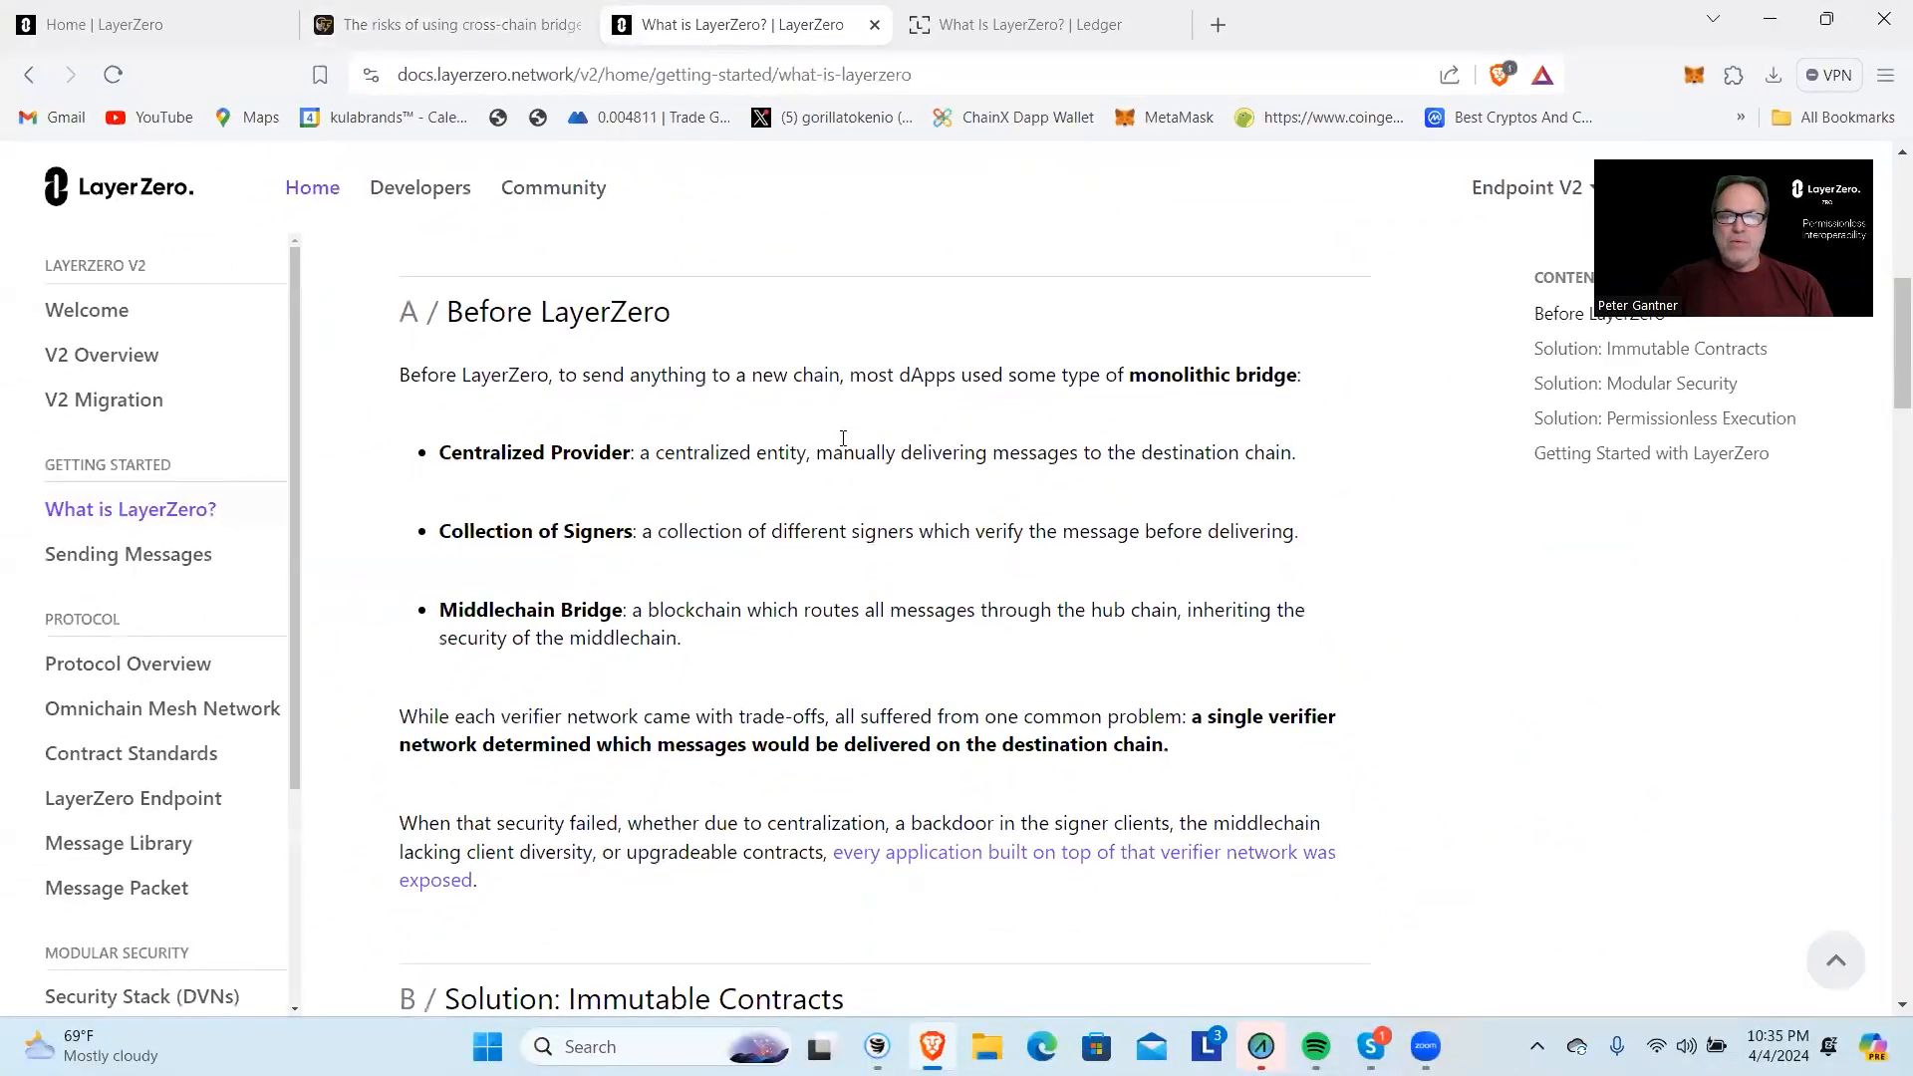
pyautogui.moveTo(1225, 420)
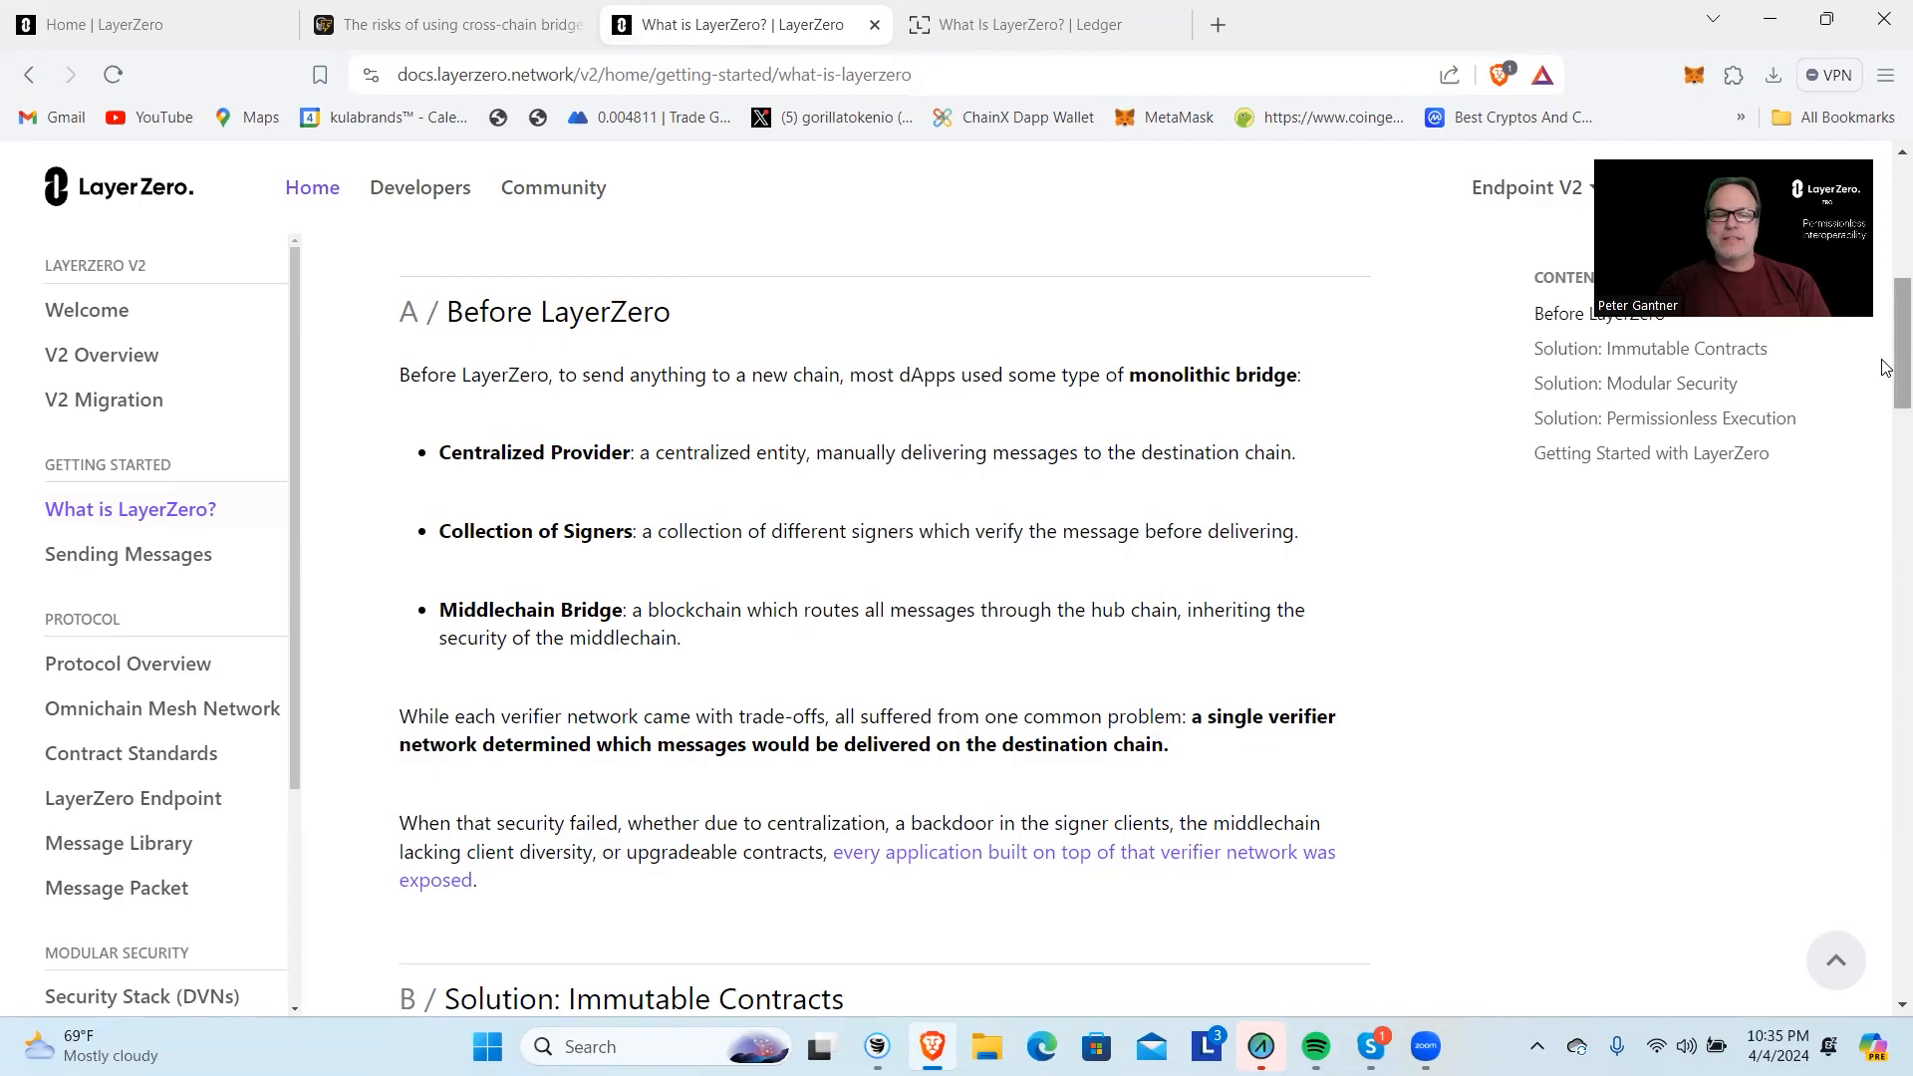
pyautogui.scroll(-3)
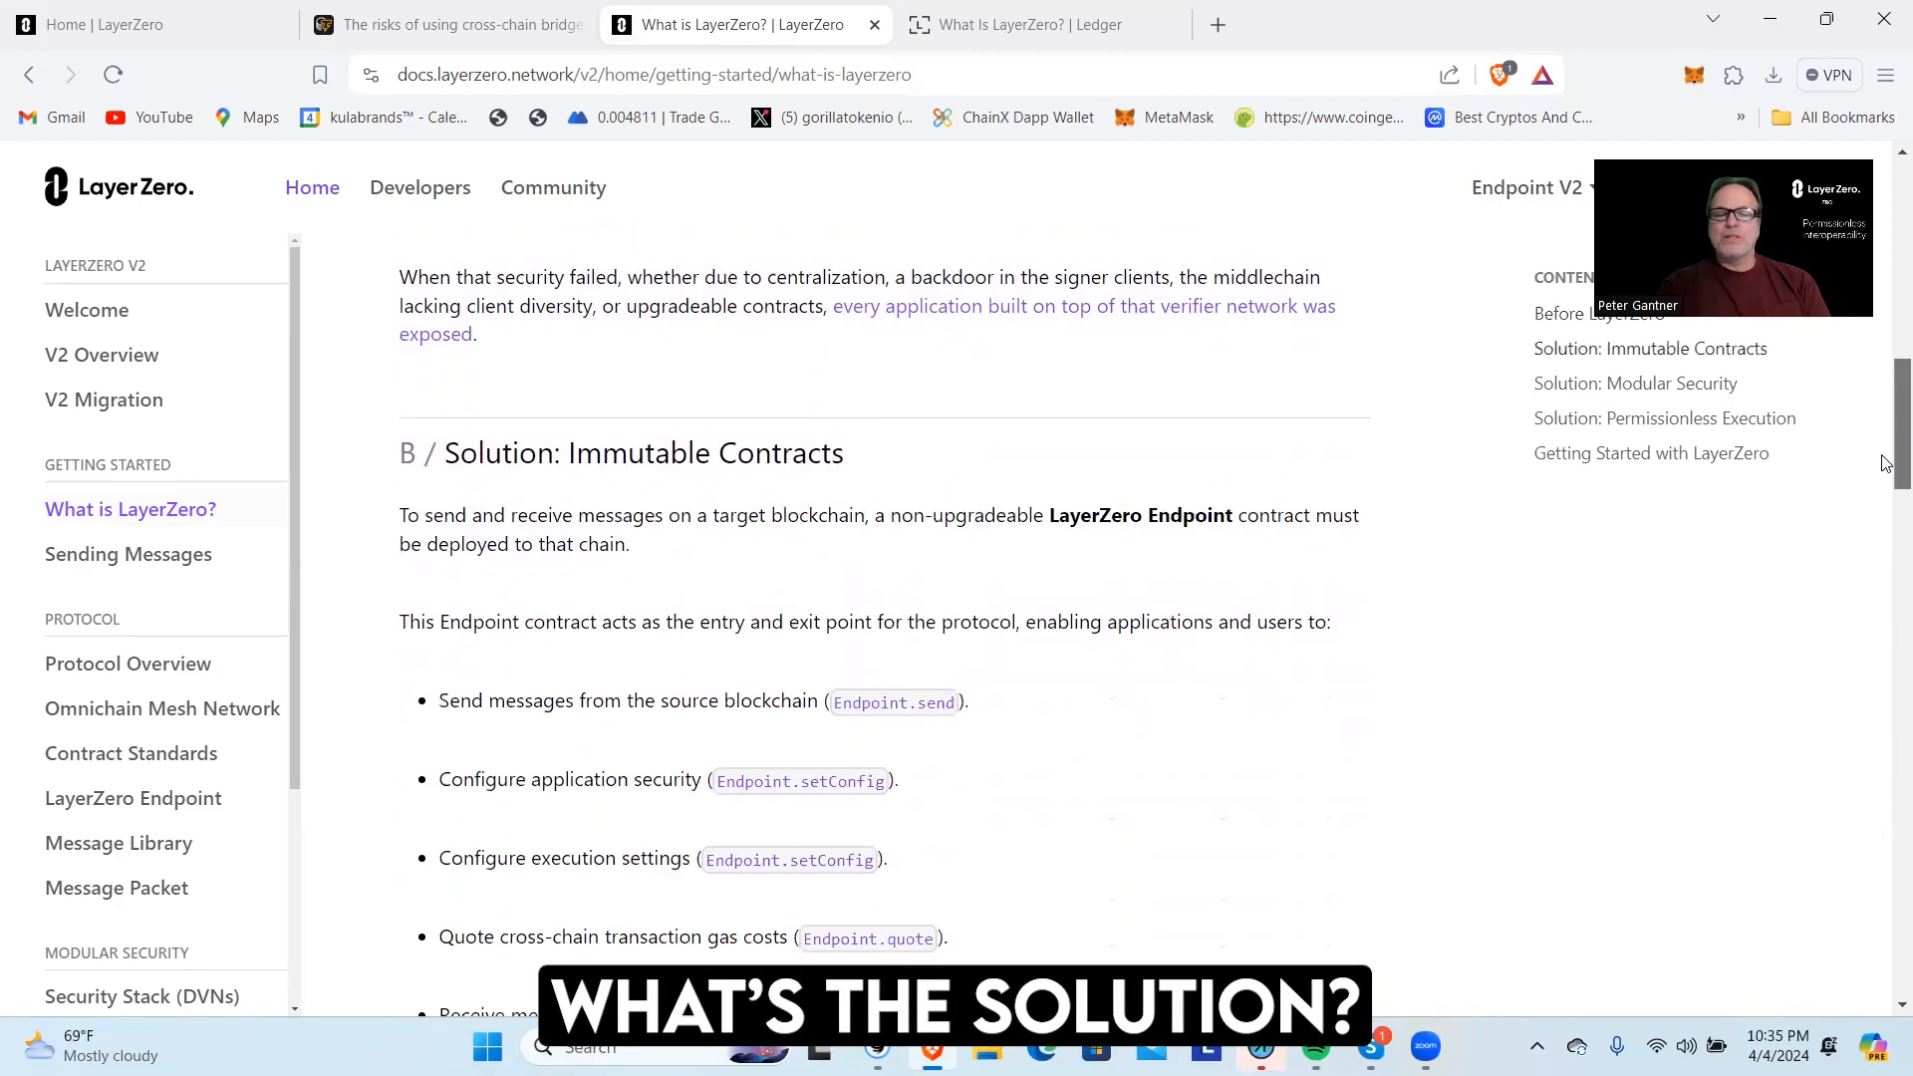
pyautogui.scroll(-3)
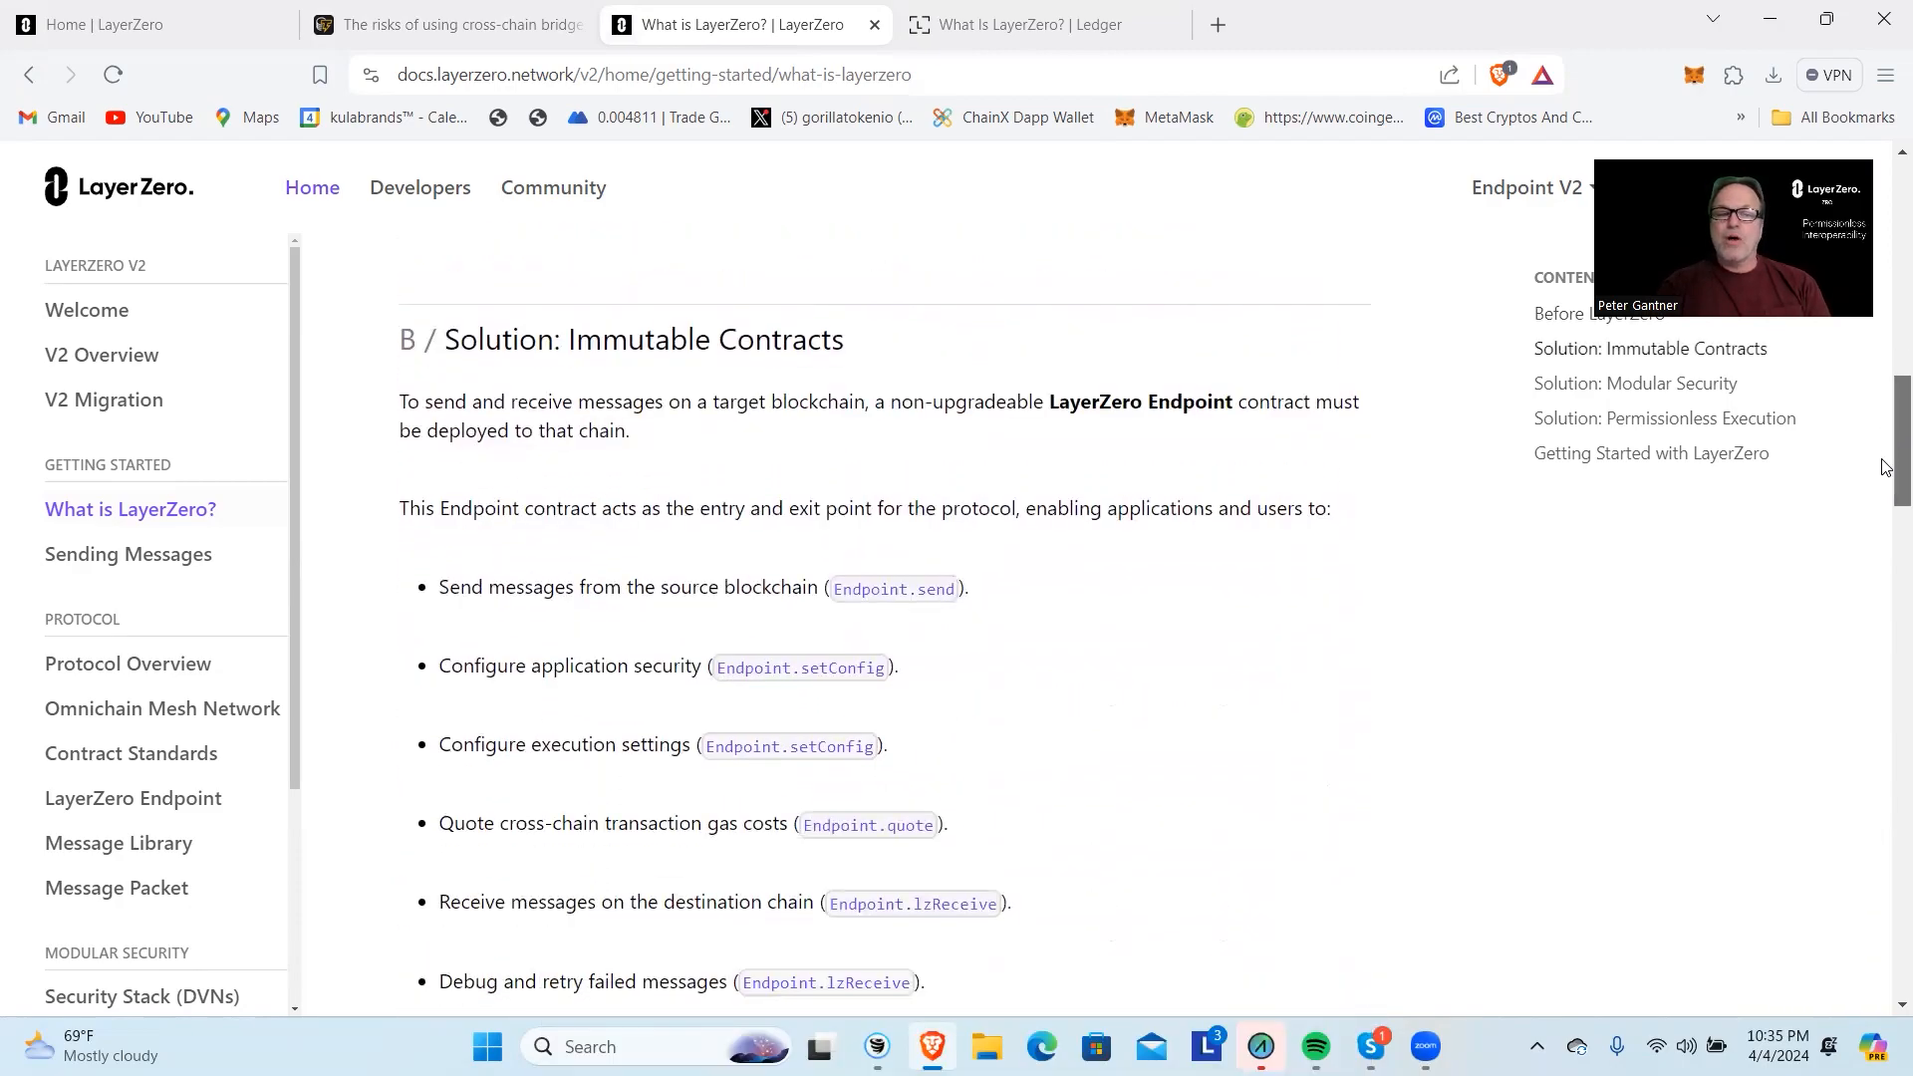
pyautogui.scroll(3)
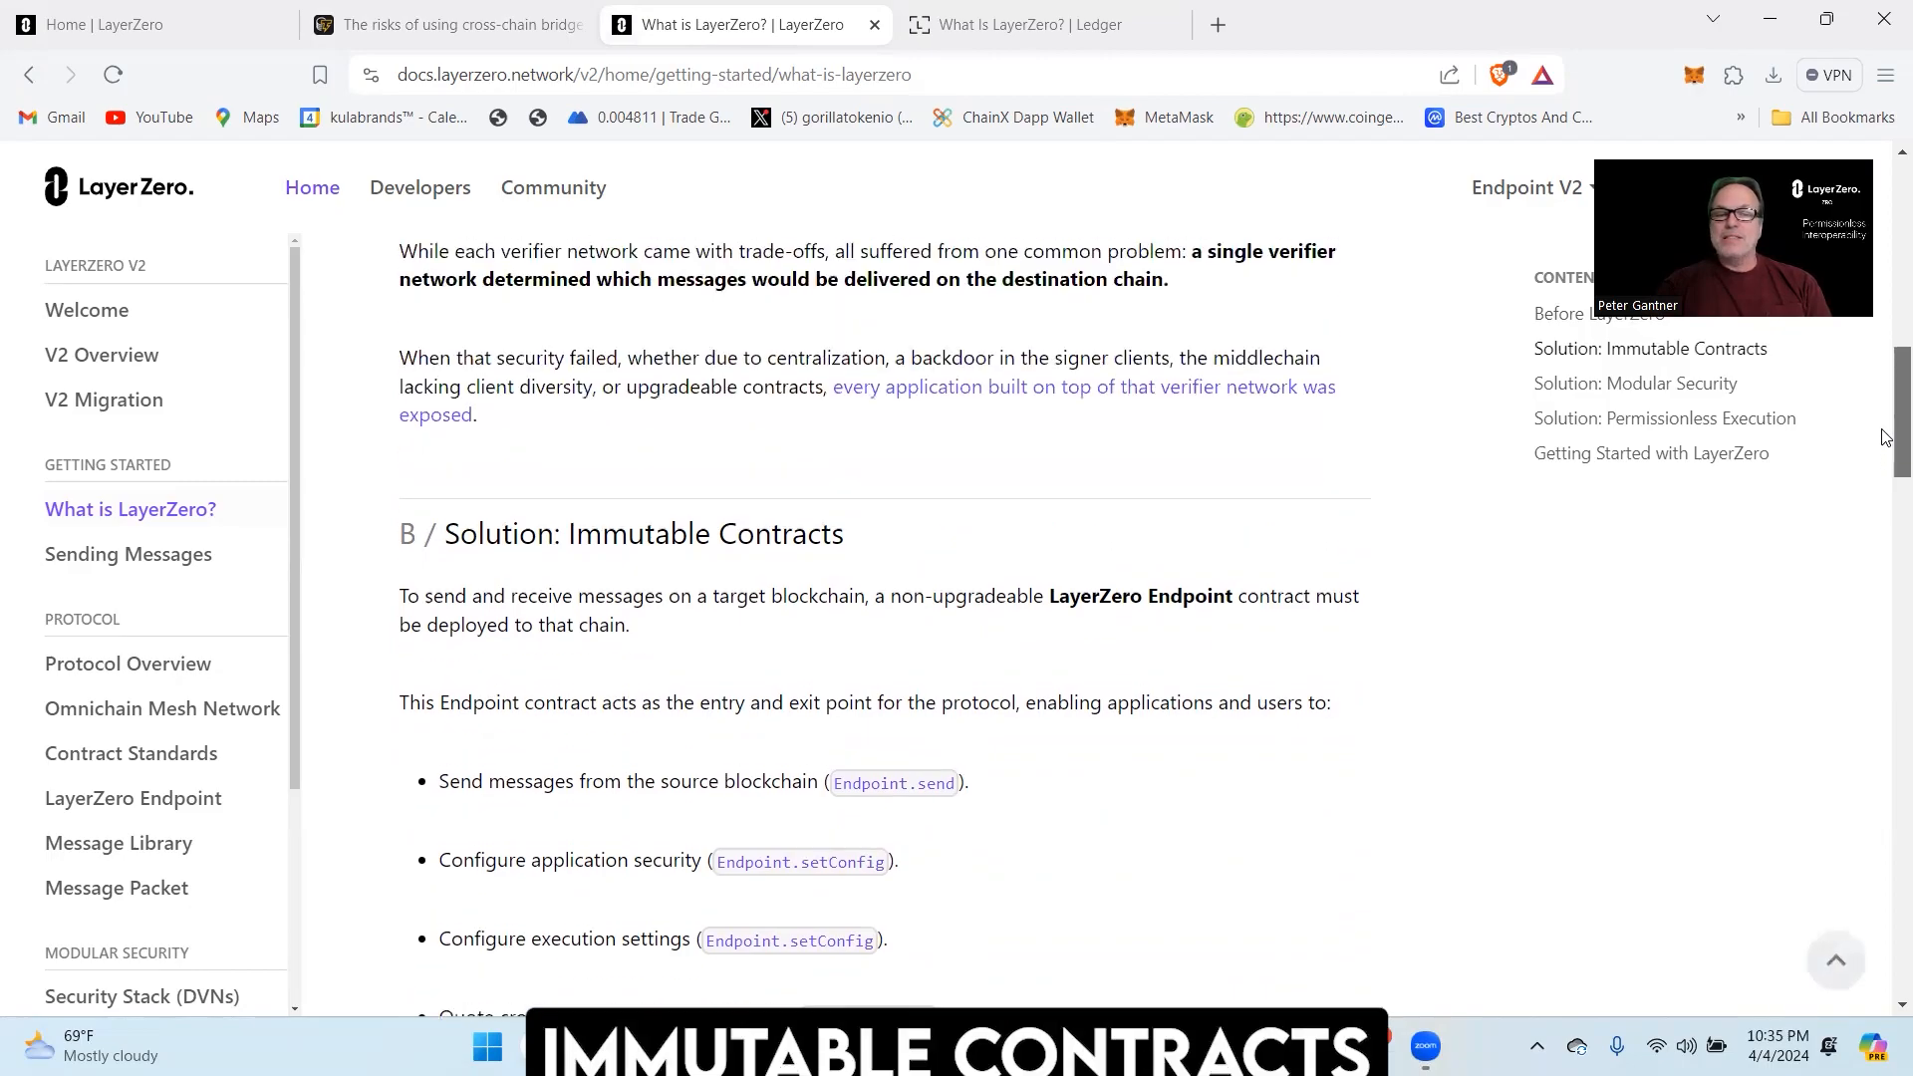
pyautogui.scroll(3)
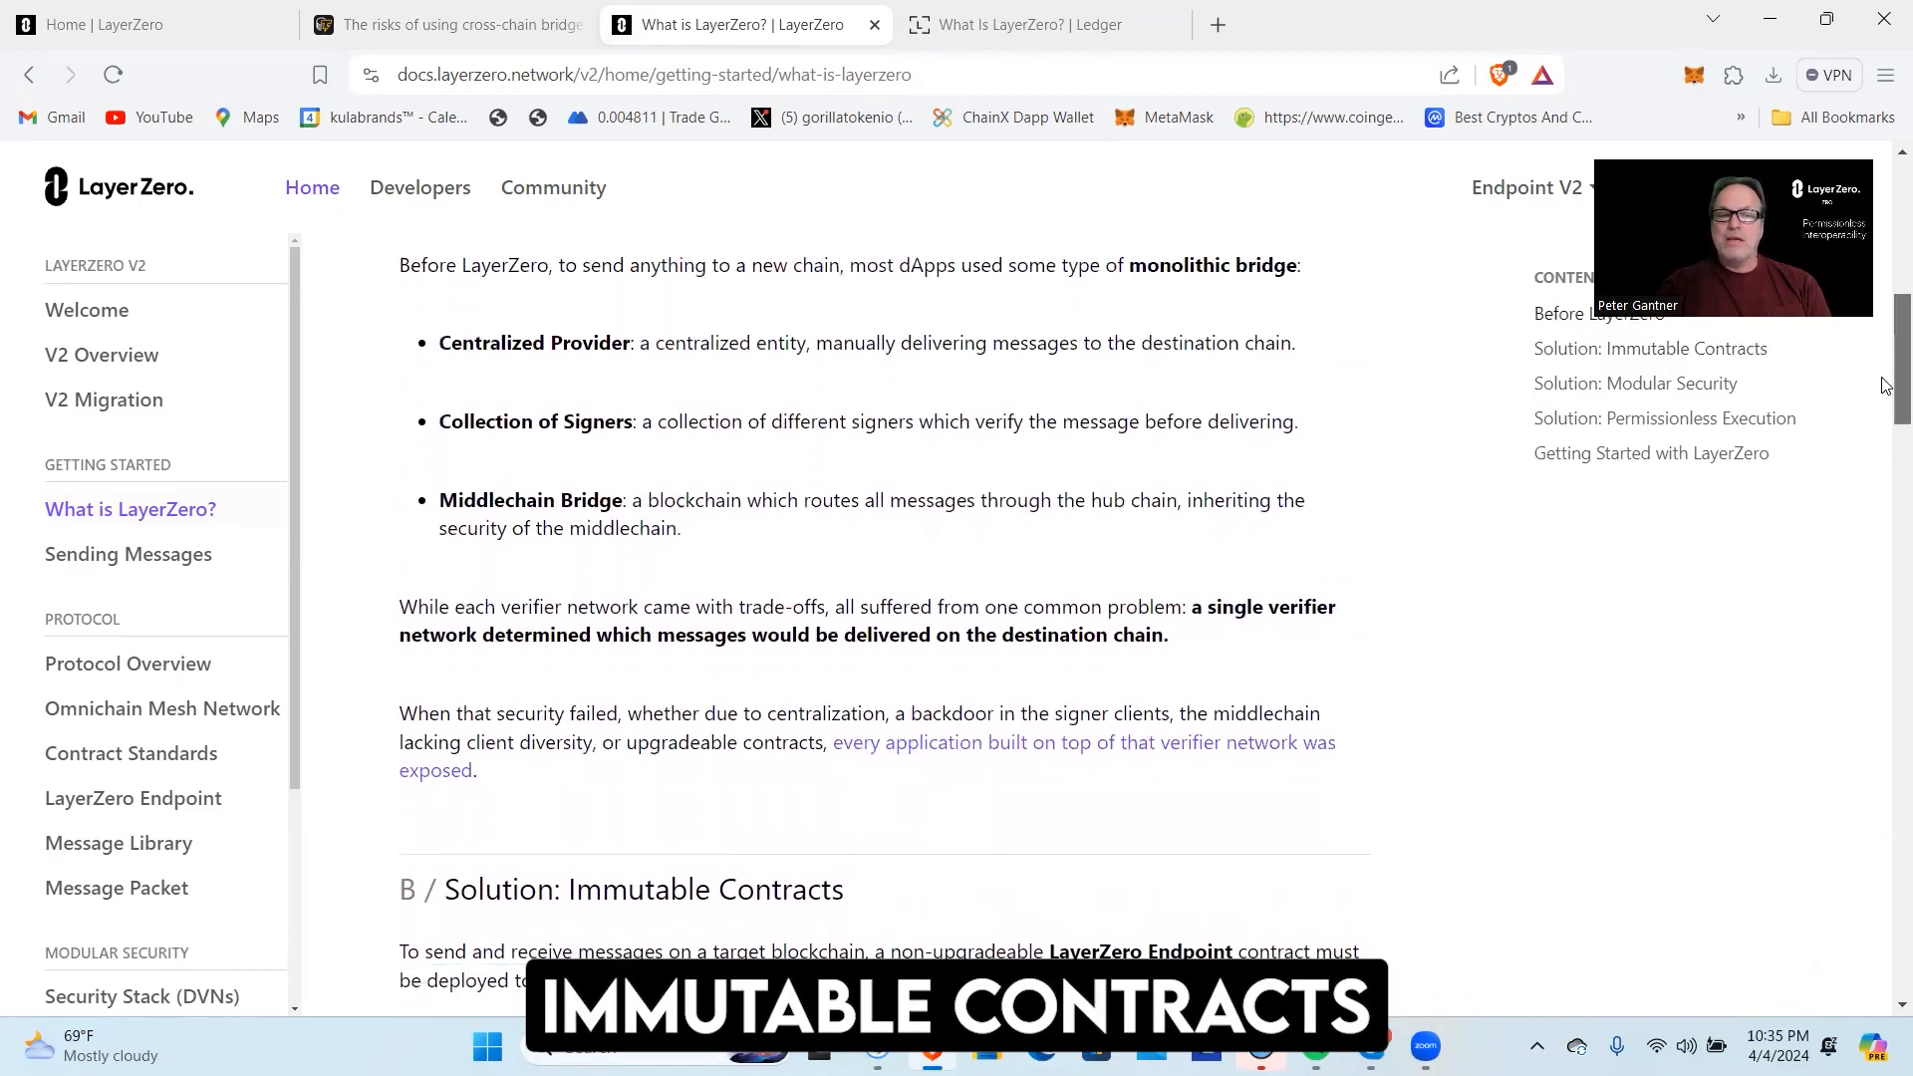
pyautogui.scroll(-3)
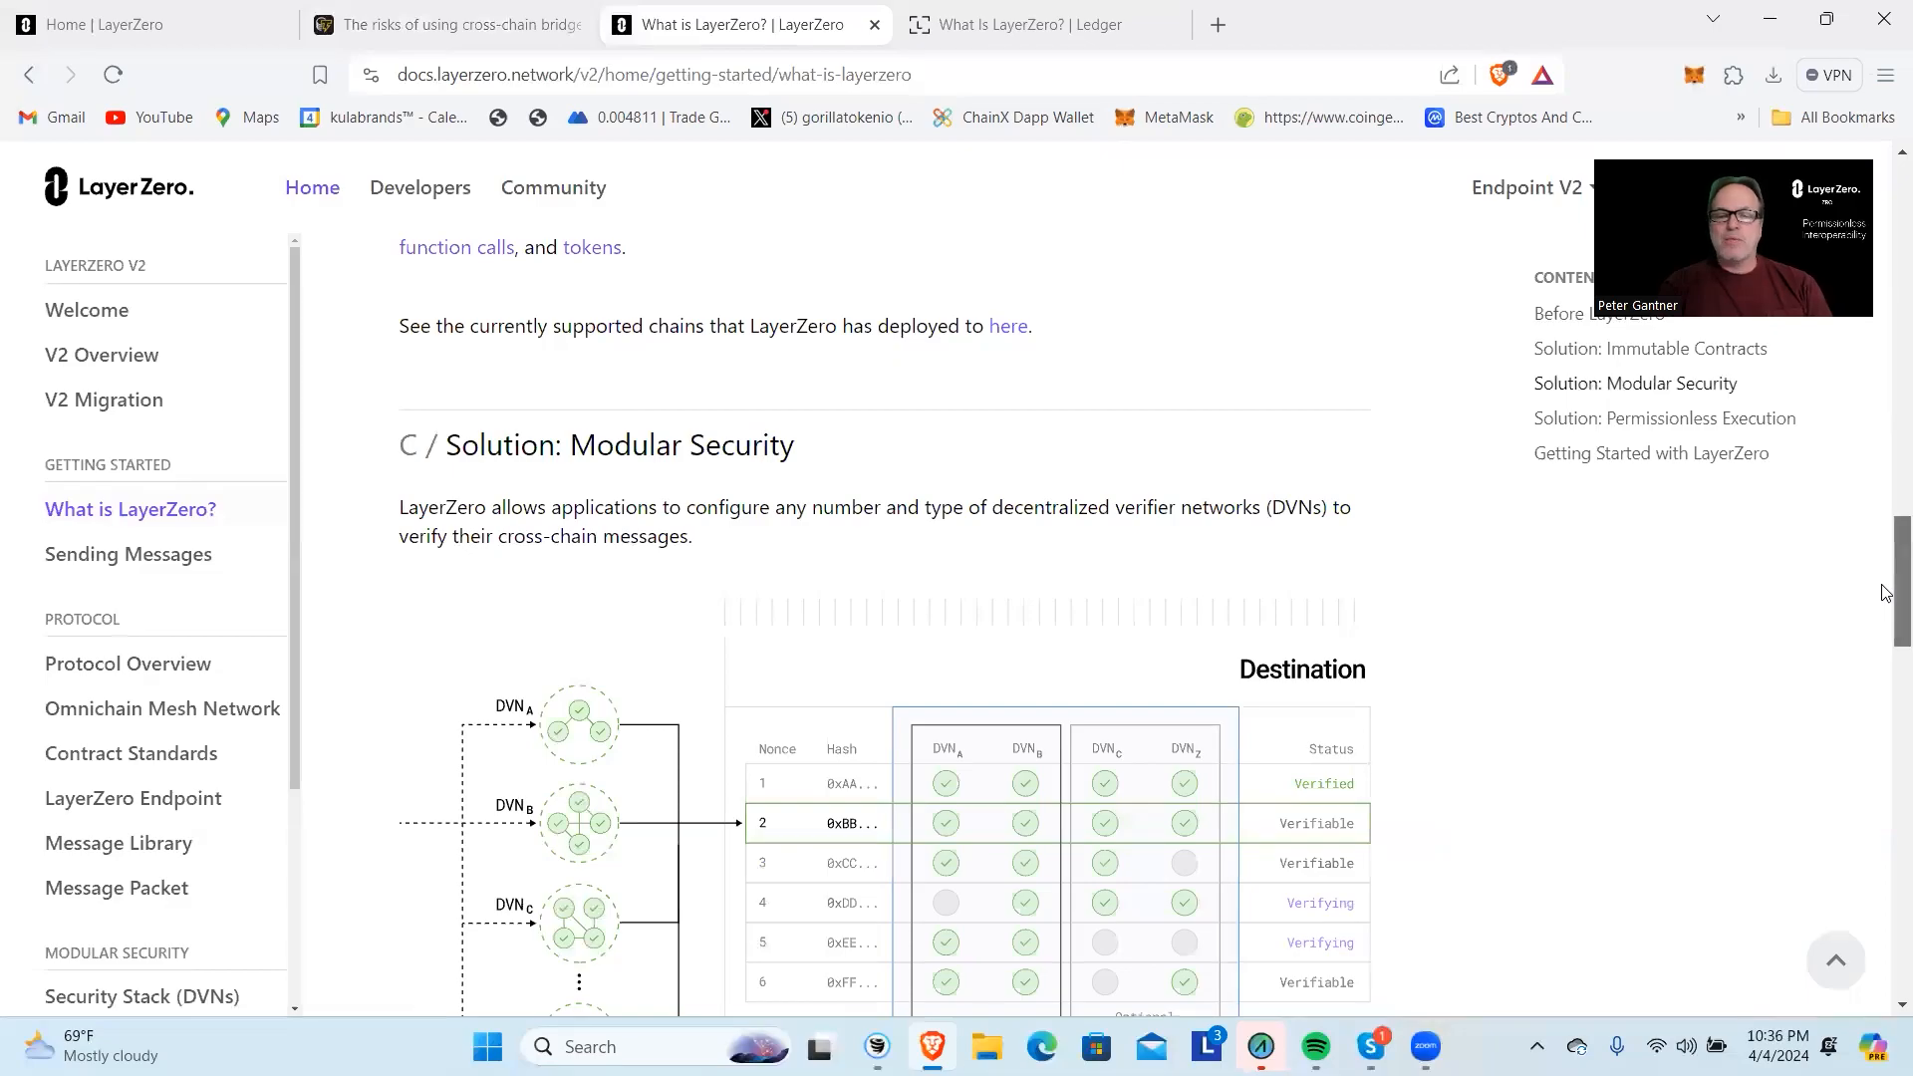
pyautogui.scroll(-3)
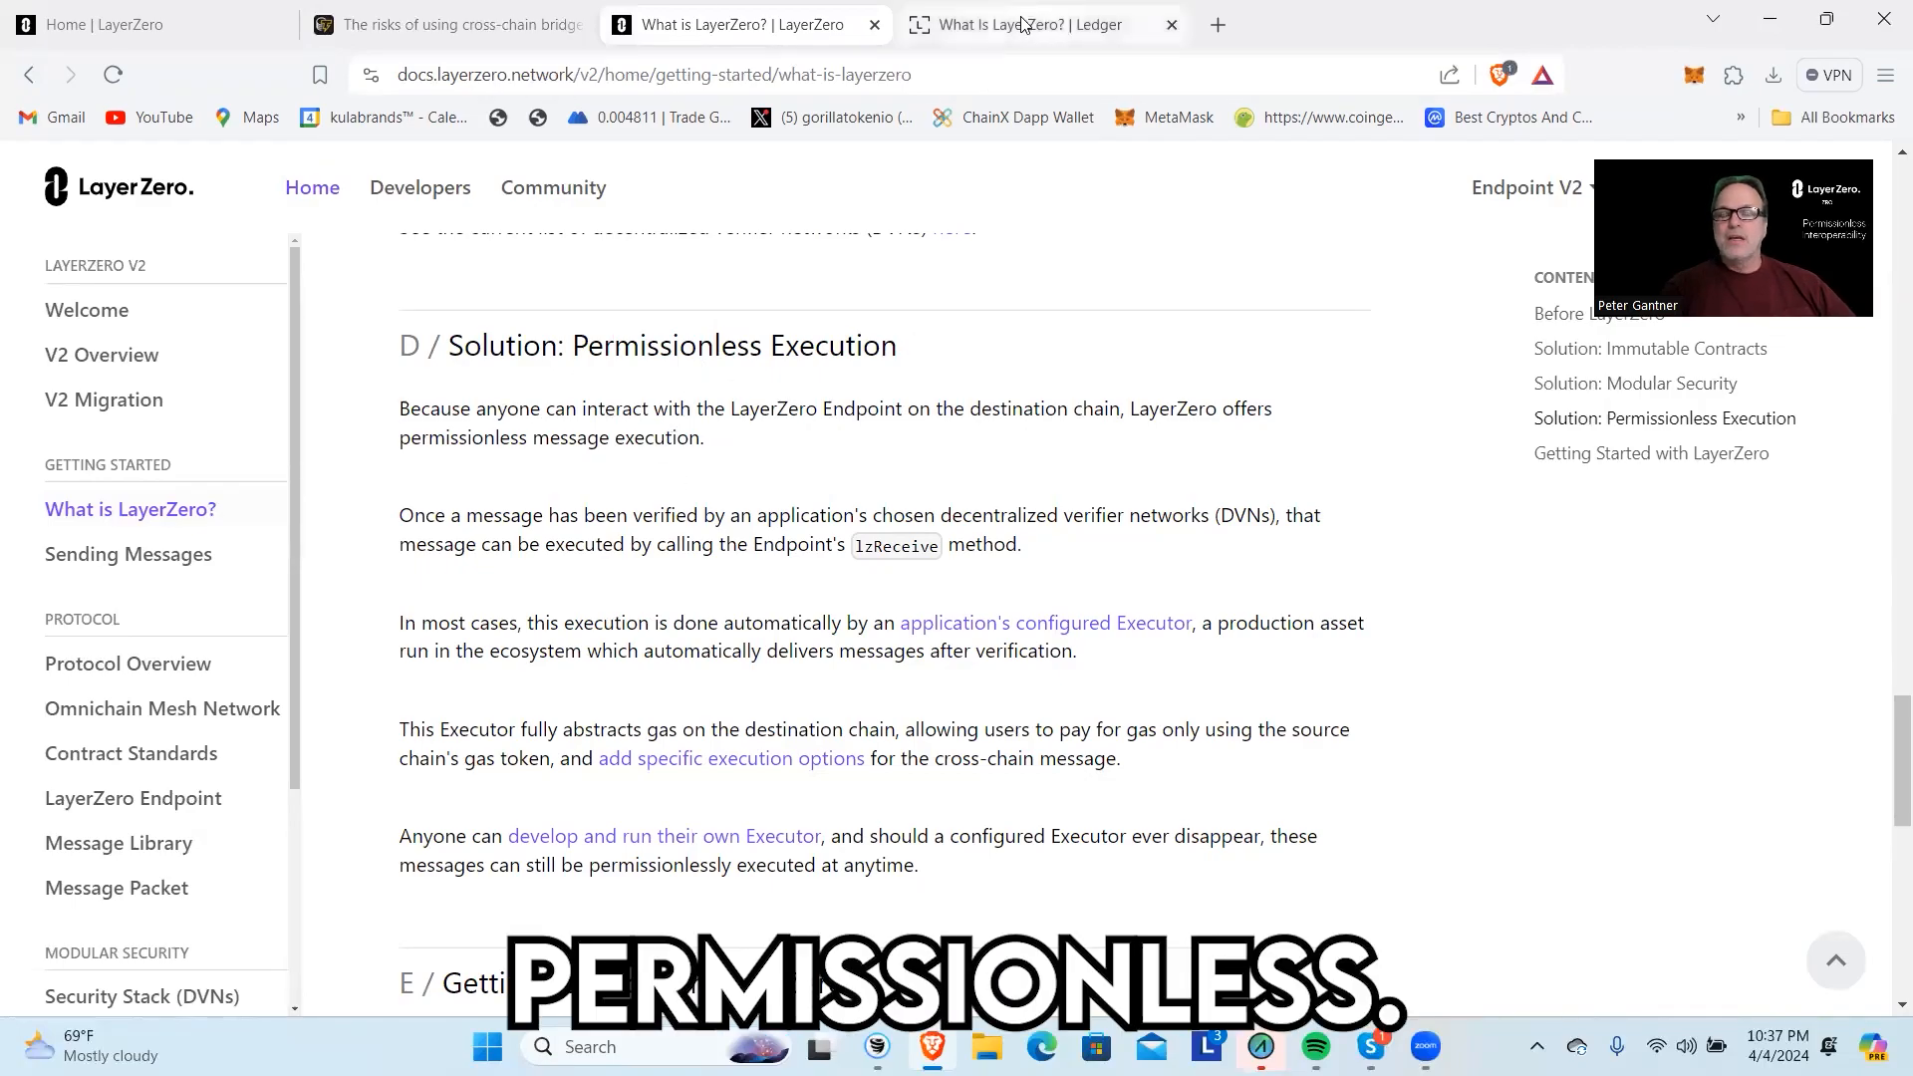
# Review the Ledger article's ecosystem and coin sections, then return to 'Home | LayerZero'.
pyautogui.click(1028, 24)
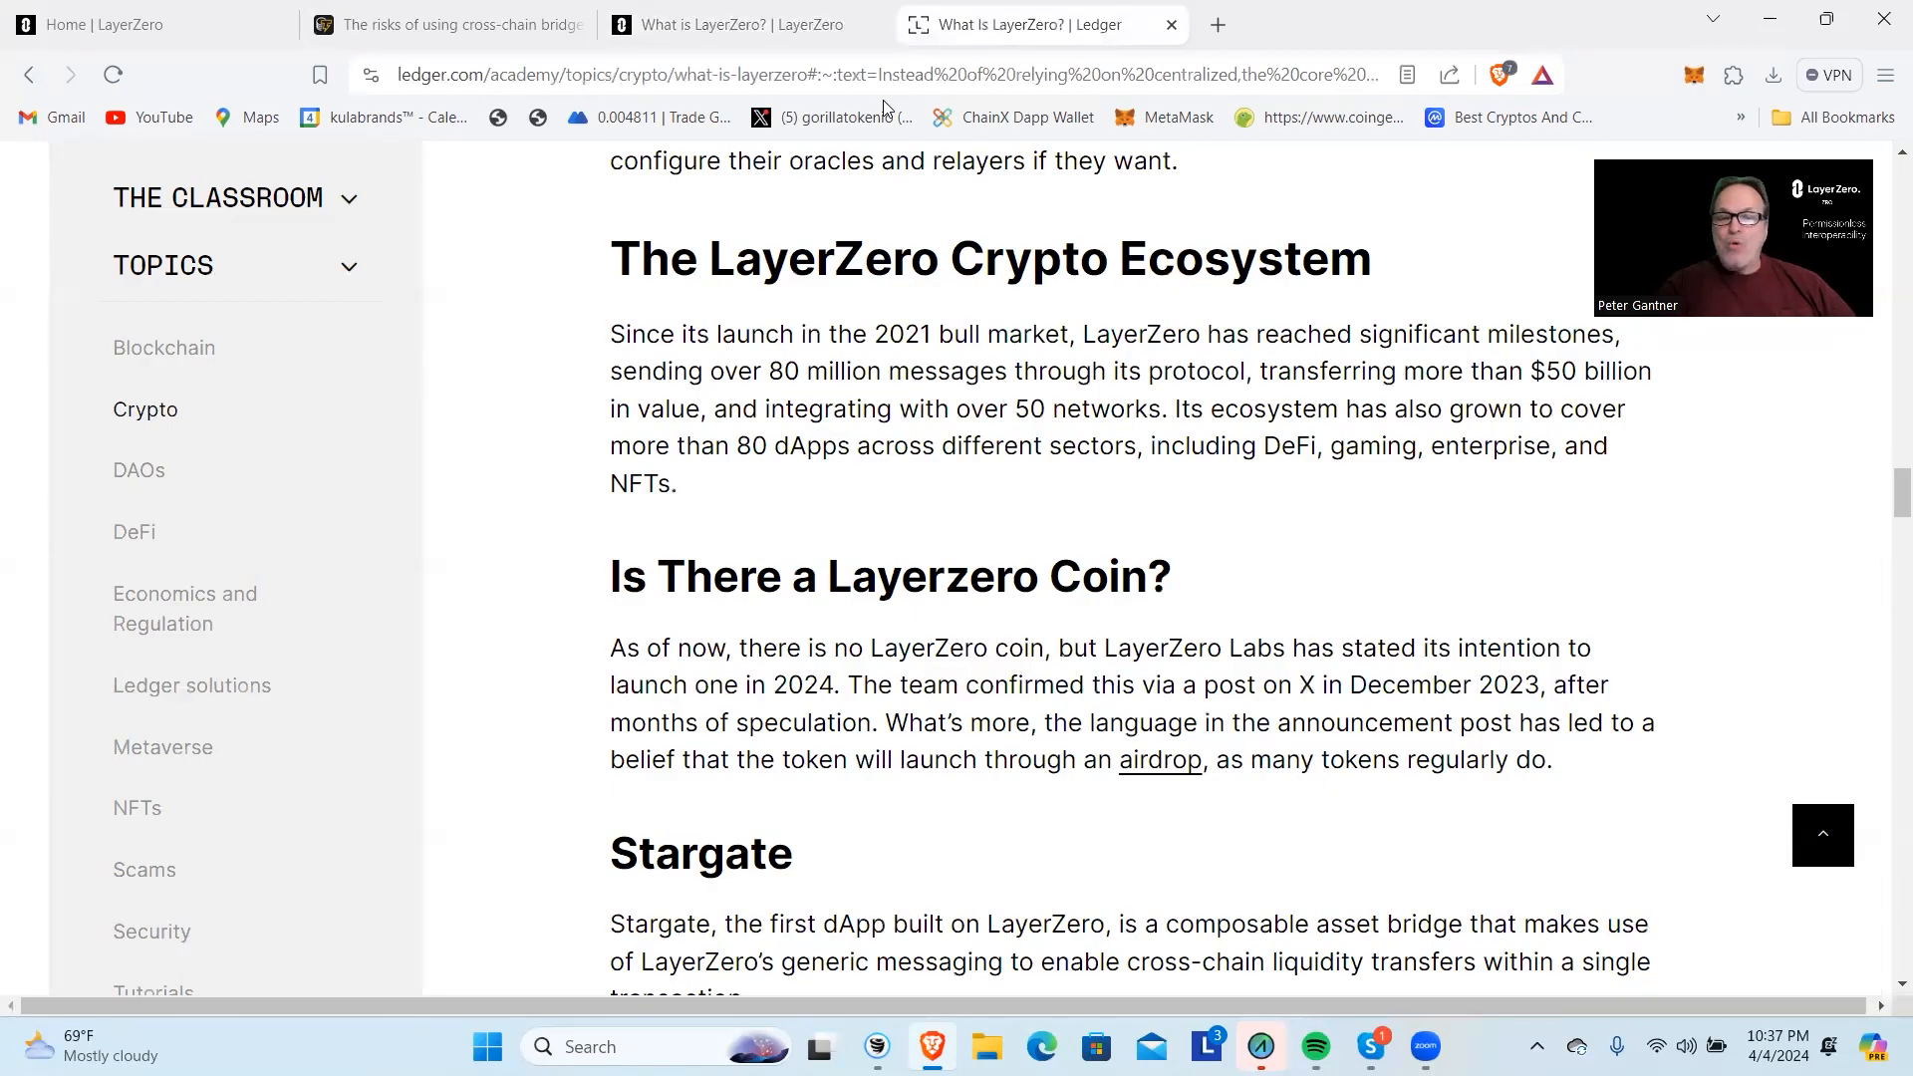
pyautogui.moveTo(1372, 610)
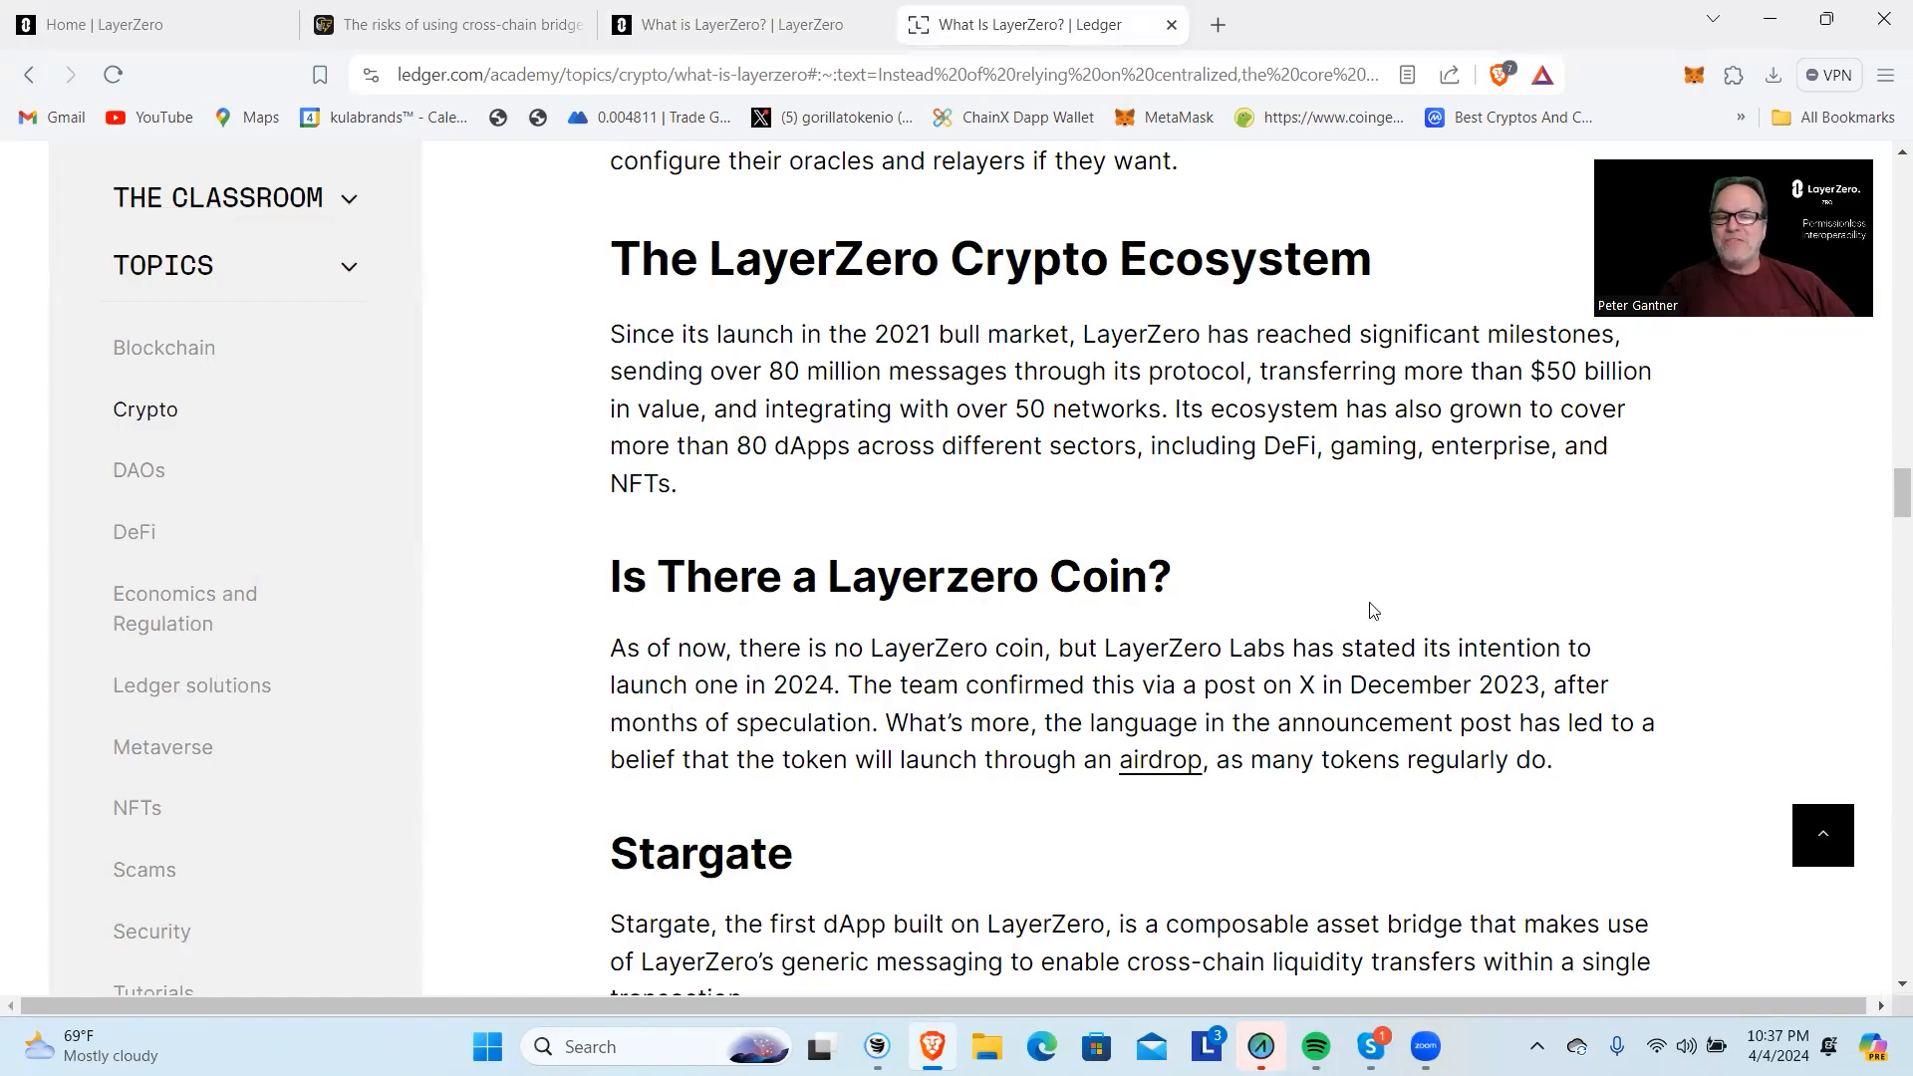
pyautogui.moveTo(1484, 569)
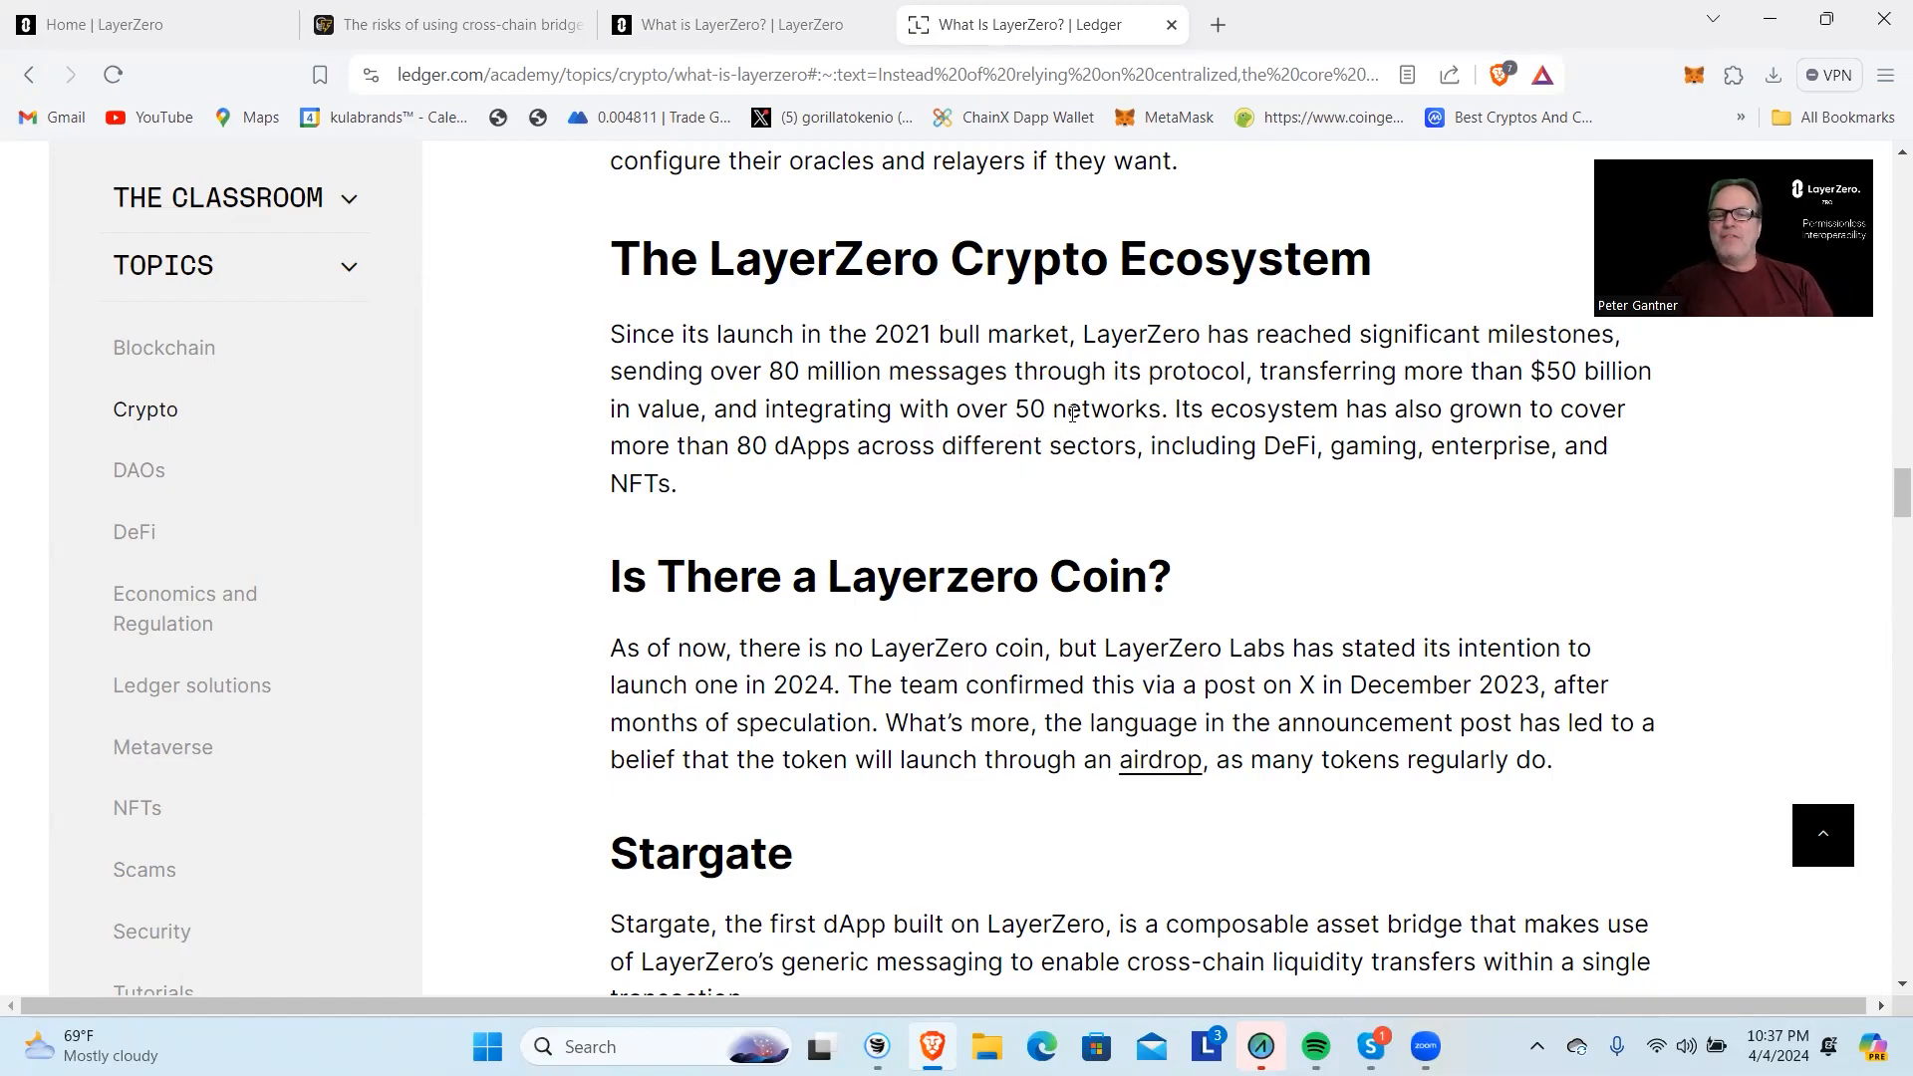
pyautogui.moveTo(1352, 553)
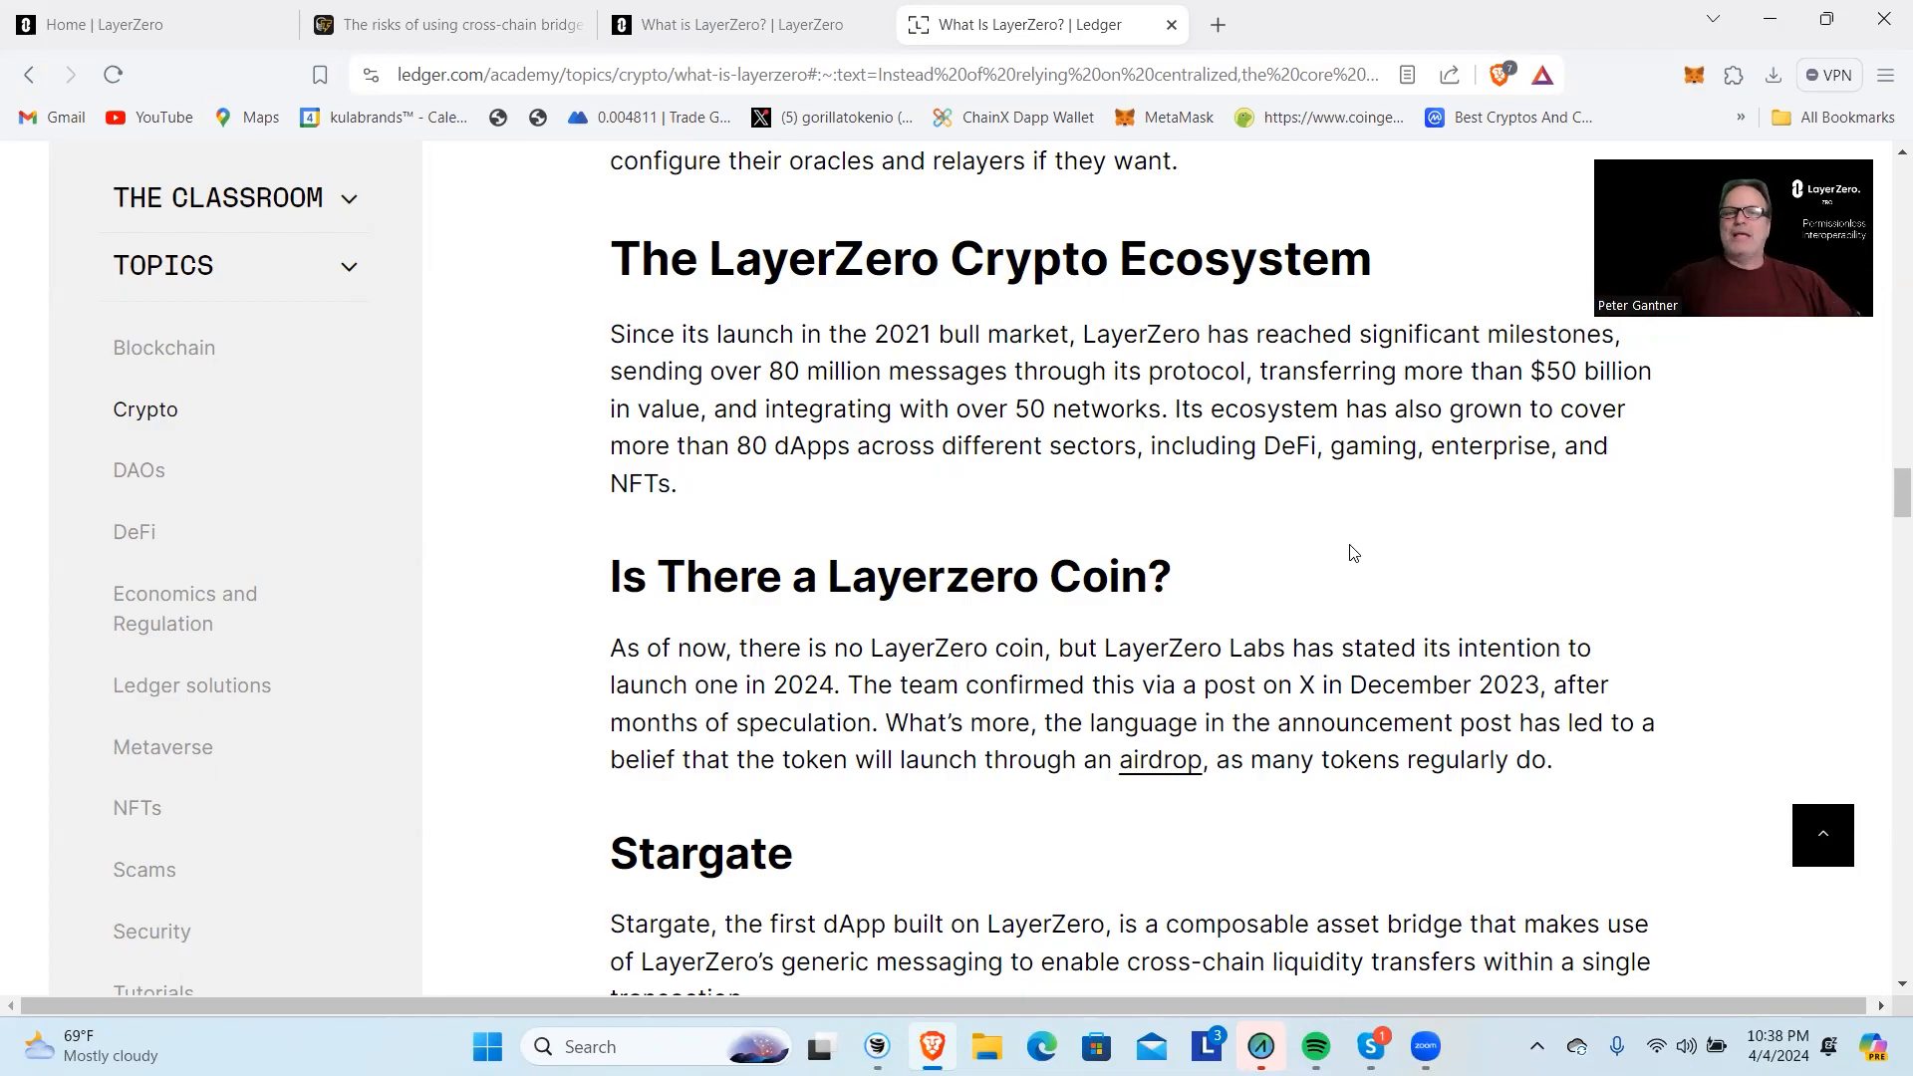
pyautogui.moveTo(1271, 386)
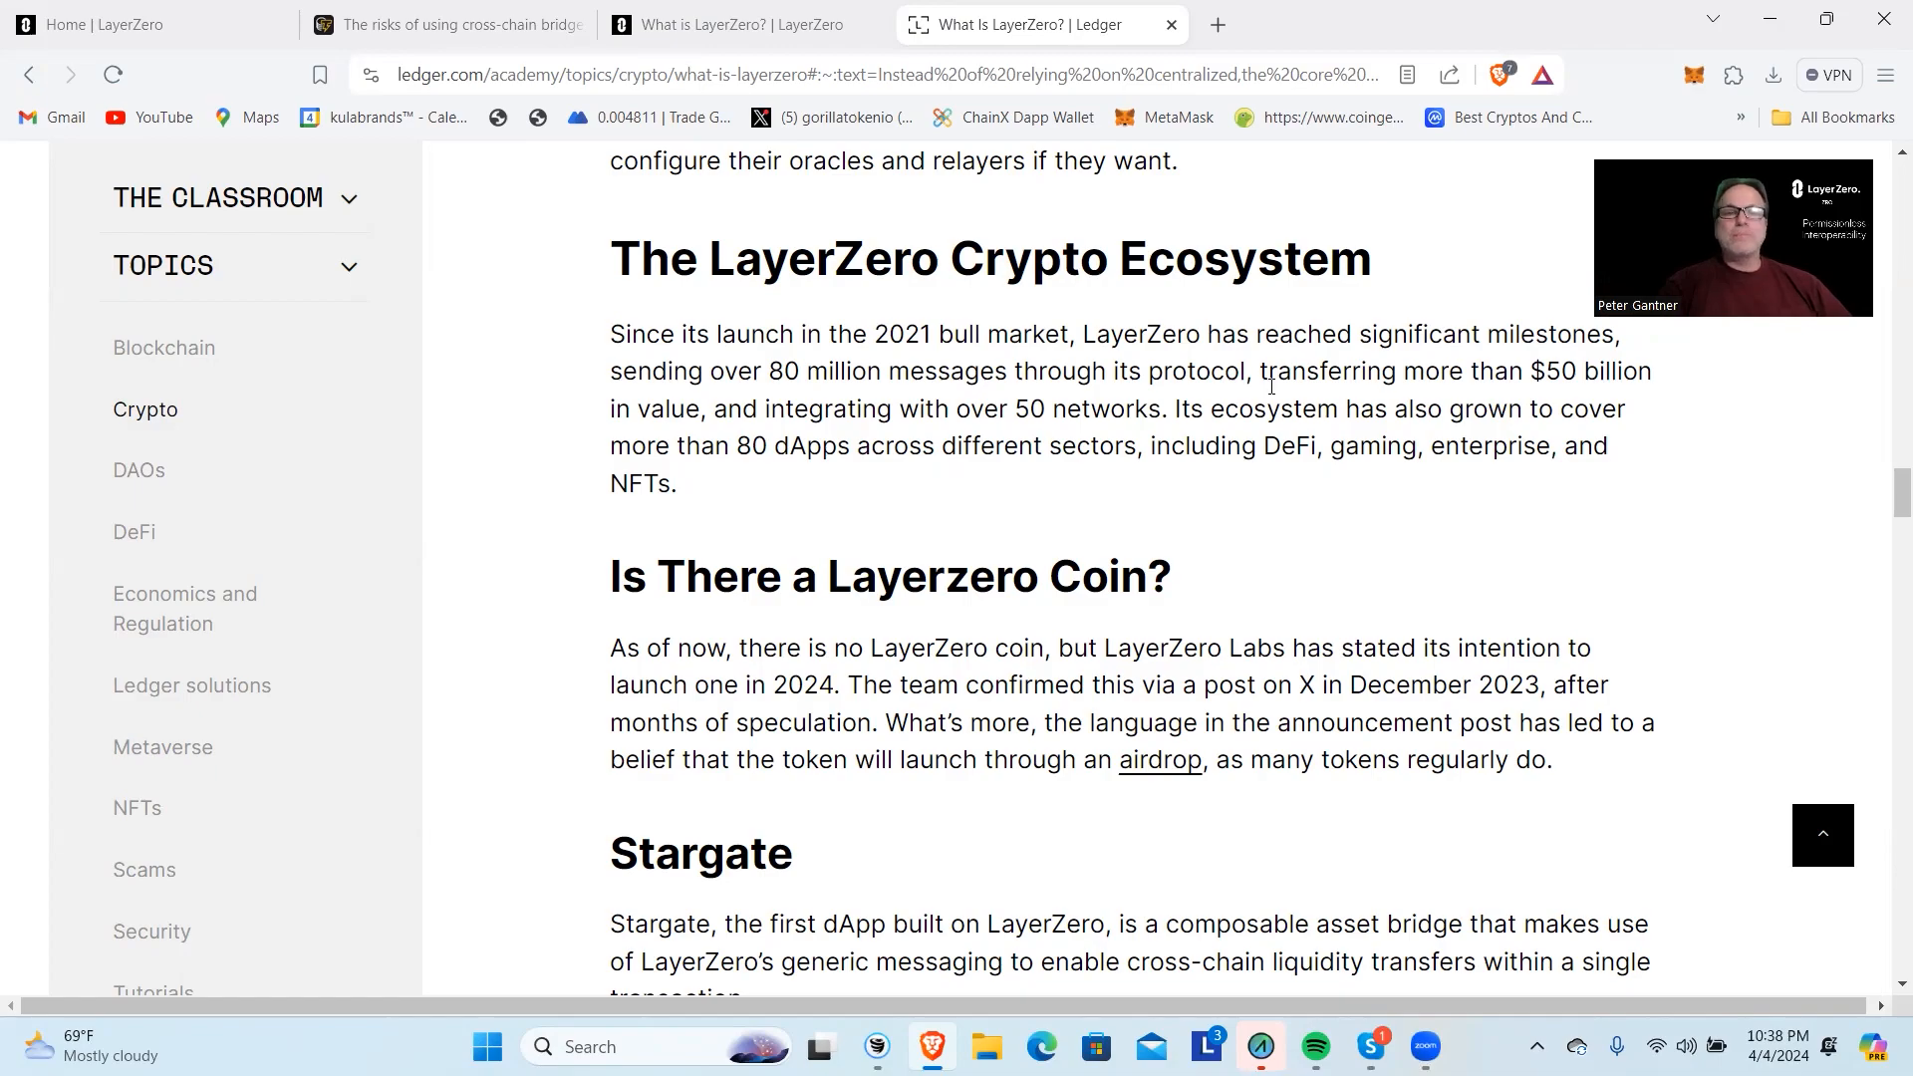
pyautogui.click(92, 23)
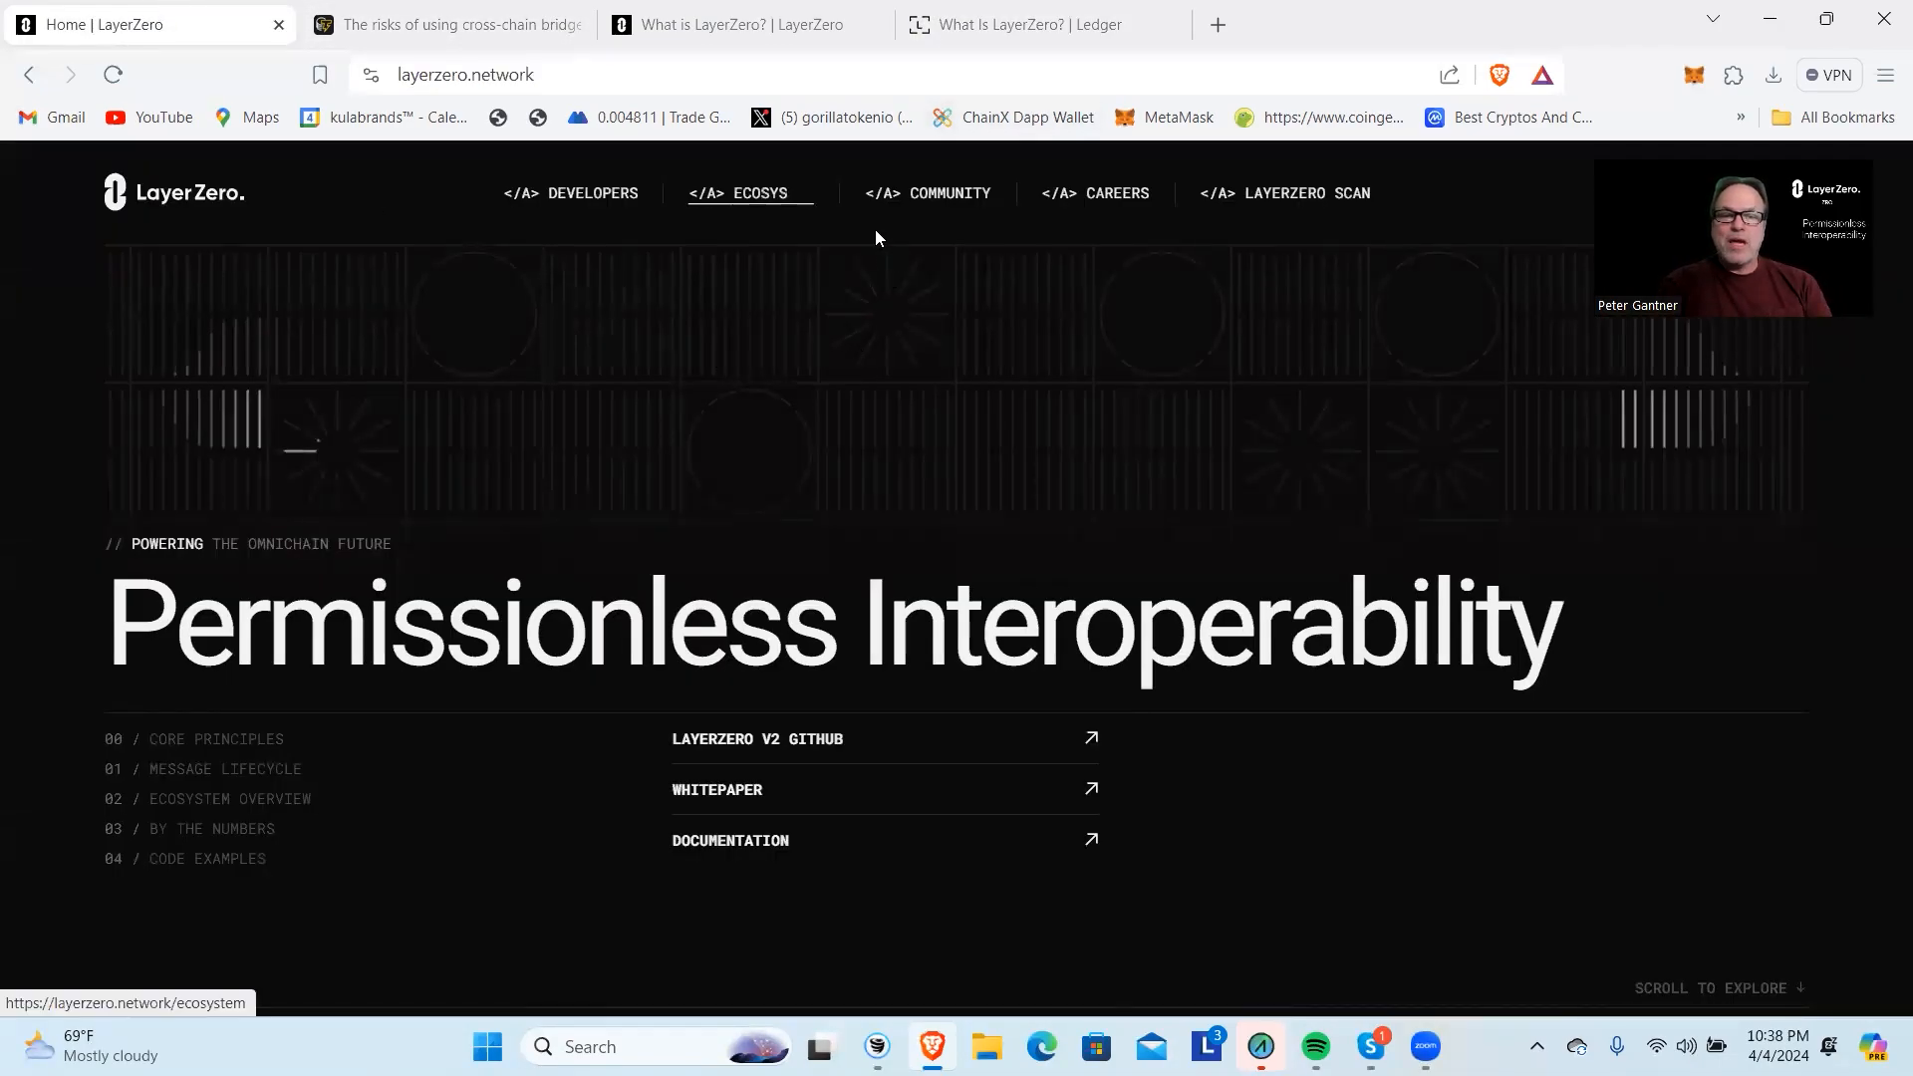
# Open the 95-dApp ecosystem page and view the Beam and Aptos Bridge descriptions.
pyautogui.click(750, 193)
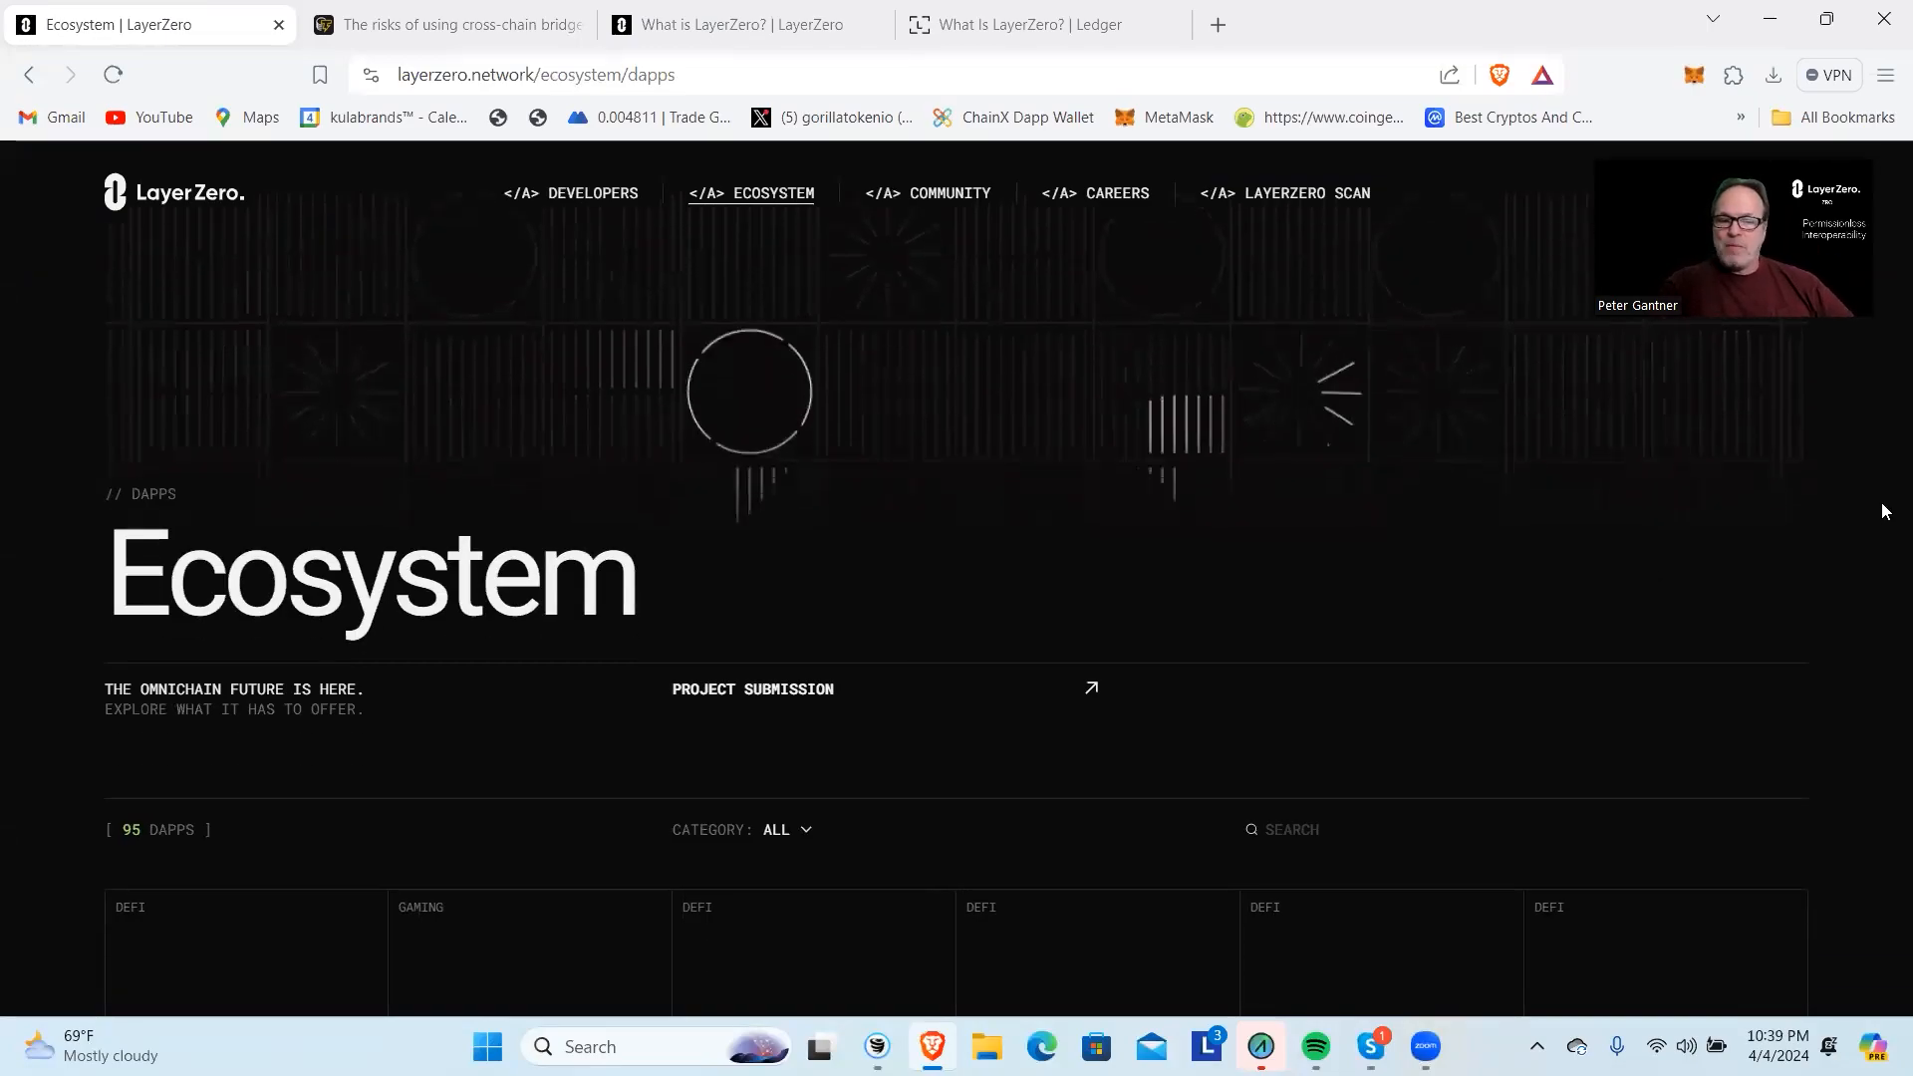
pyautogui.scroll(-3)
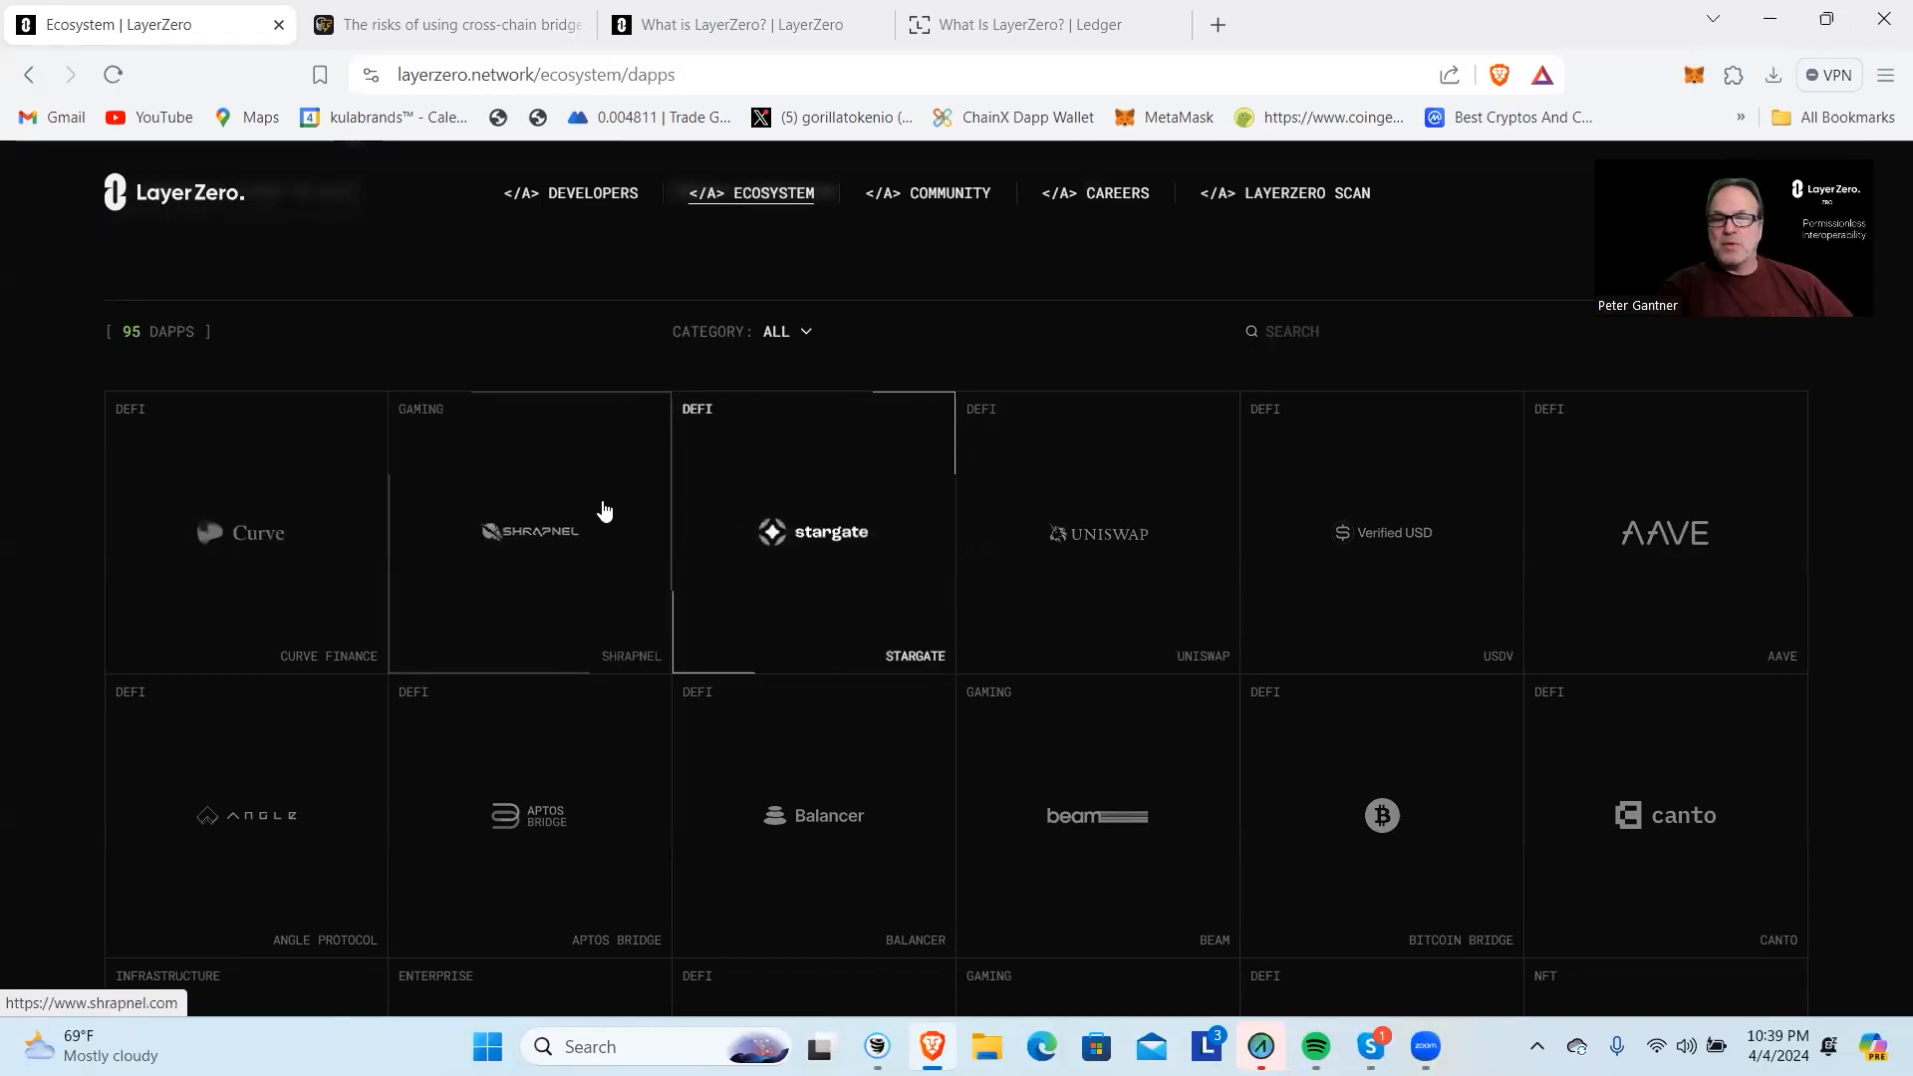
pyautogui.moveTo(1097, 629)
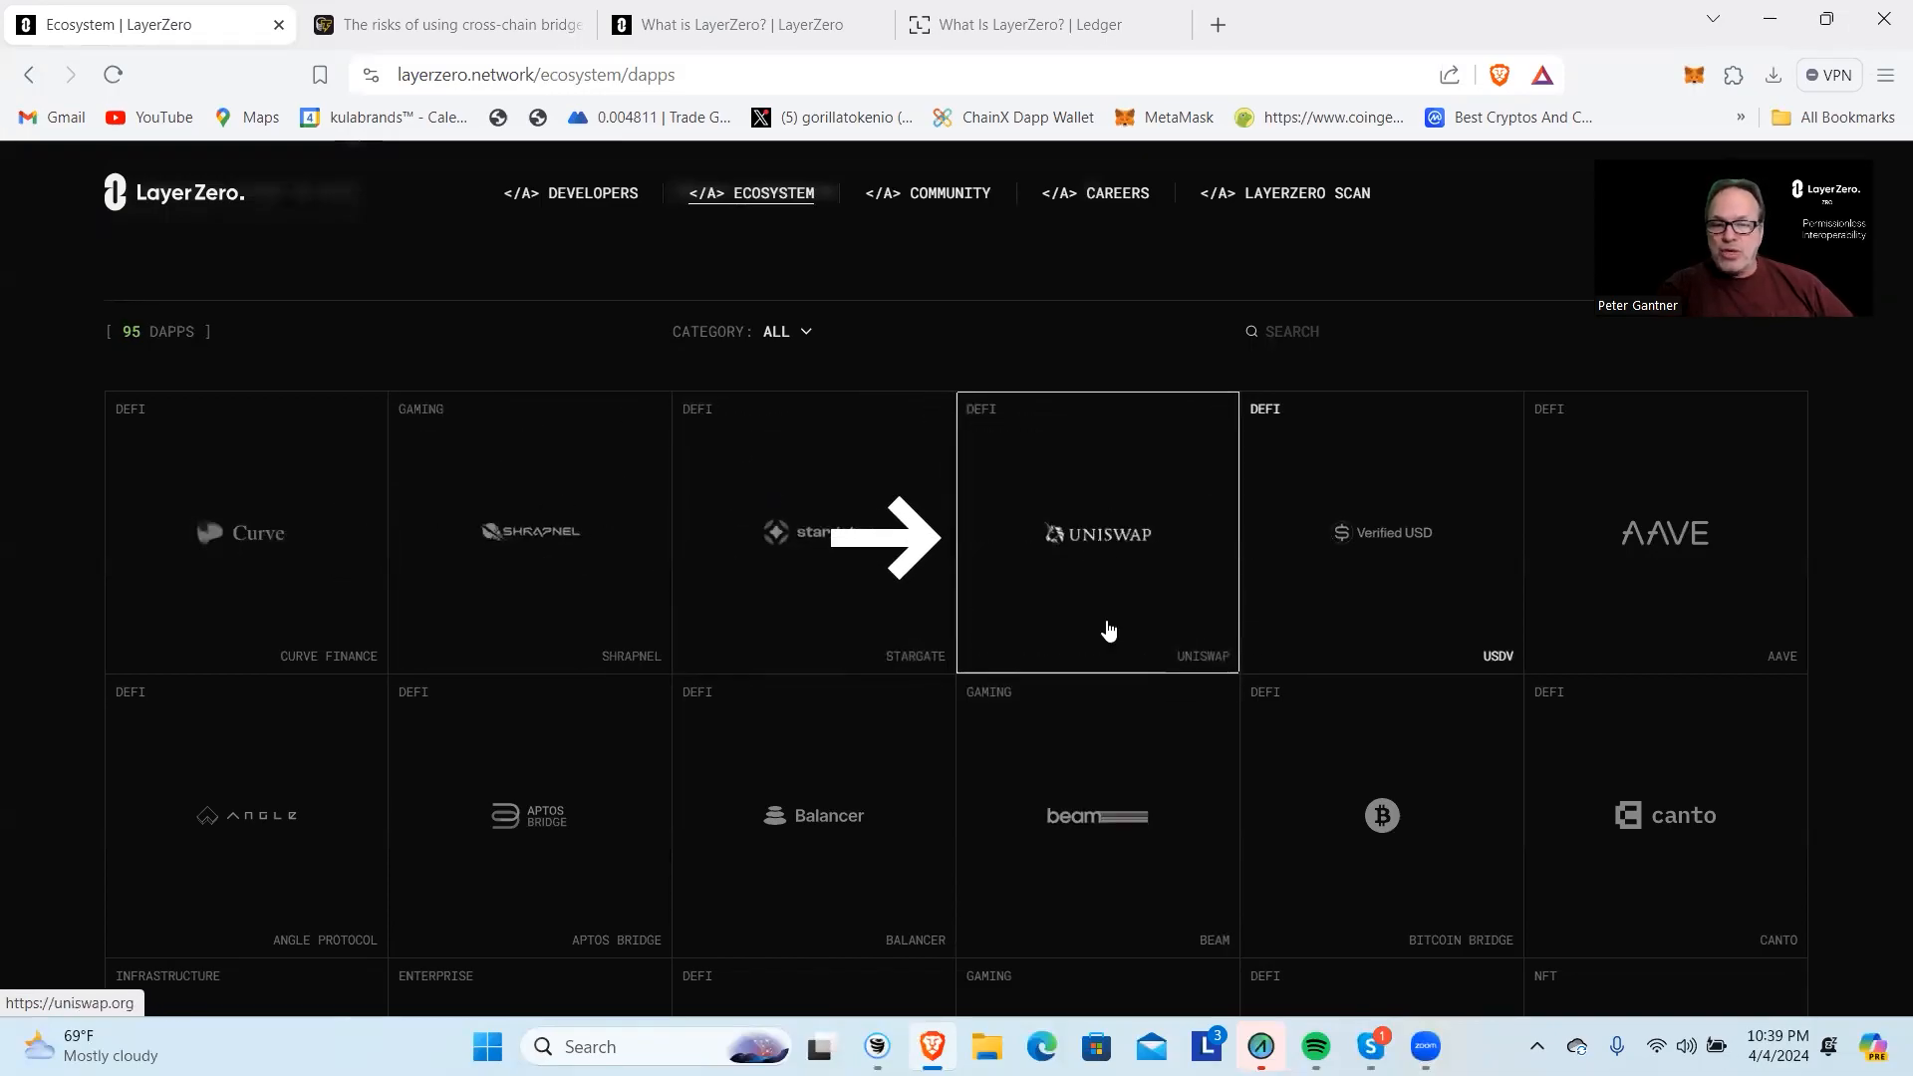
pyautogui.moveTo(1610, 632)
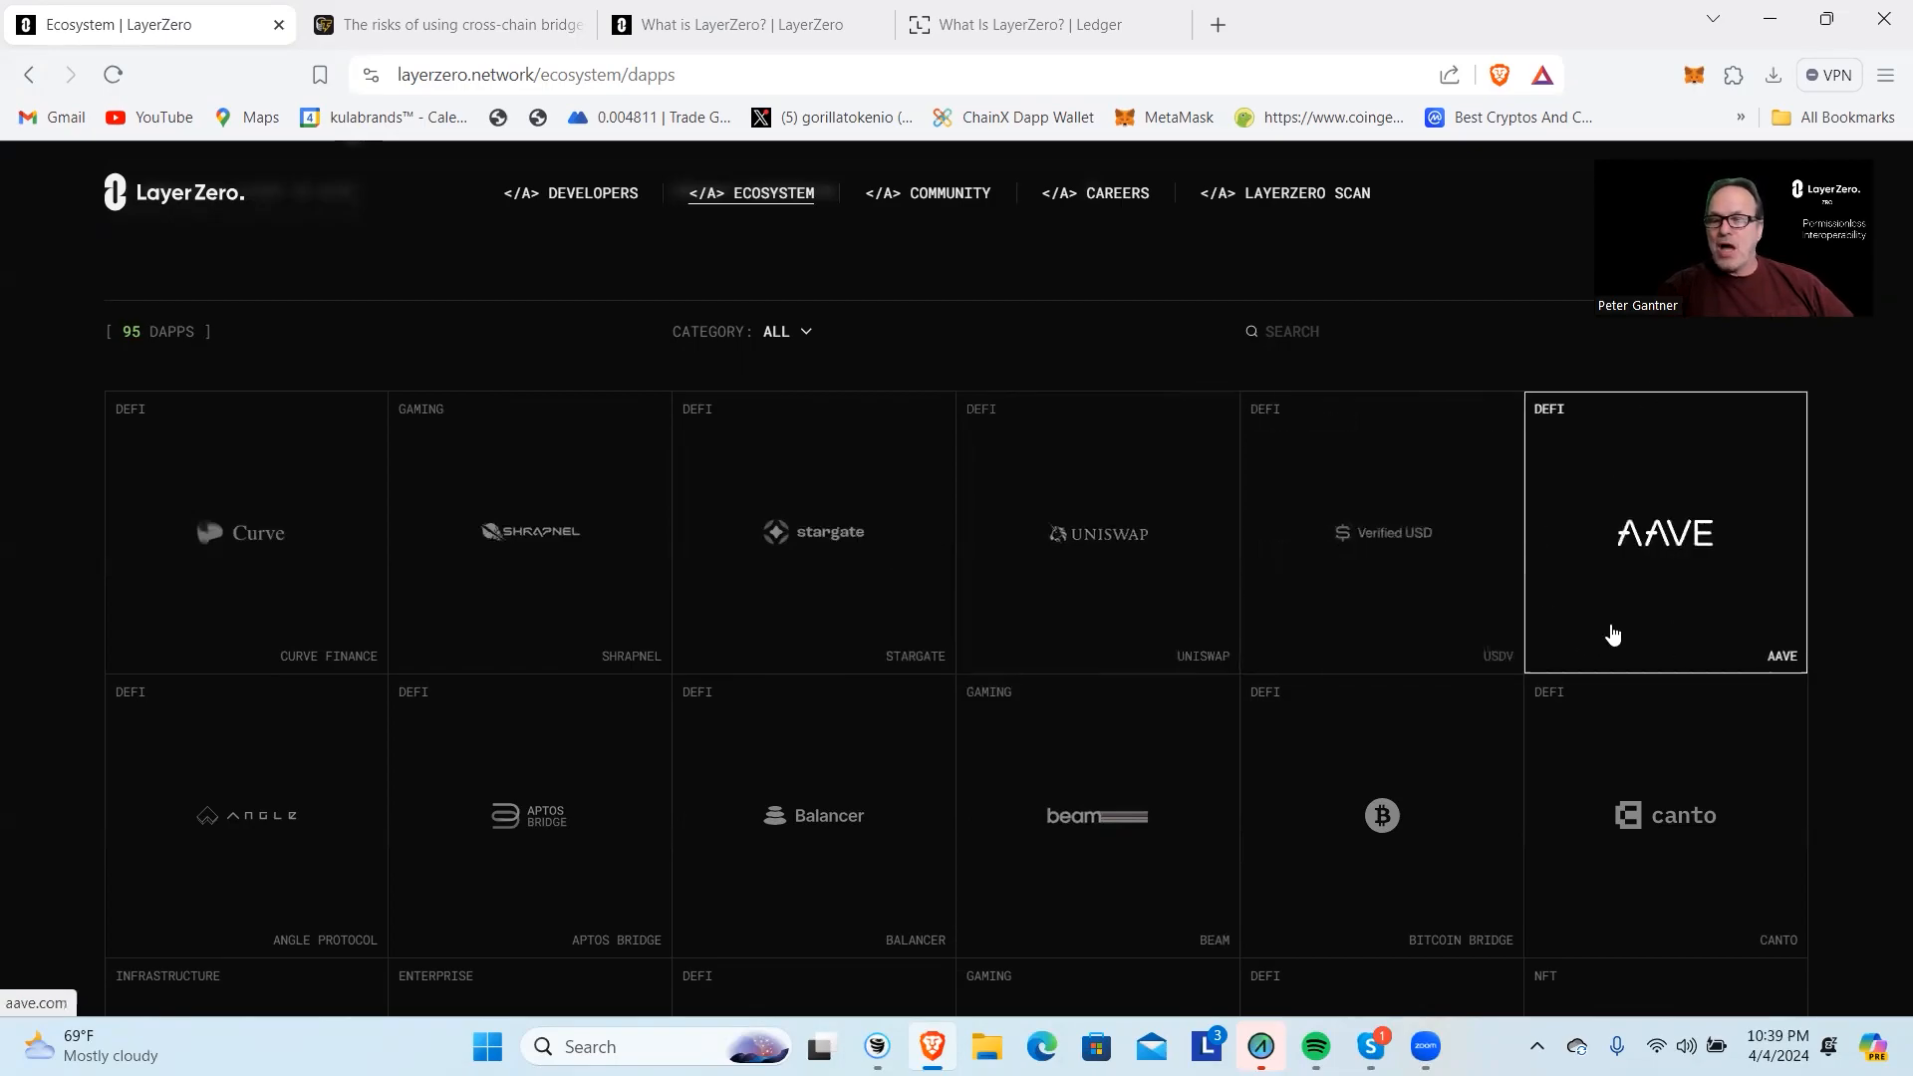
pyautogui.moveTo(1882, 556)
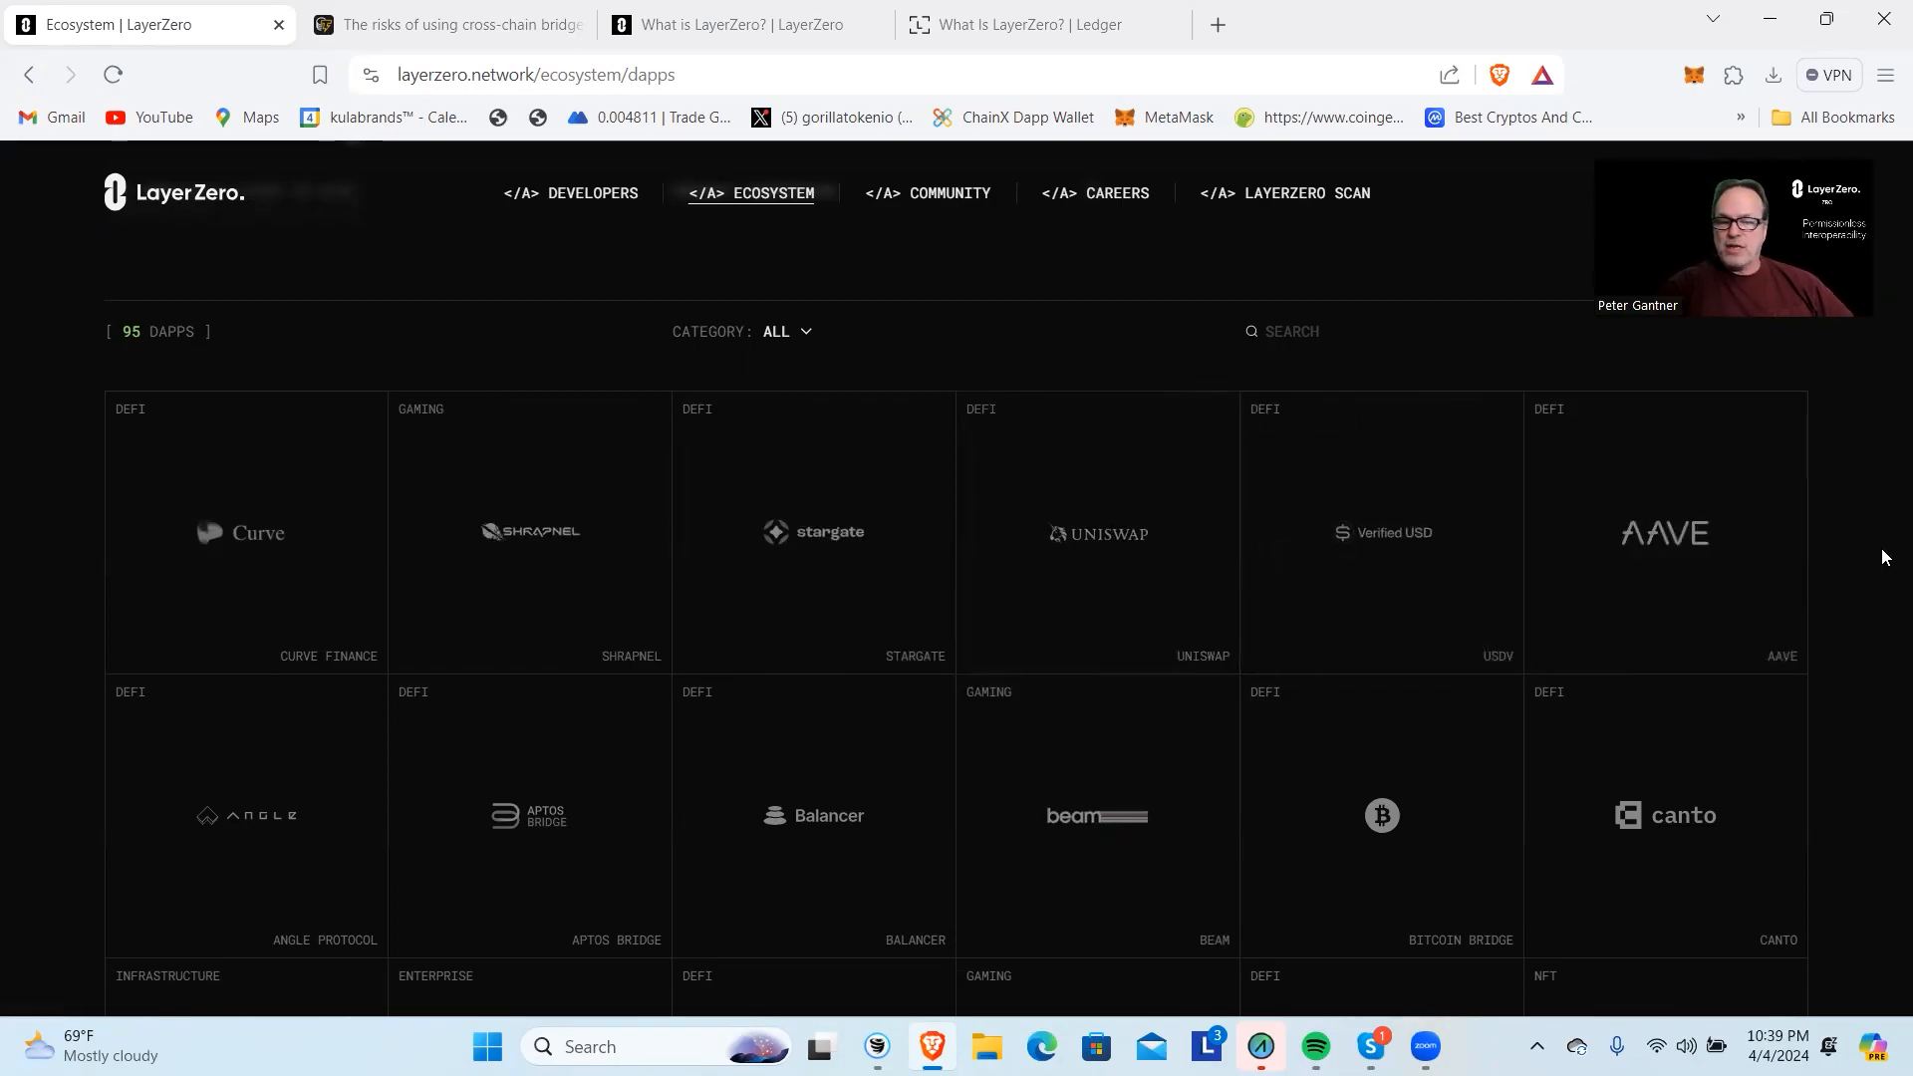
pyautogui.scroll(-3)
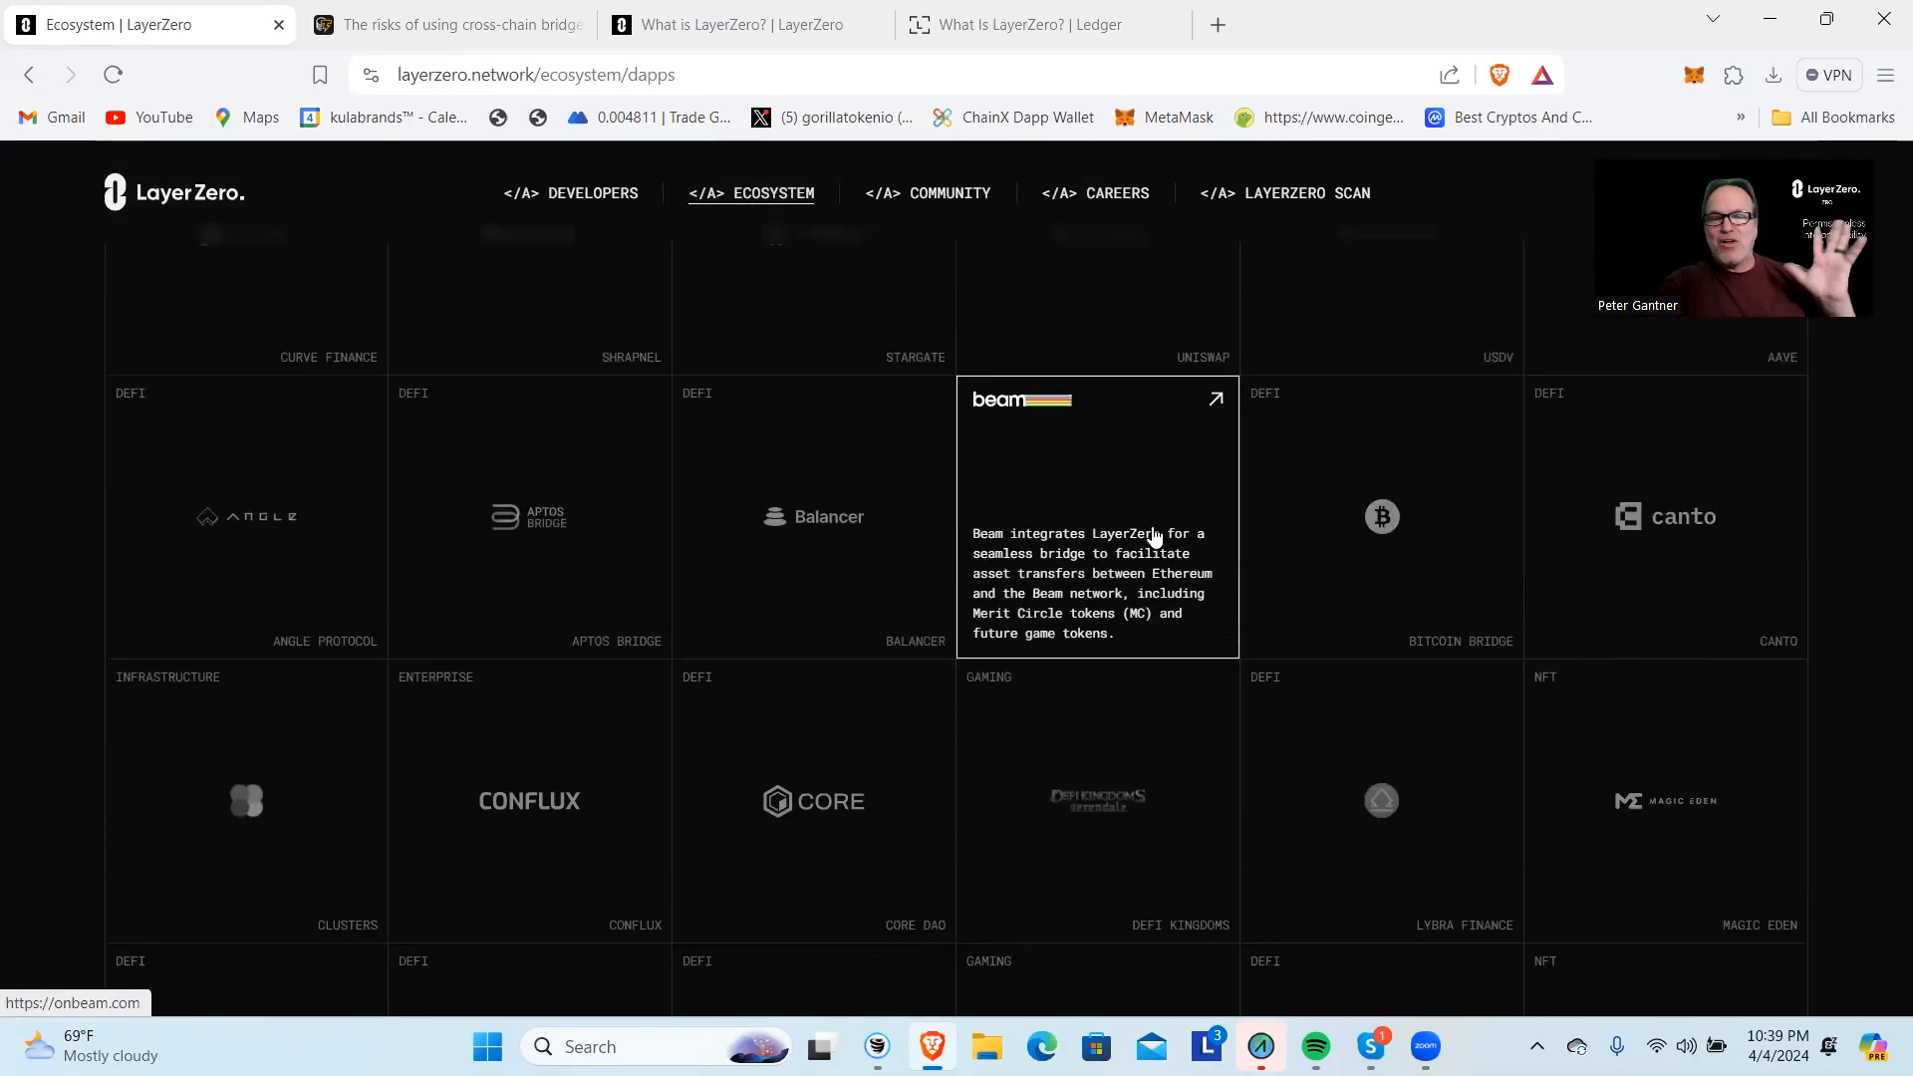
pyautogui.moveTo(1011, 611)
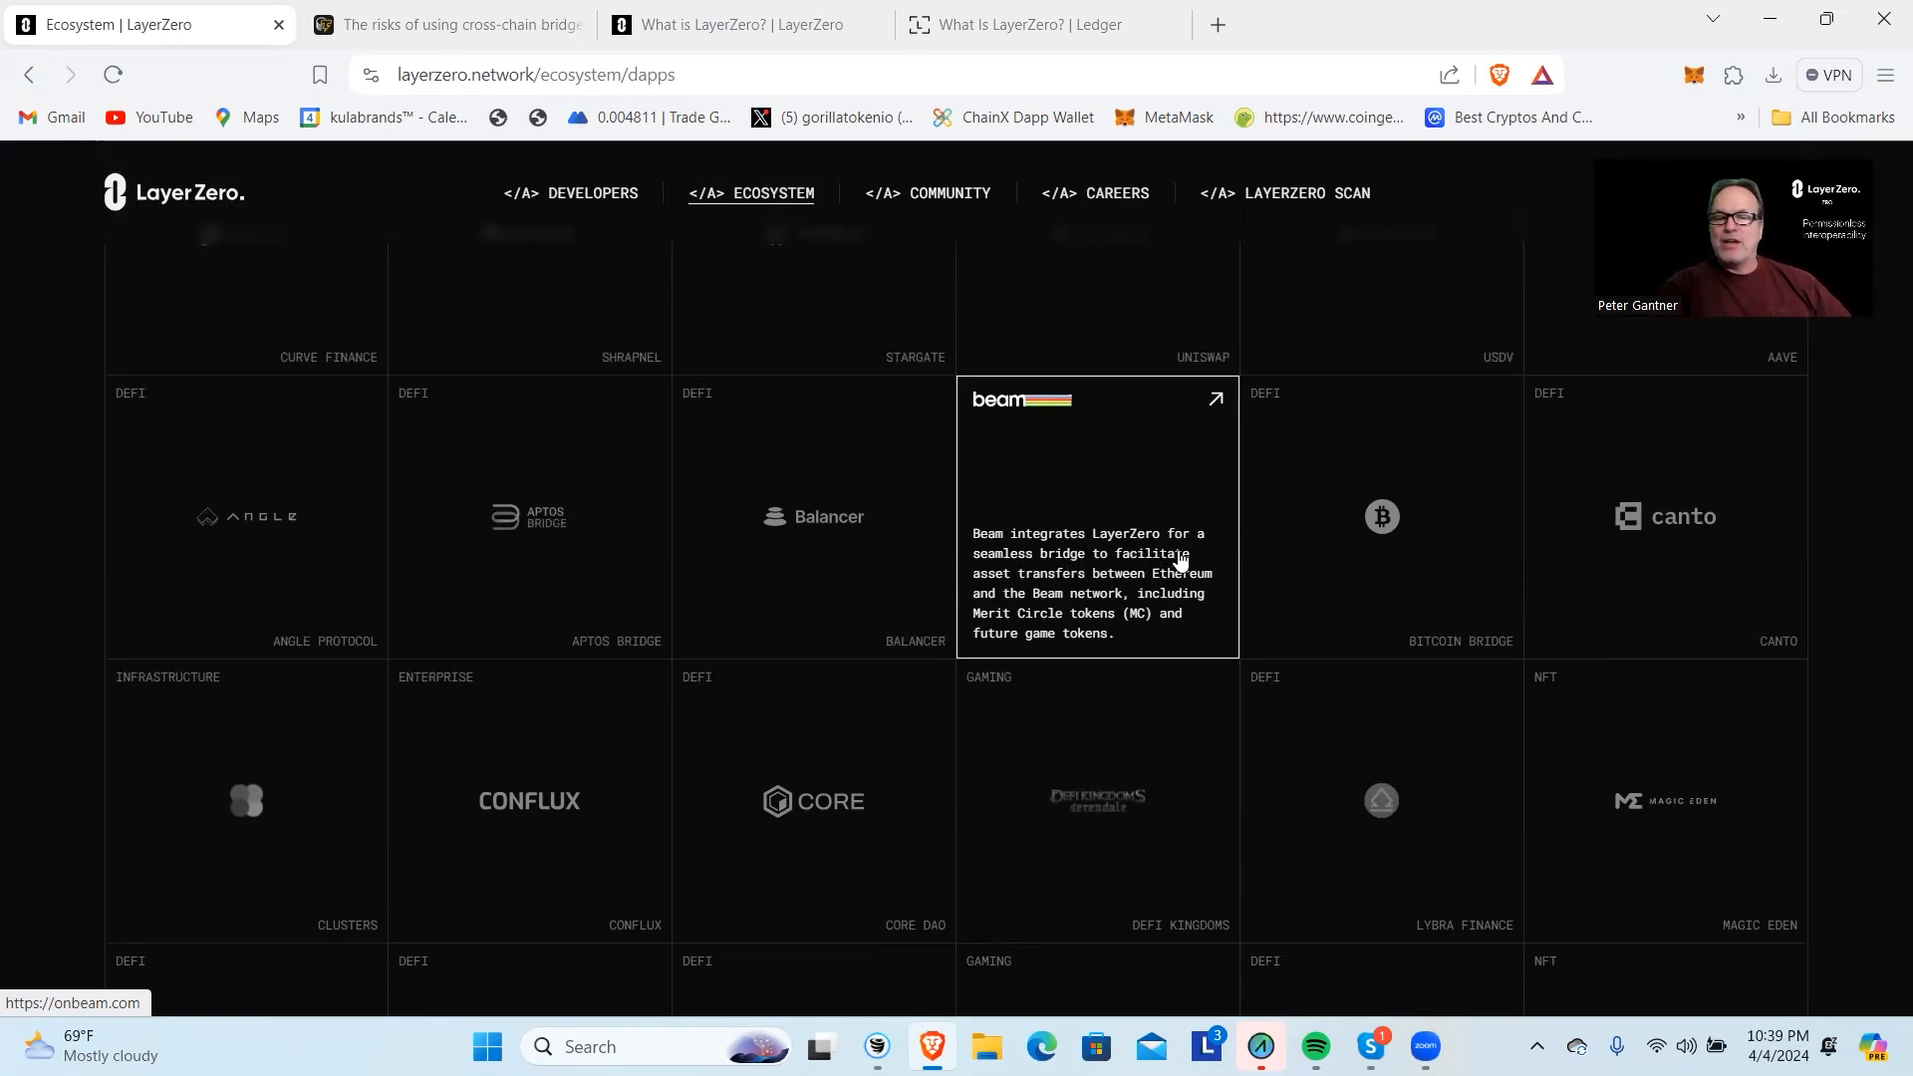
pyautogui.moveTo(1010, 498)
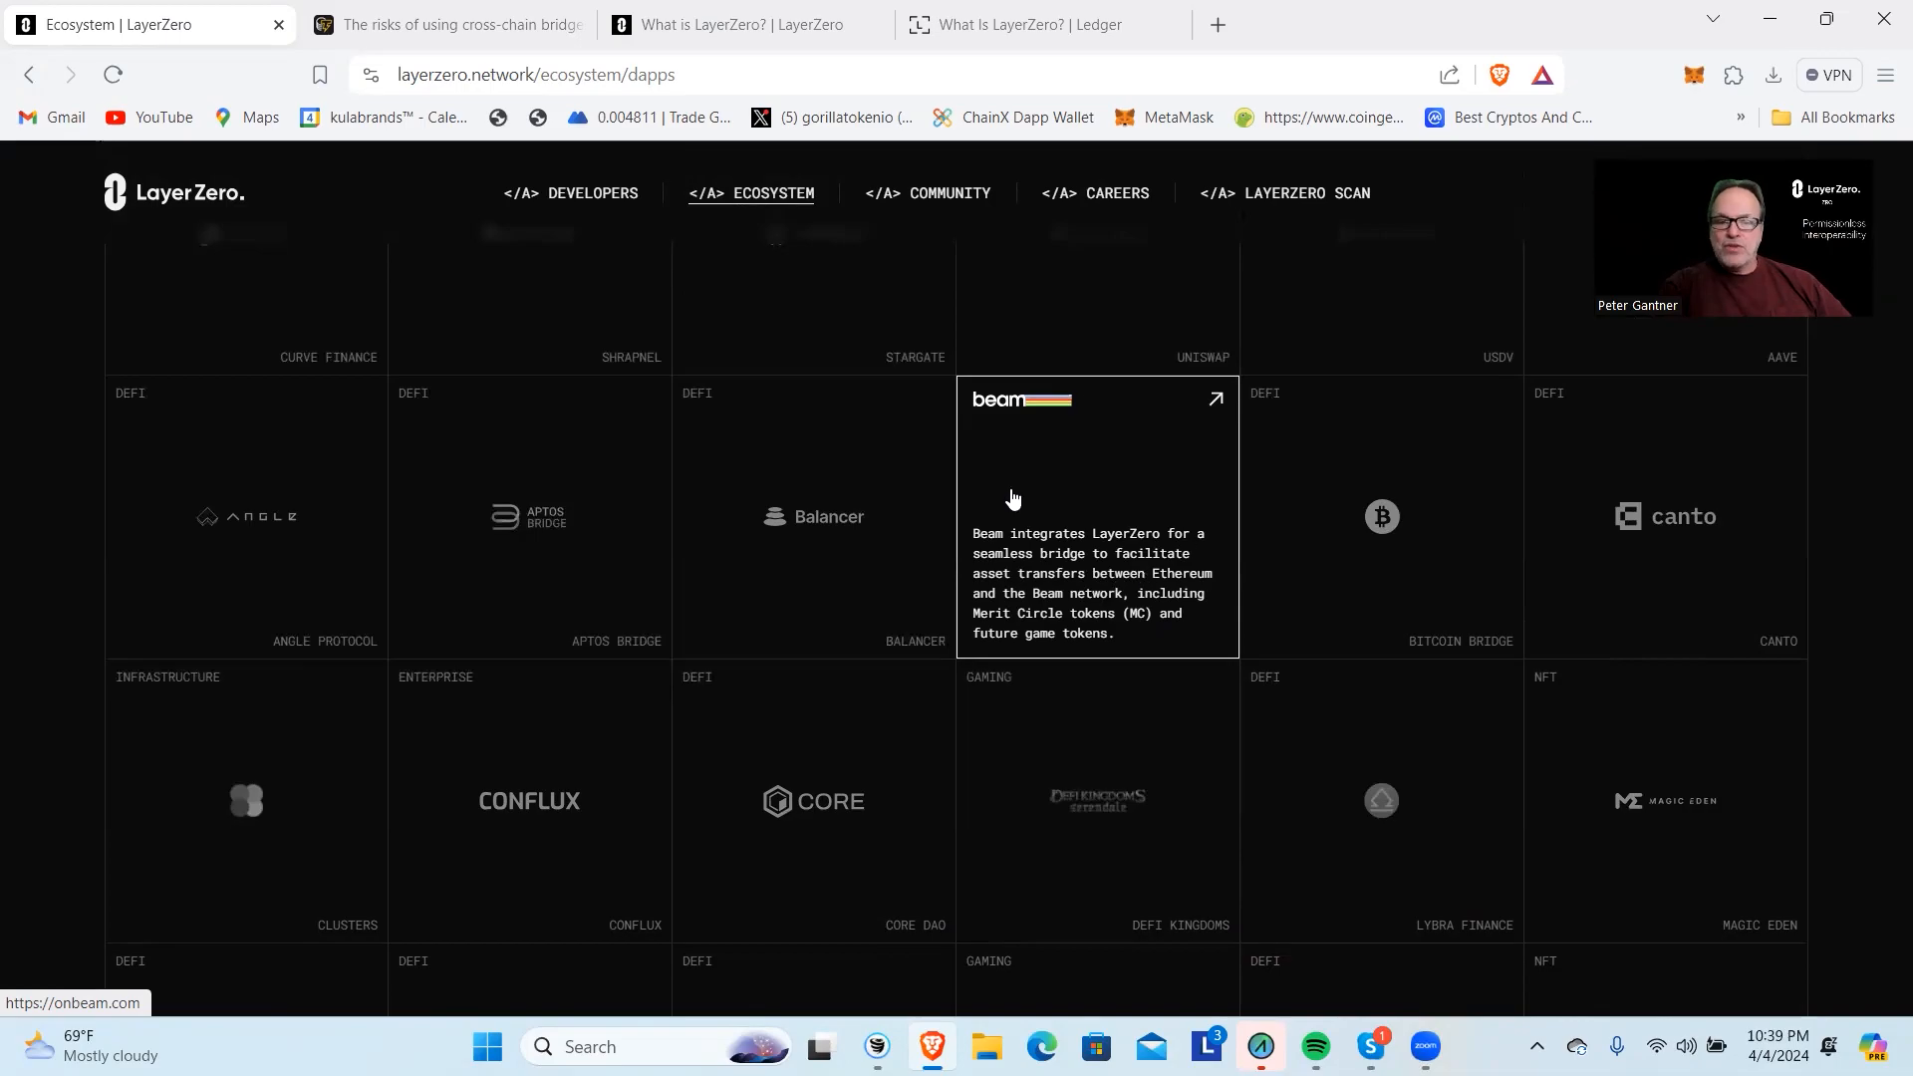
pyautogui.moveTo(970, 374)
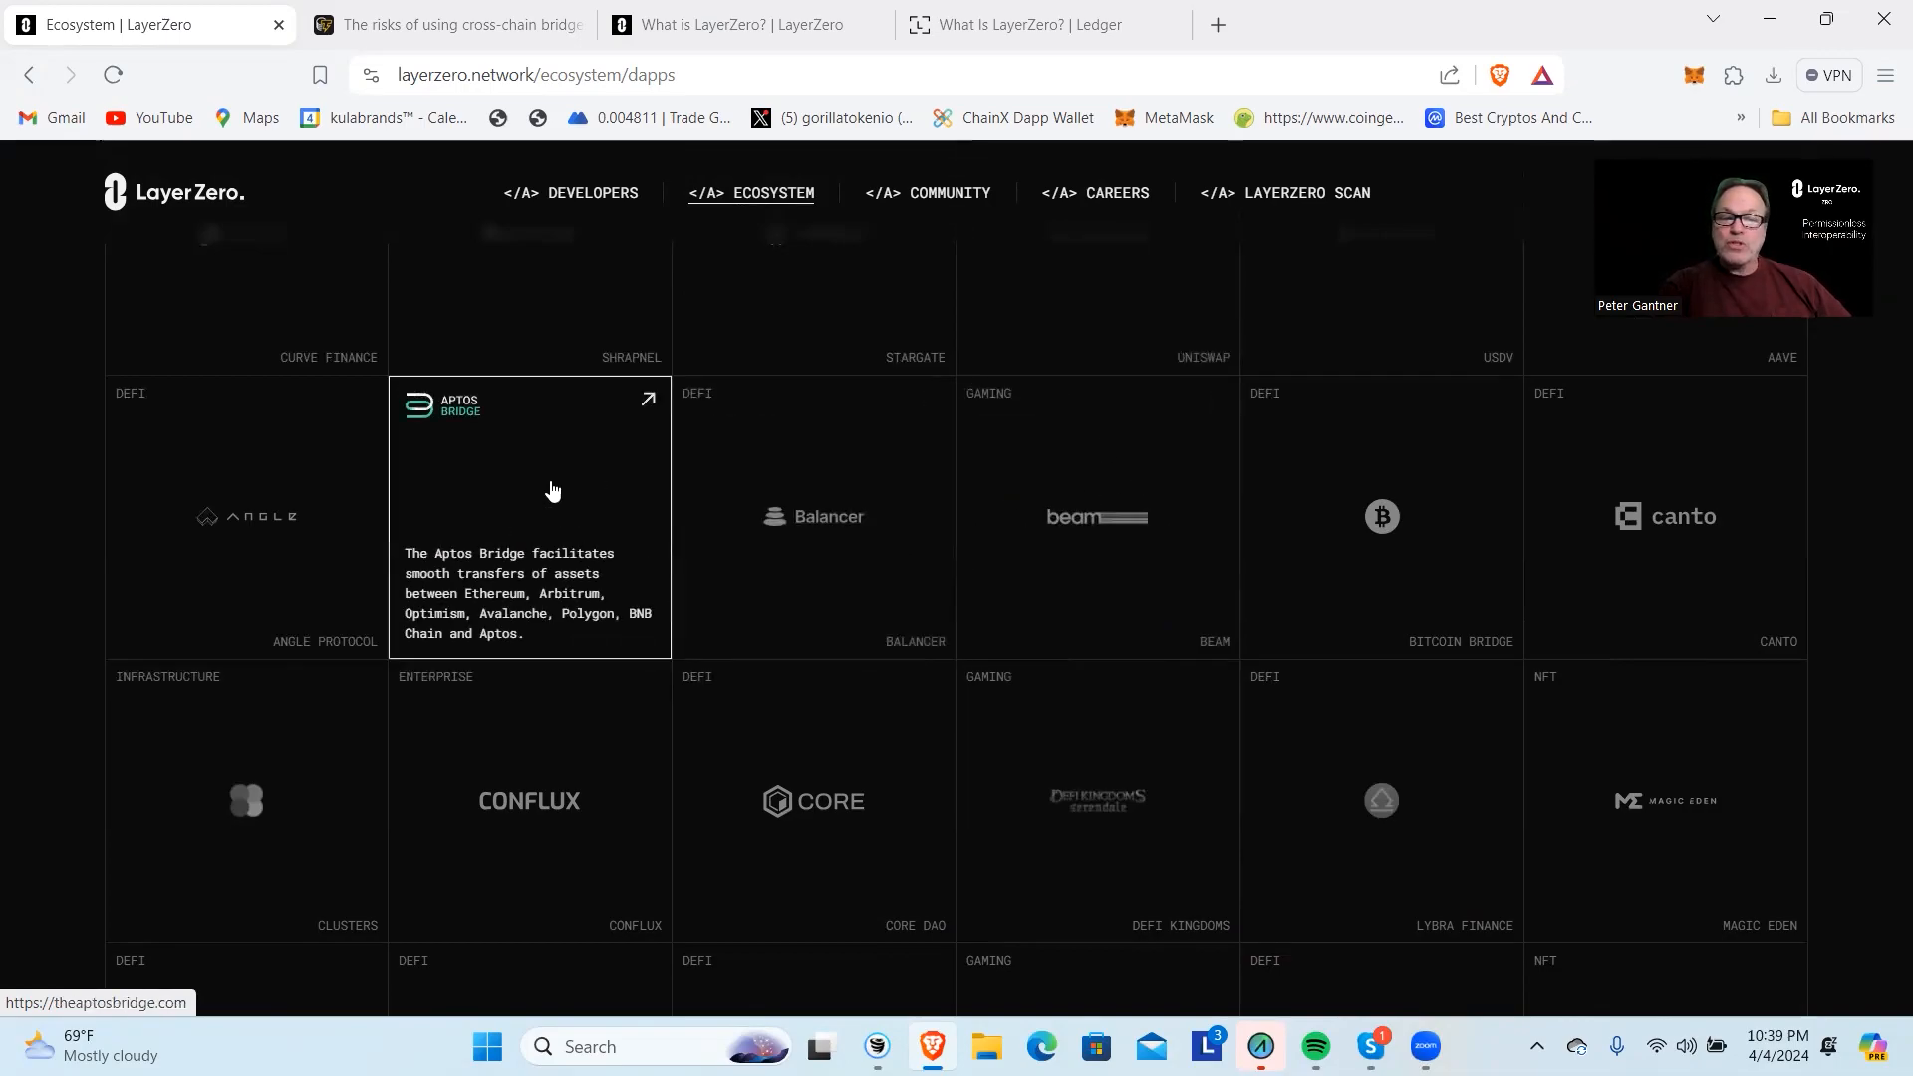
pyautogui.moveTo(545, 564)
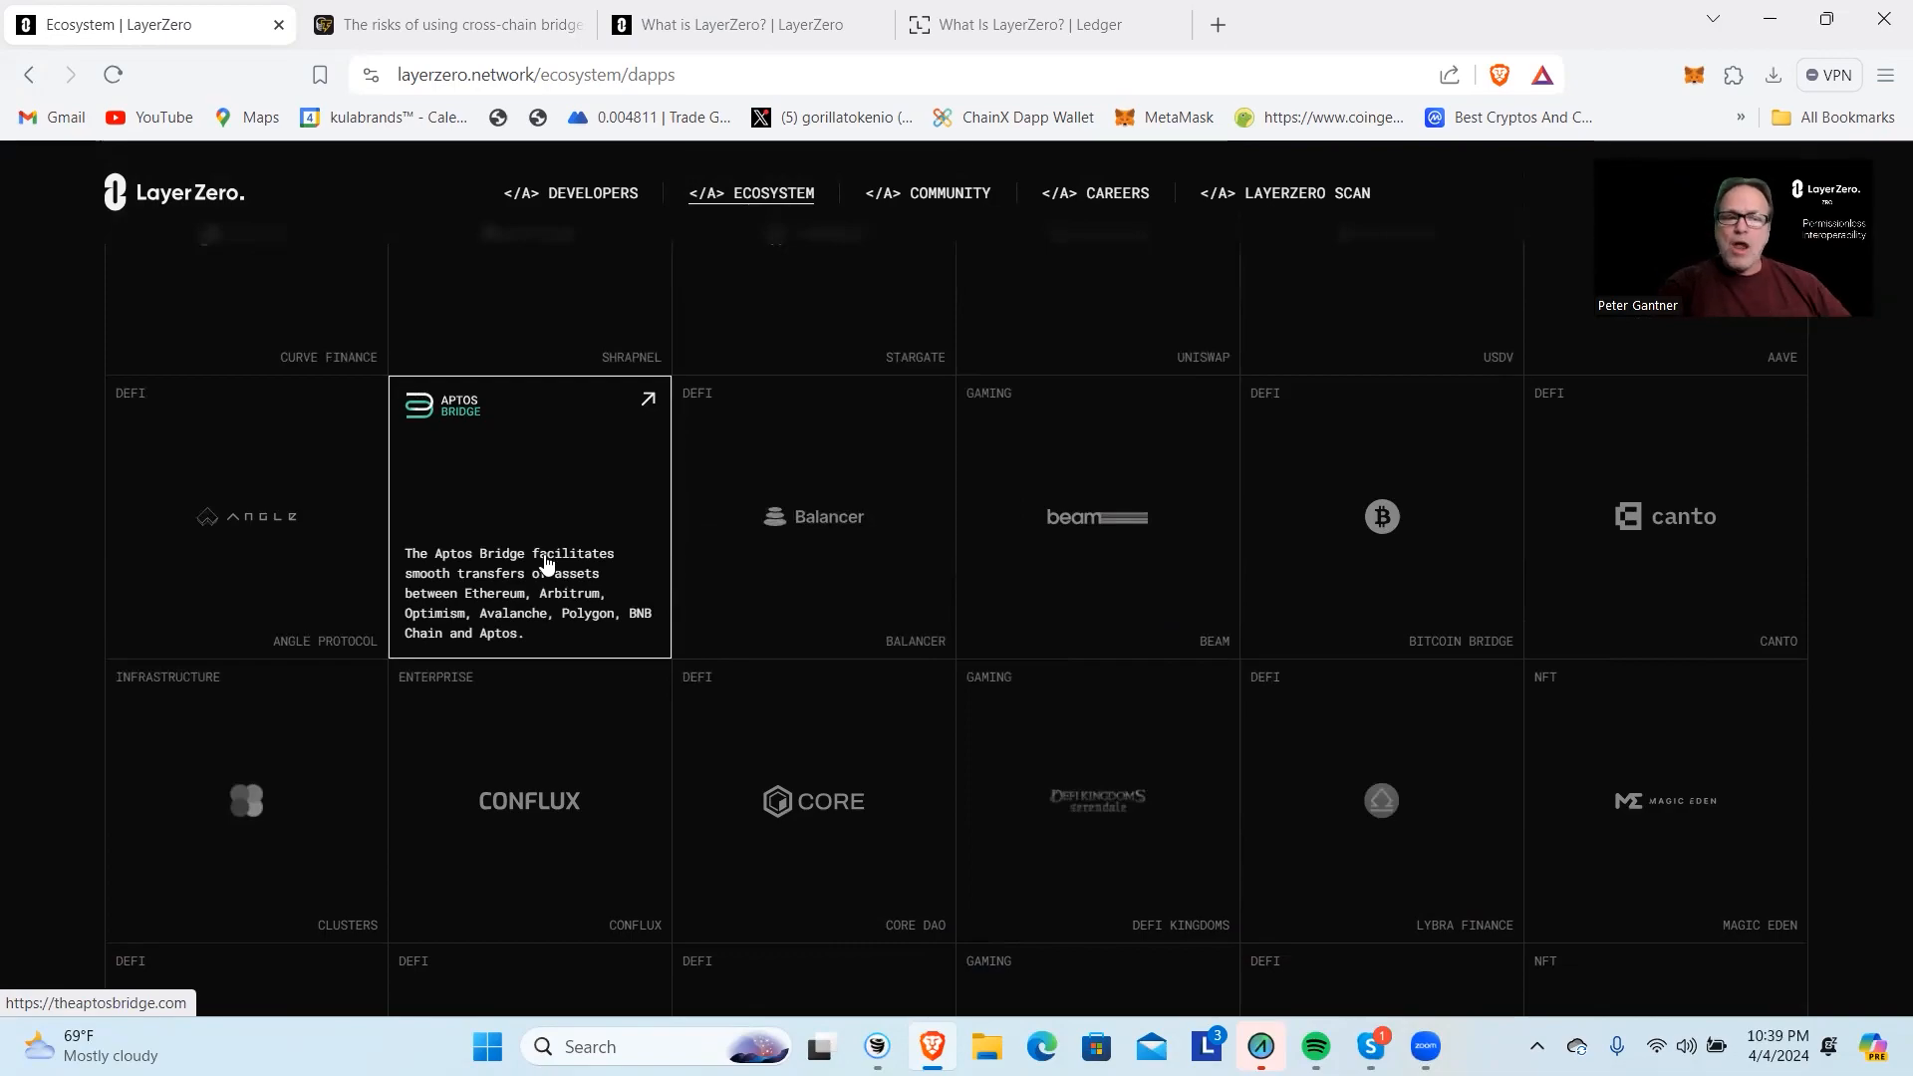
pyautogui.moveTo(542, 514)
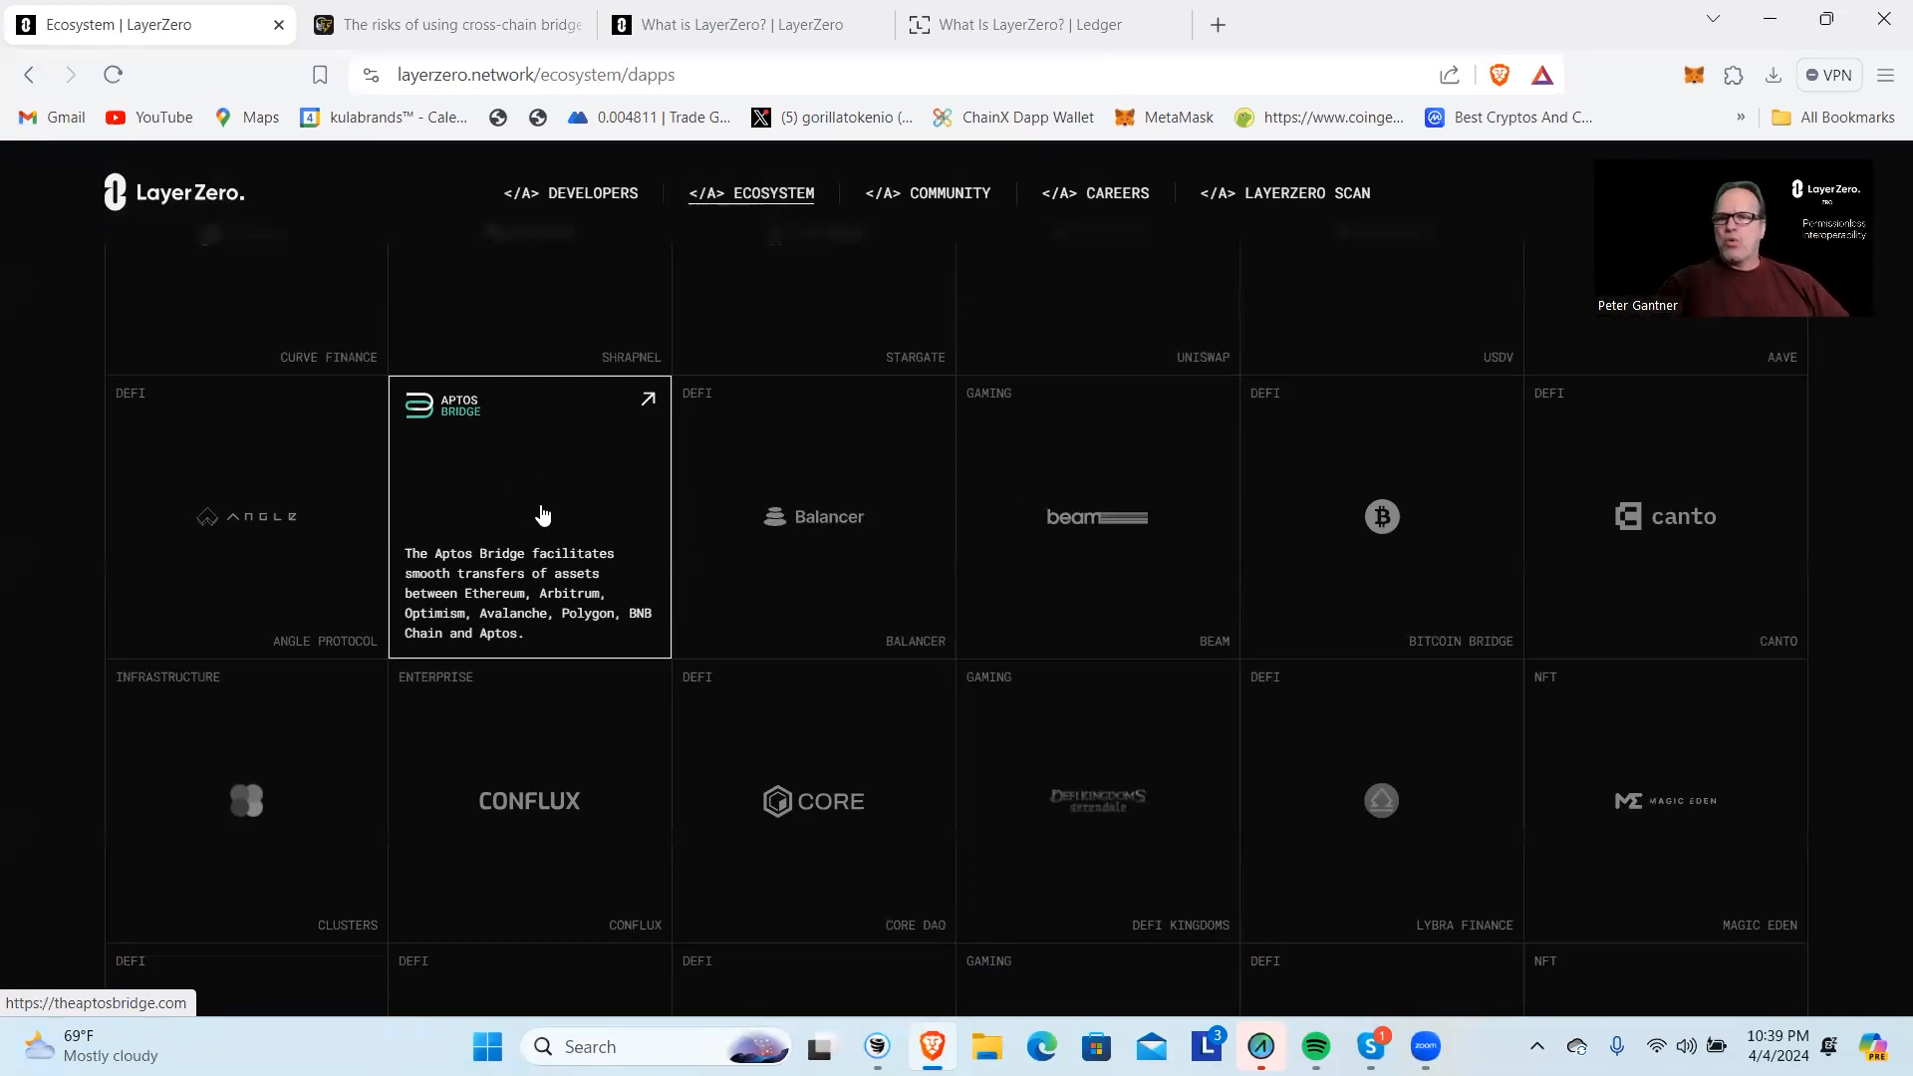
pyautogui.moveTo(1863, 545)
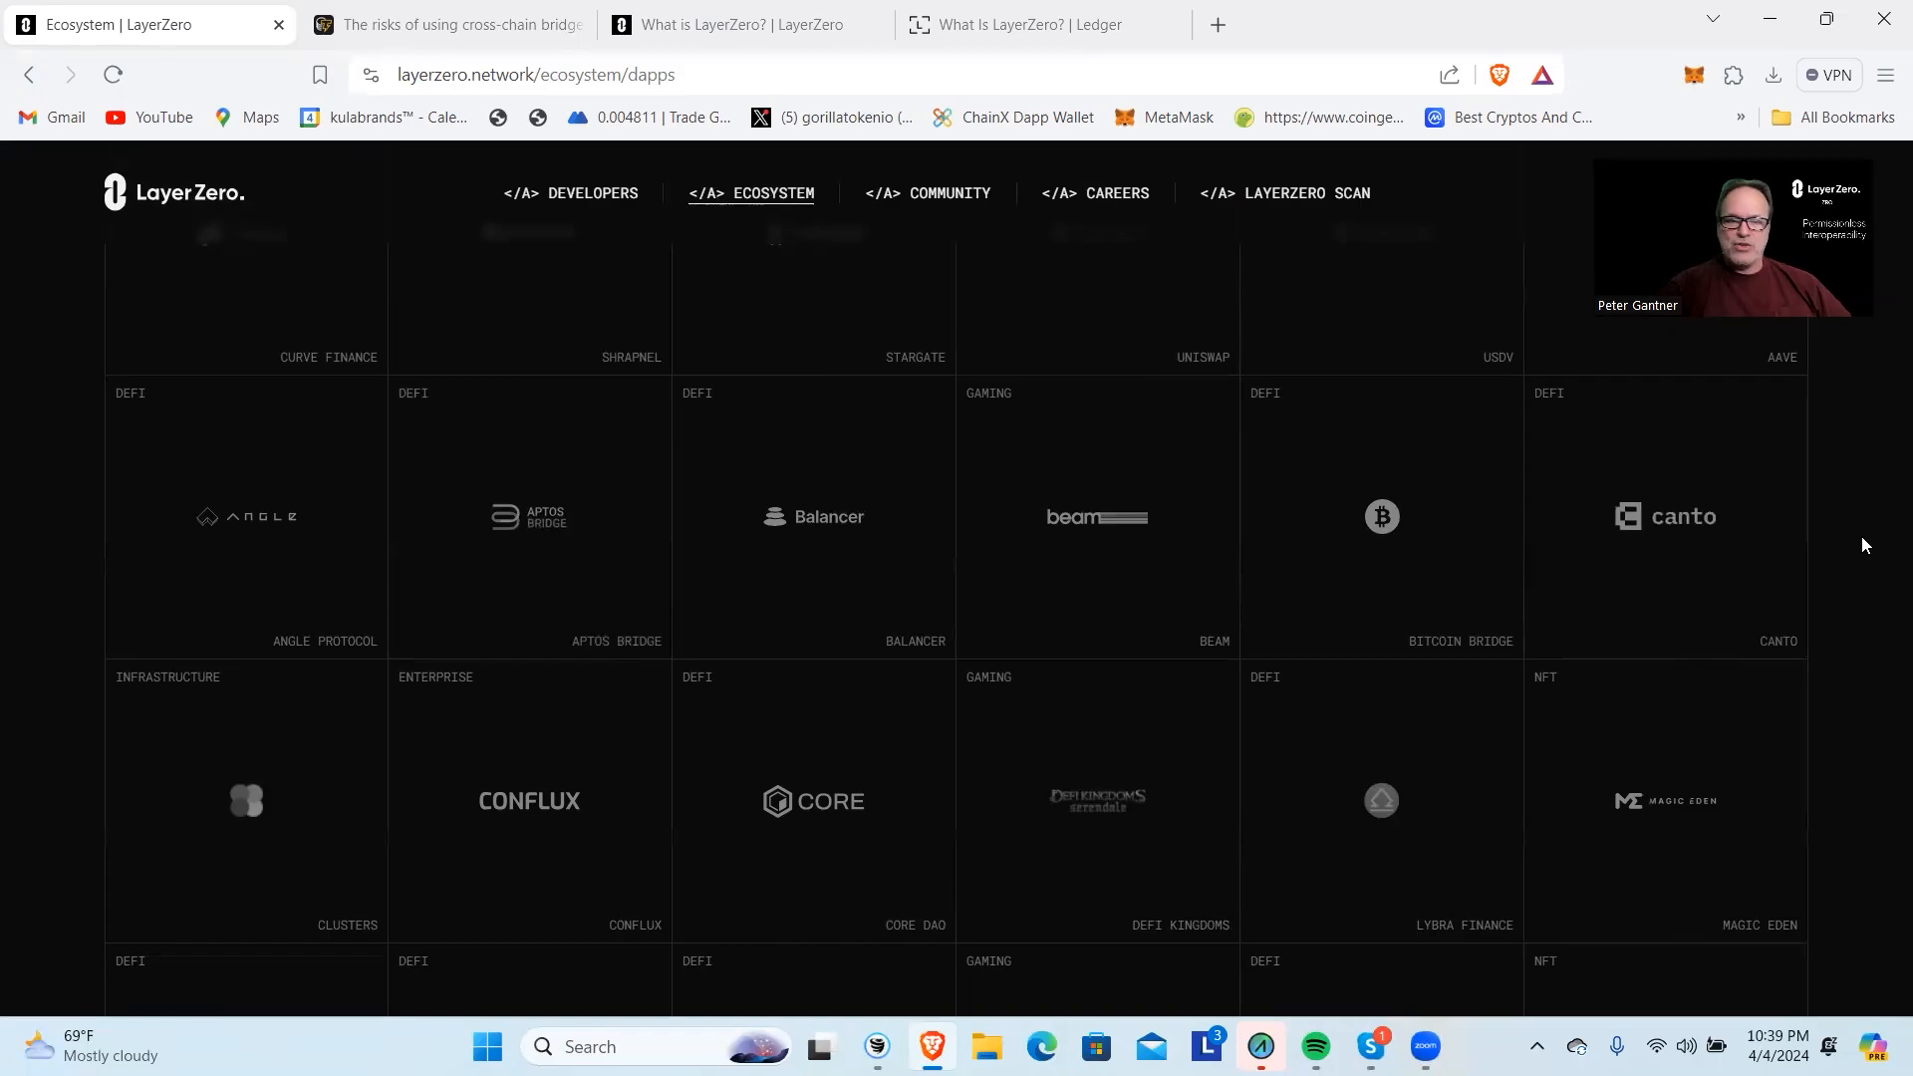
# Scroll the dApp grid to Metis DAO, Pendle and Radiant Capital, reading Pendle's description.
pyautogui.scroll(-3)
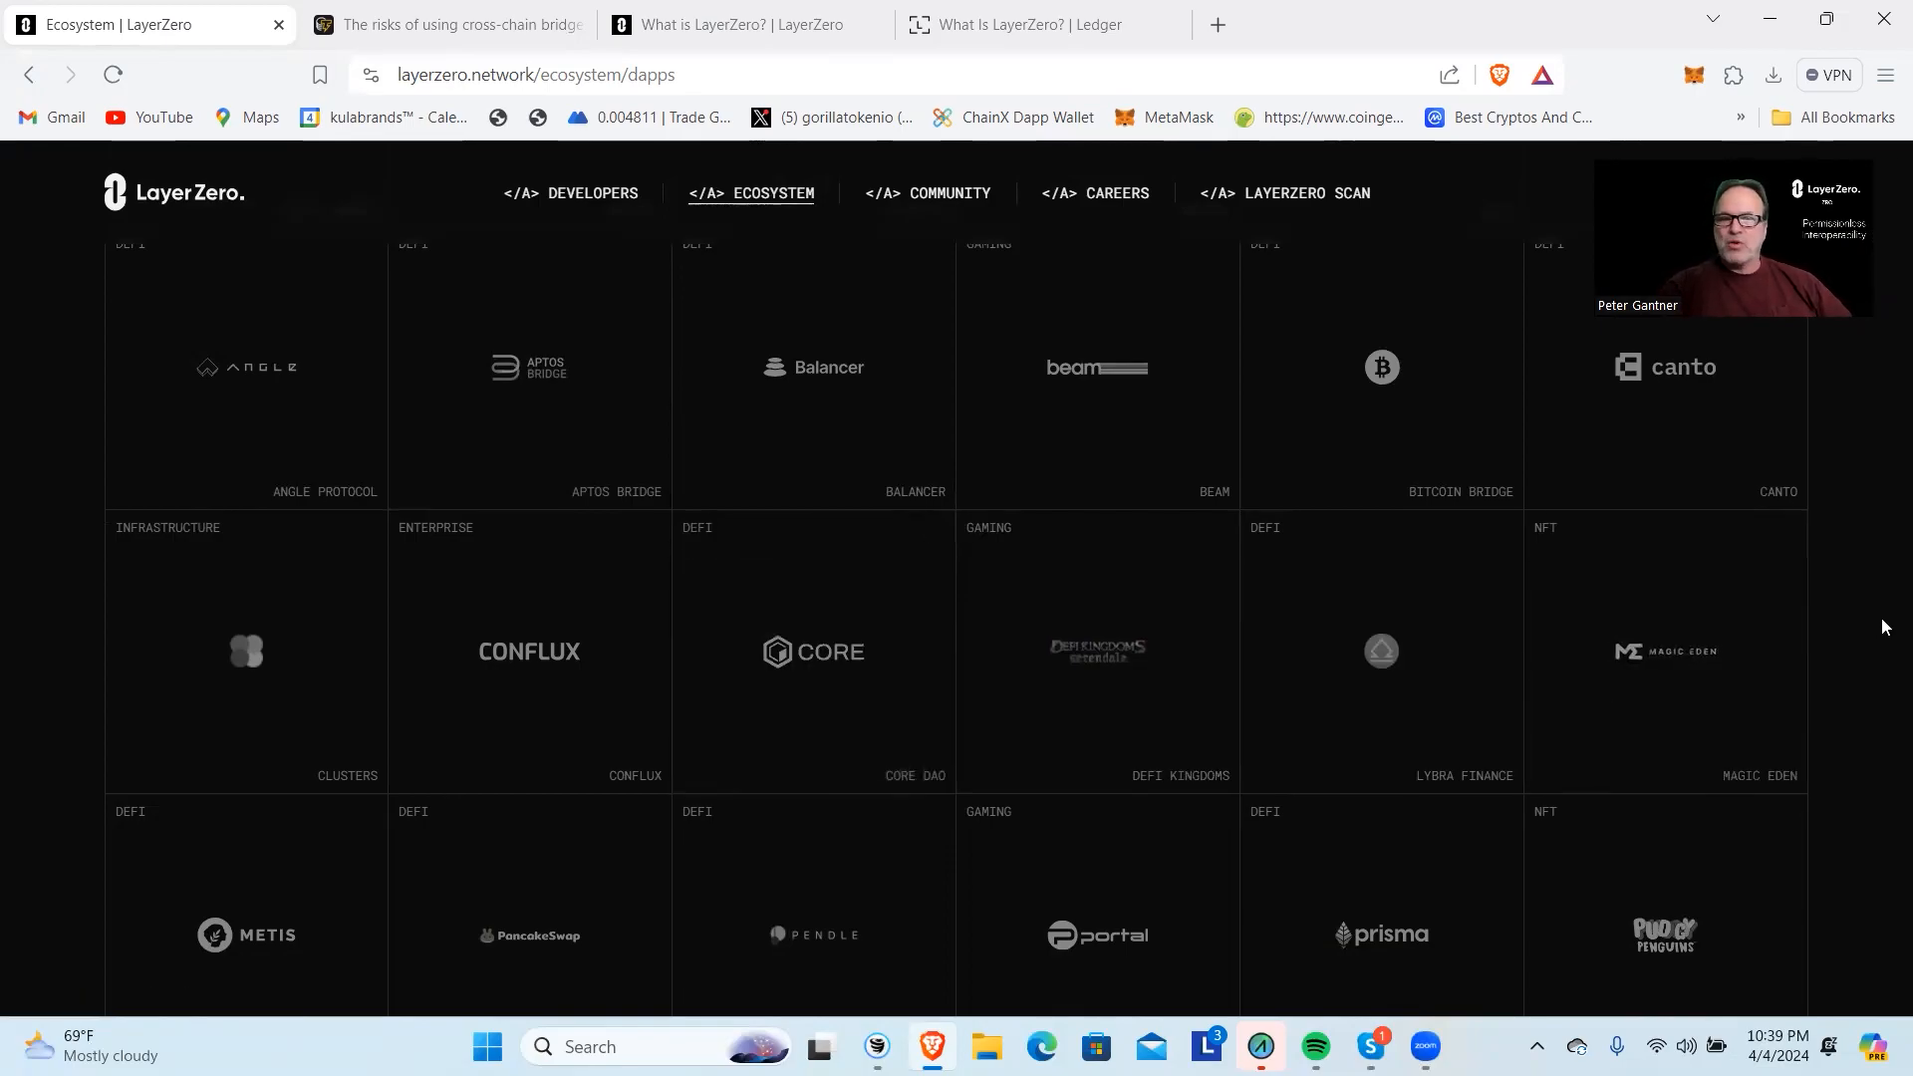
pyautogui.scroll(-3)
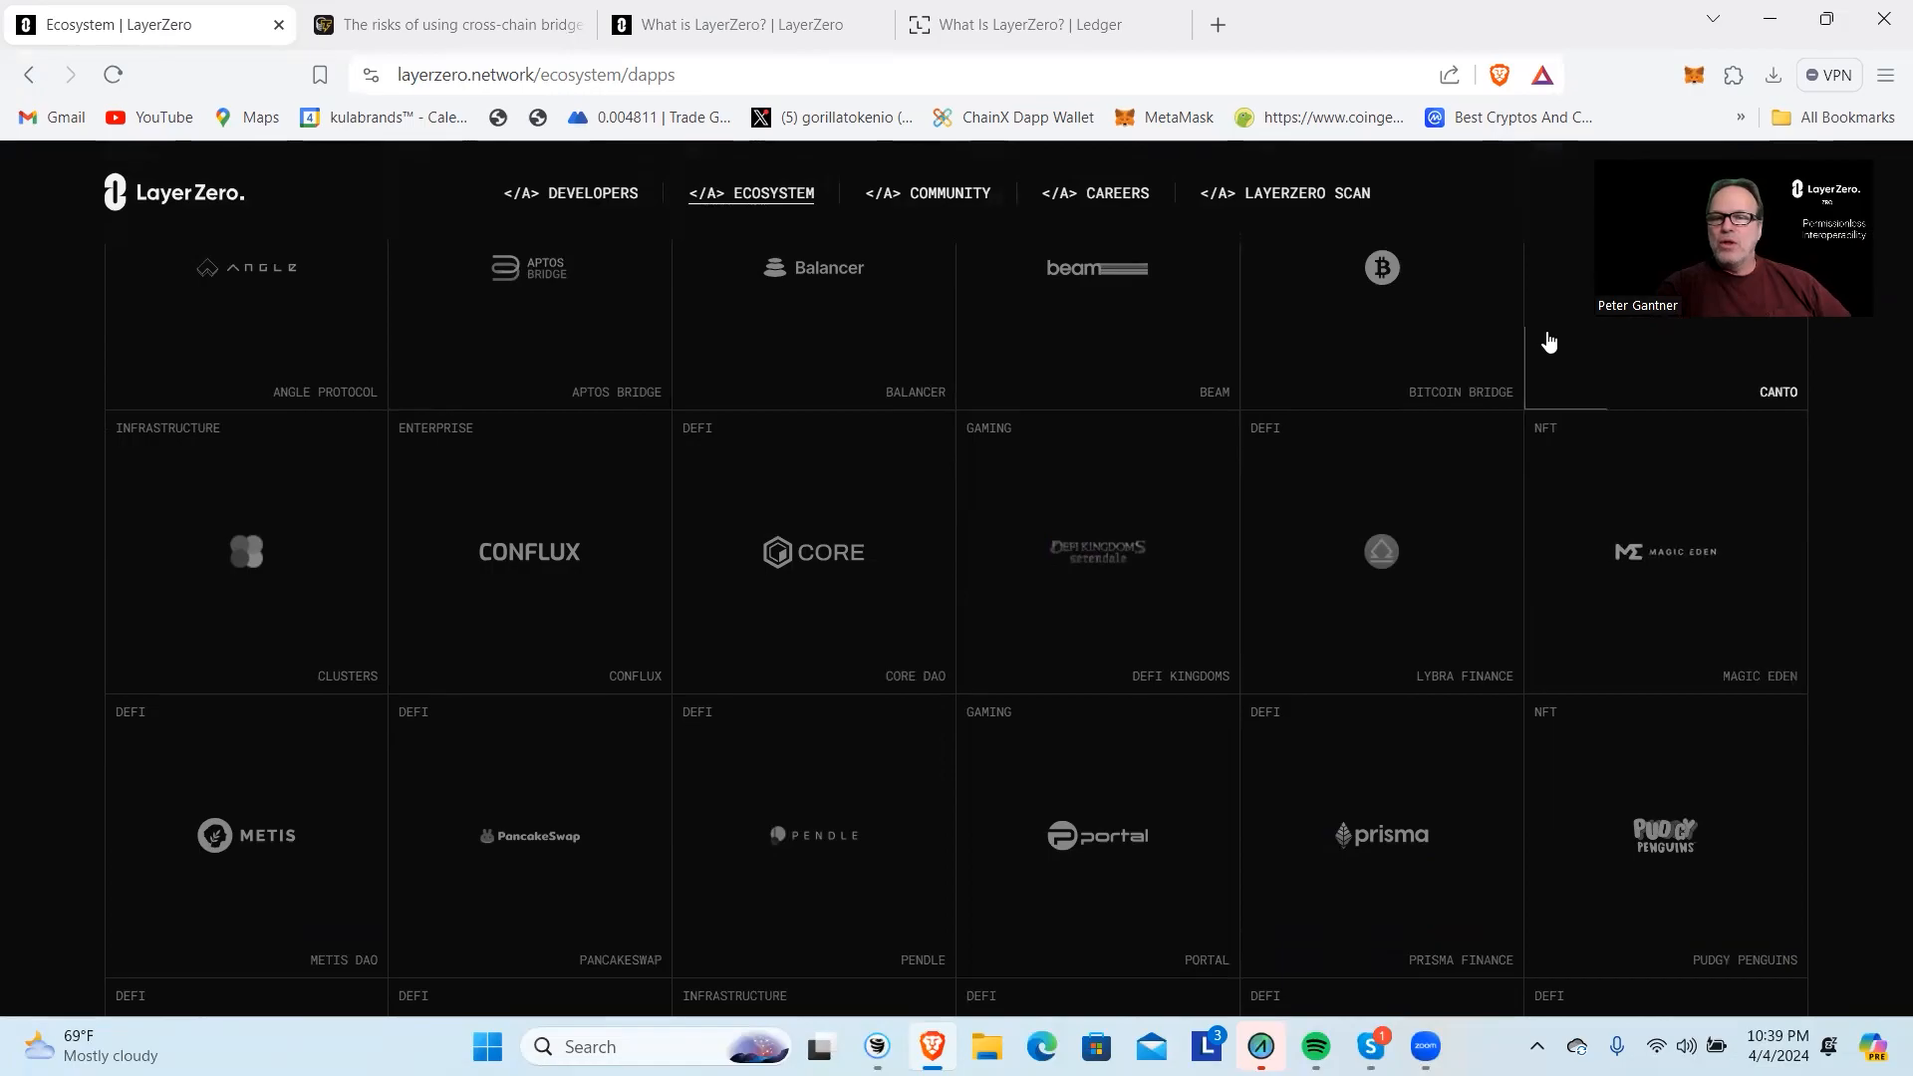
pyautogui.moveTo(1763, 635)
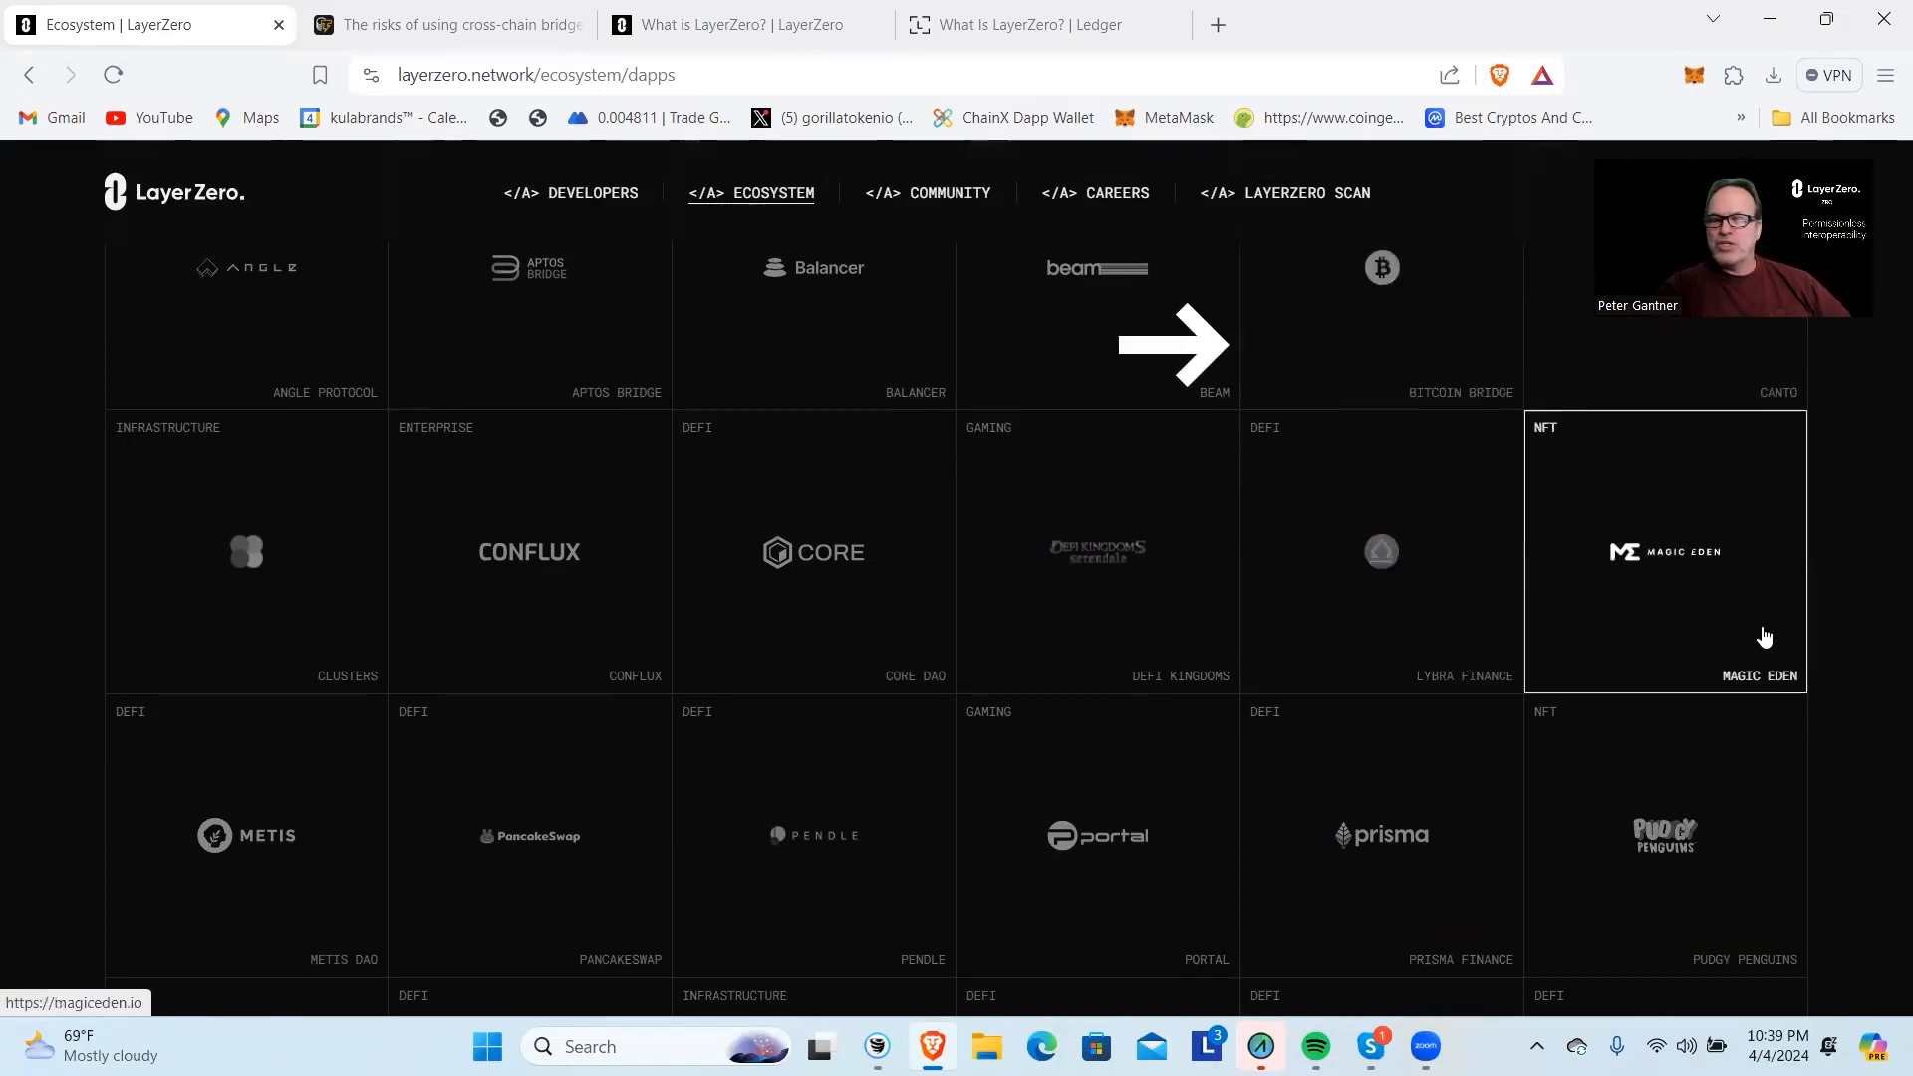
pyautogui.moveTo(1773, 808)
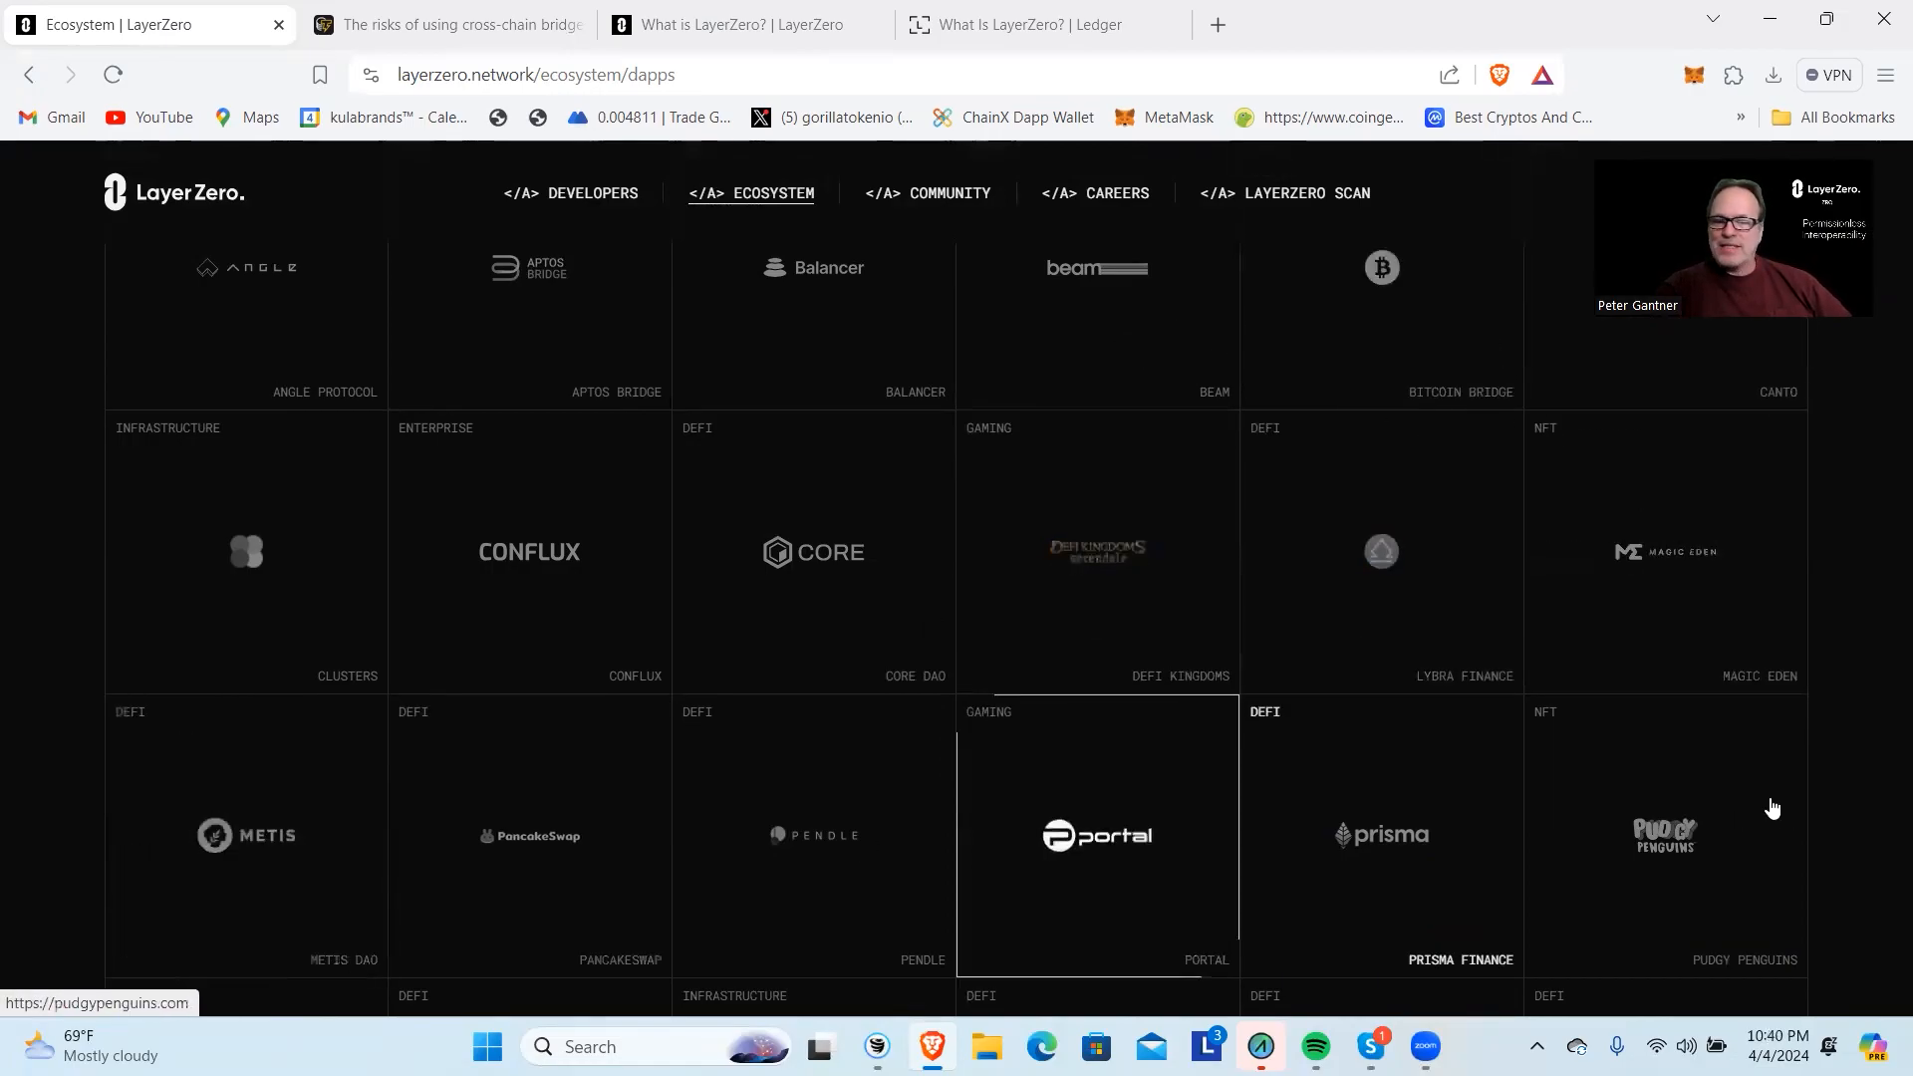
pyautogui.scroll(-3)
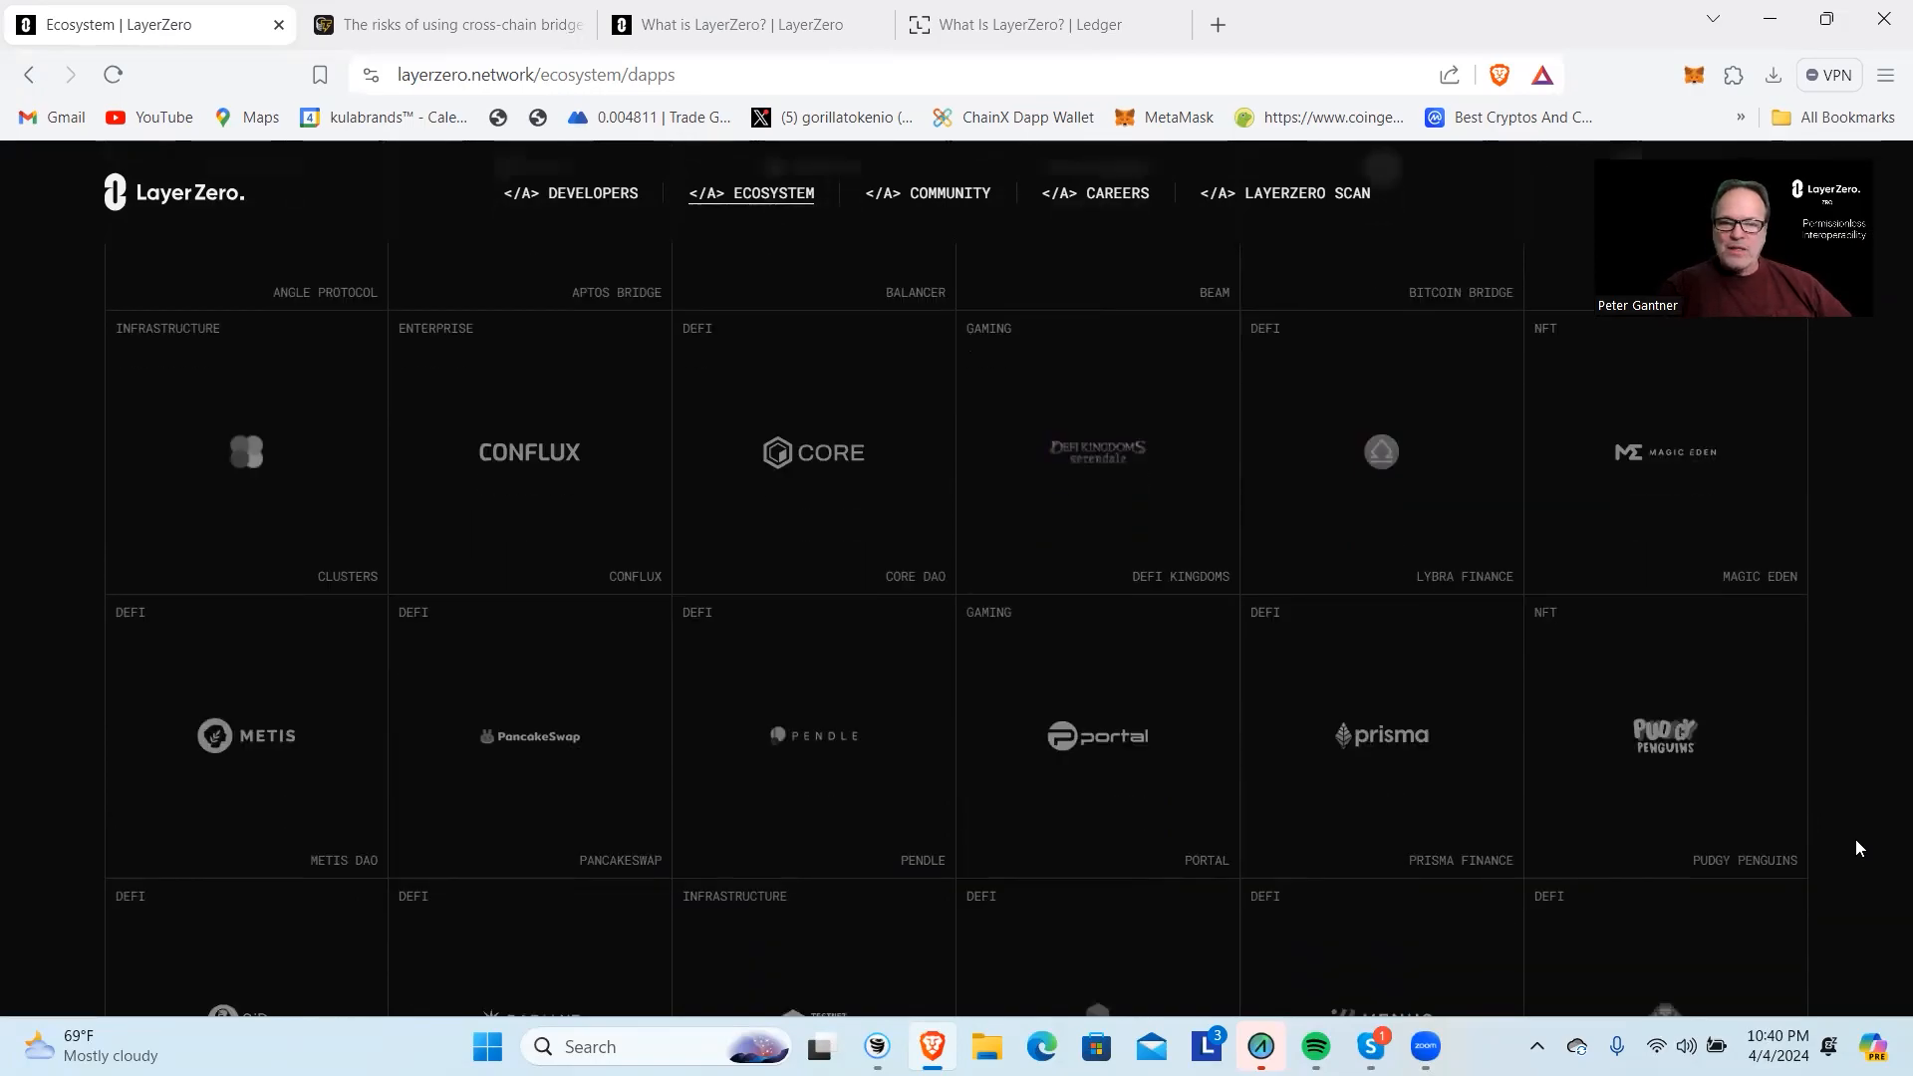
pyautogui.scroll(-3)
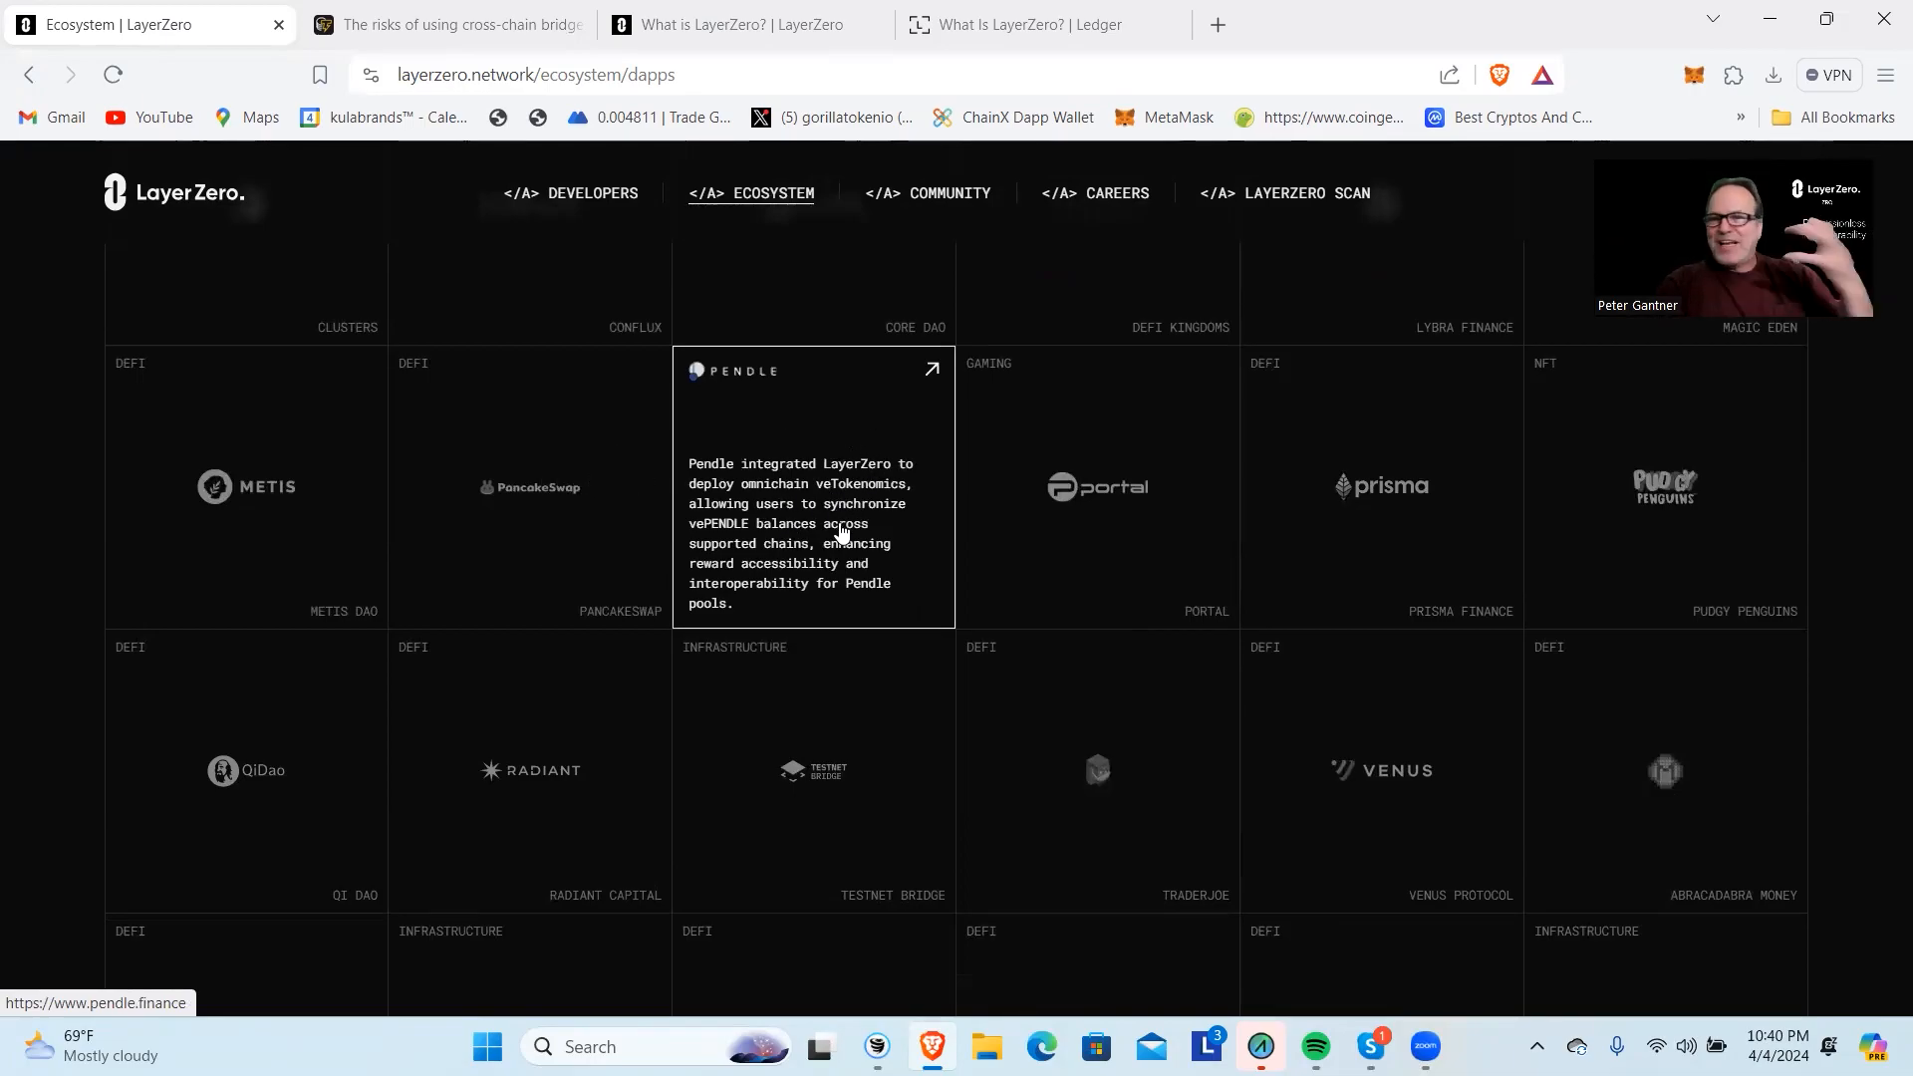
pyautogui.moveTo(892, 534)
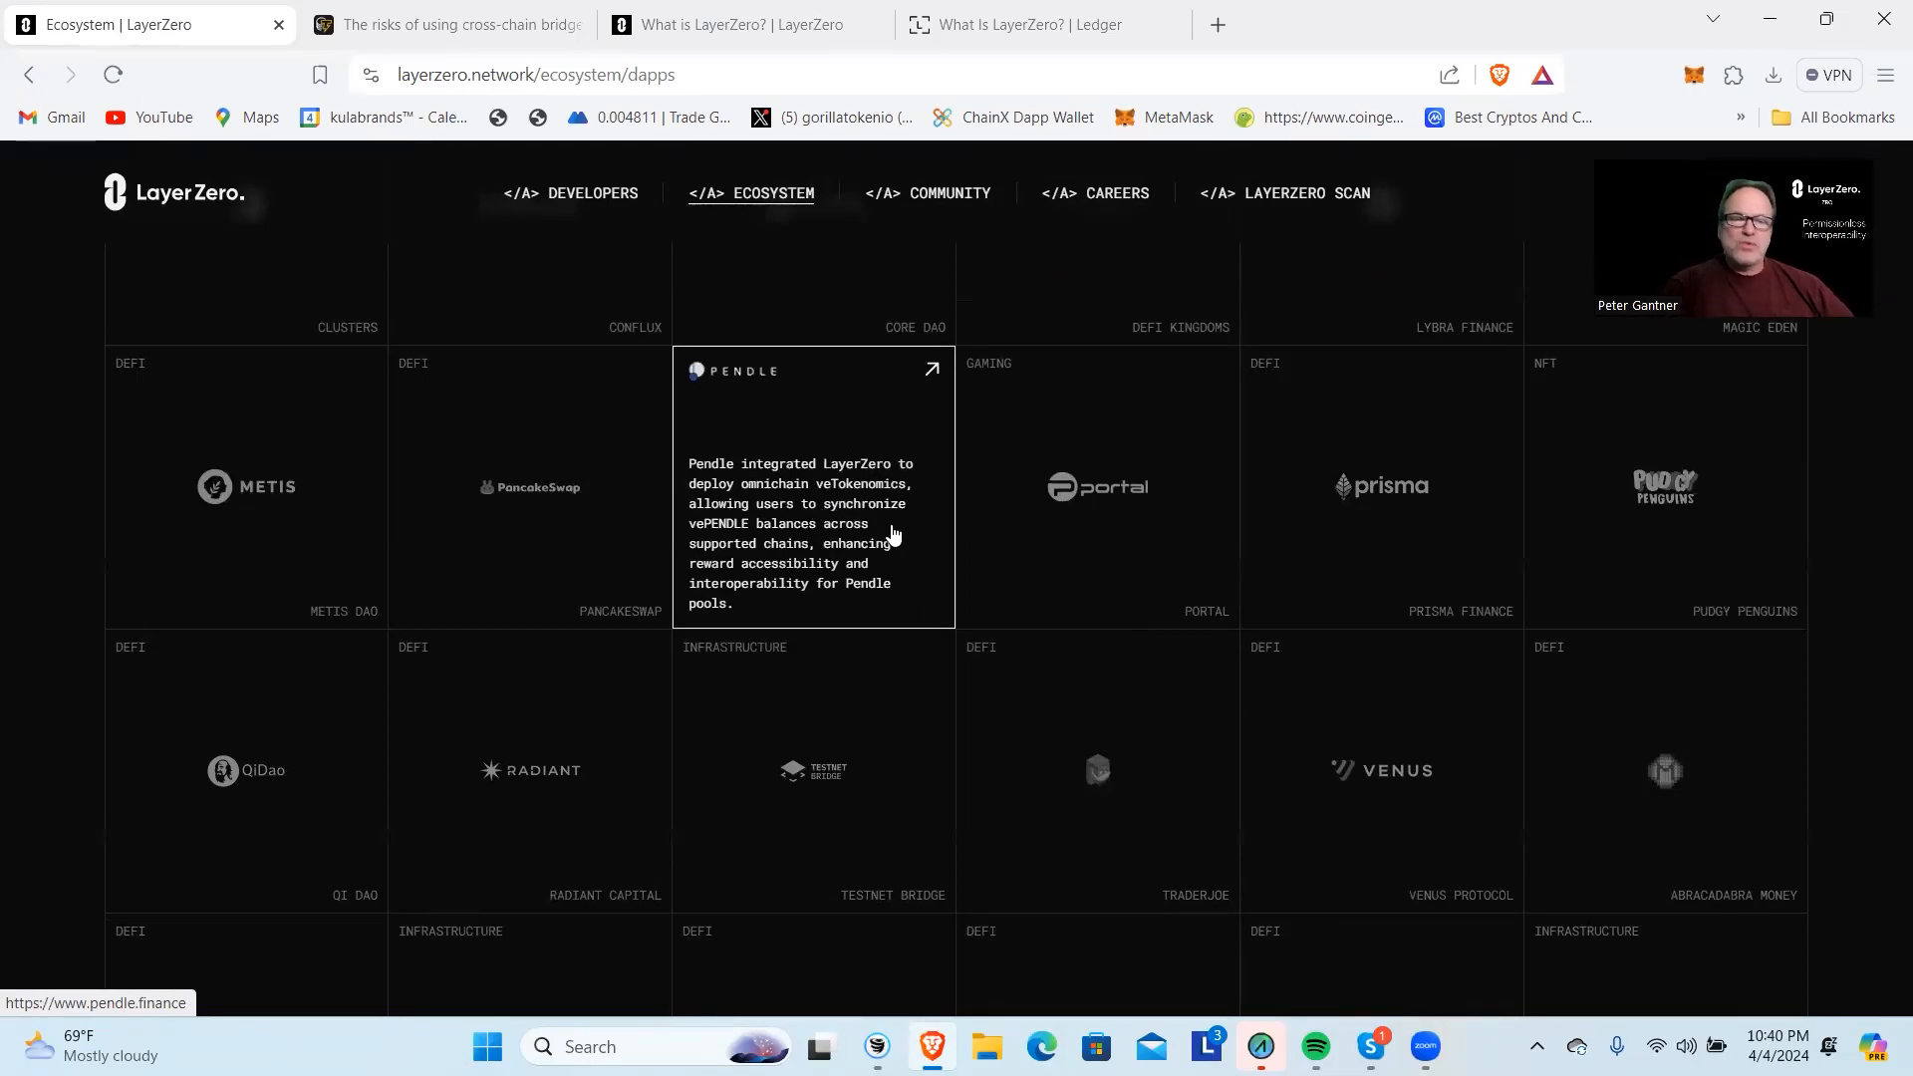
pyautogui.moveTo(1882, 483)
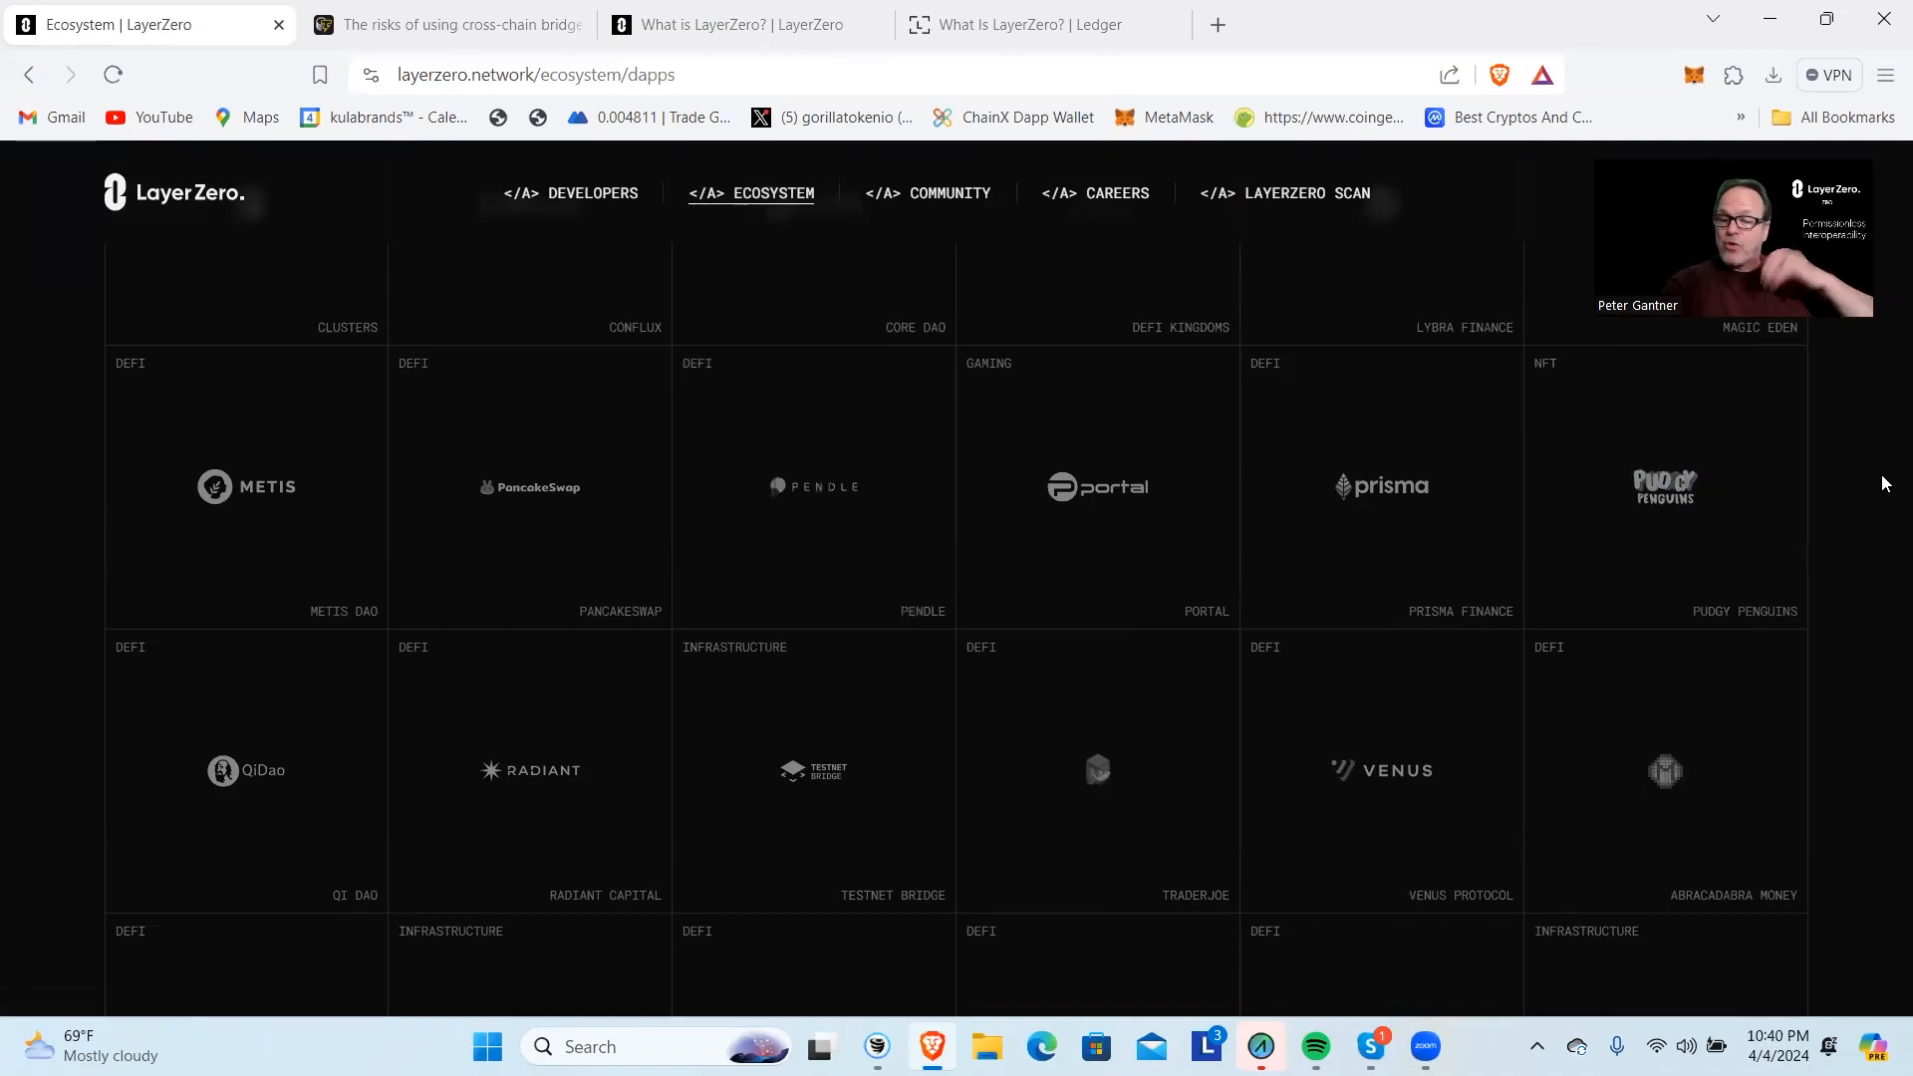
pyautogui.scroll(-3)
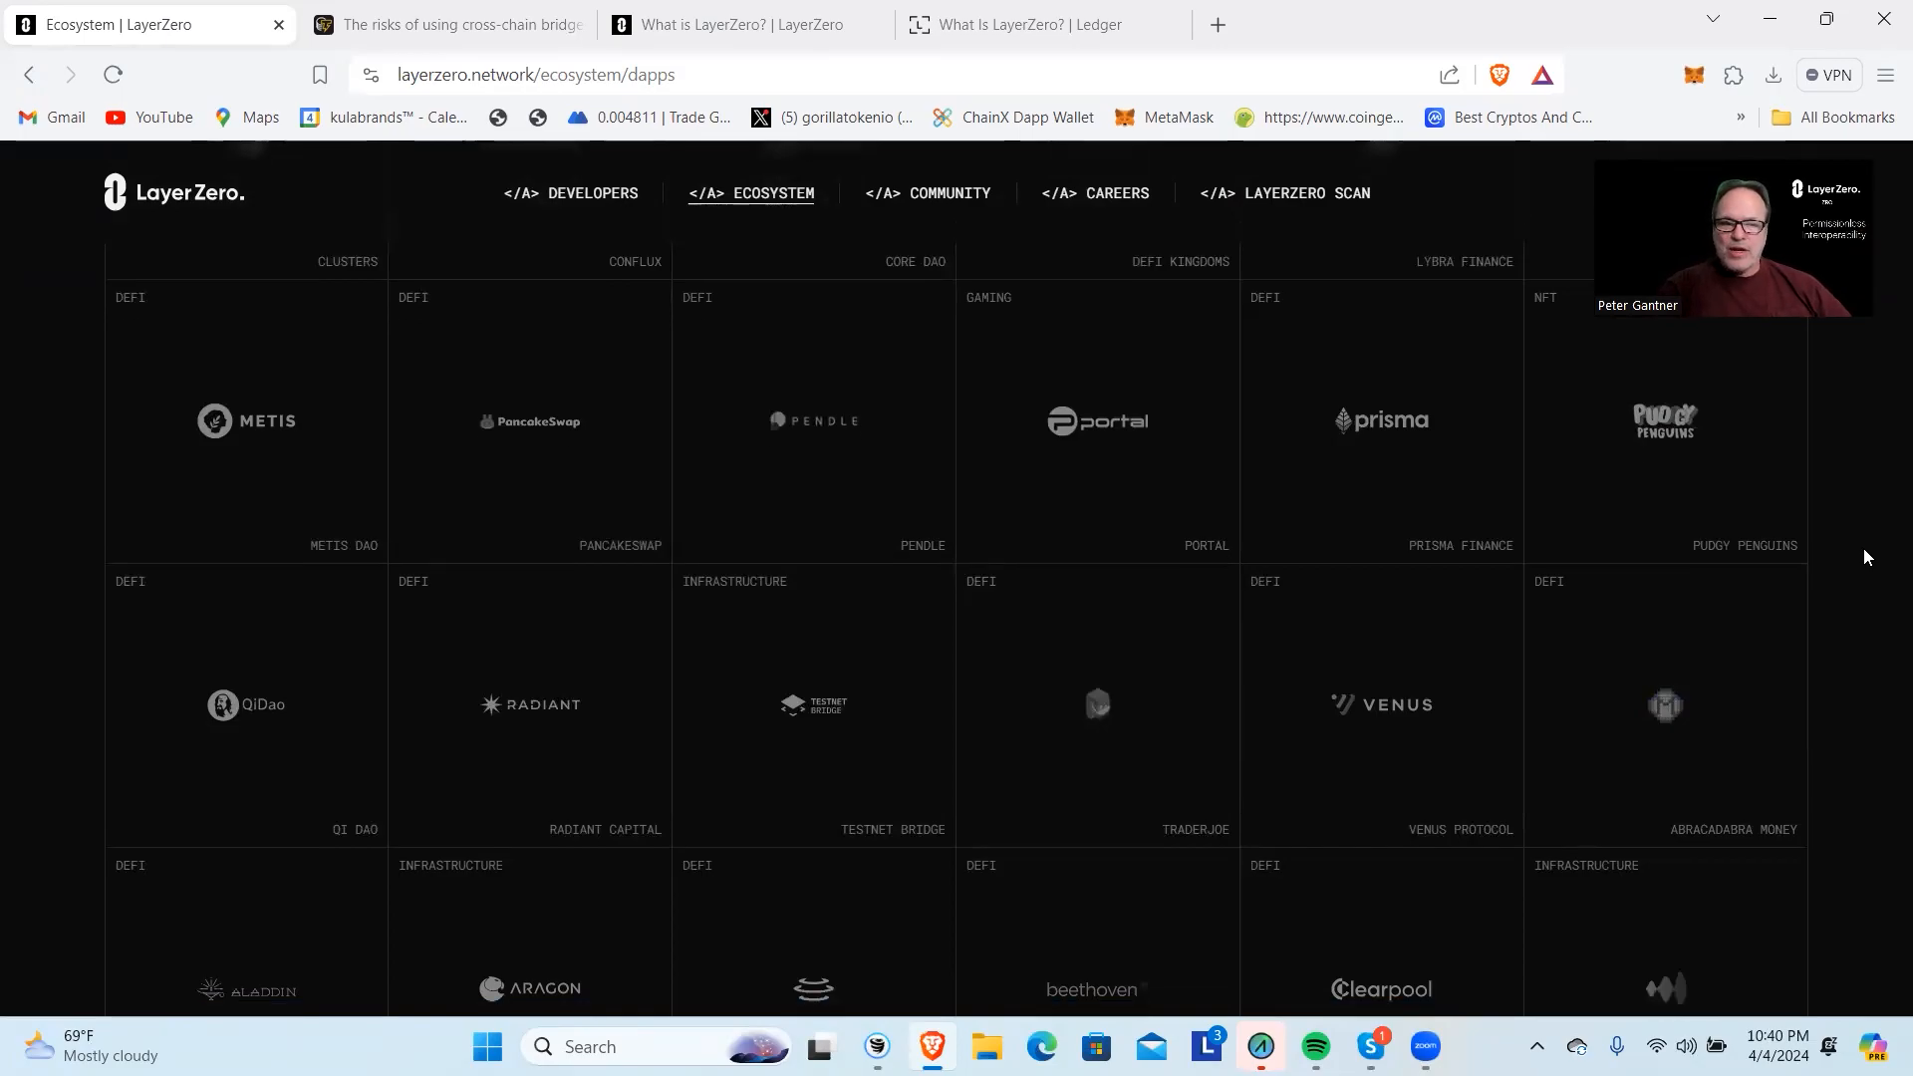
# Scroll to the end of the dApp grid, past Superform, Omnicat and Tiny Dinos.
pyautogui.scroll(-3)
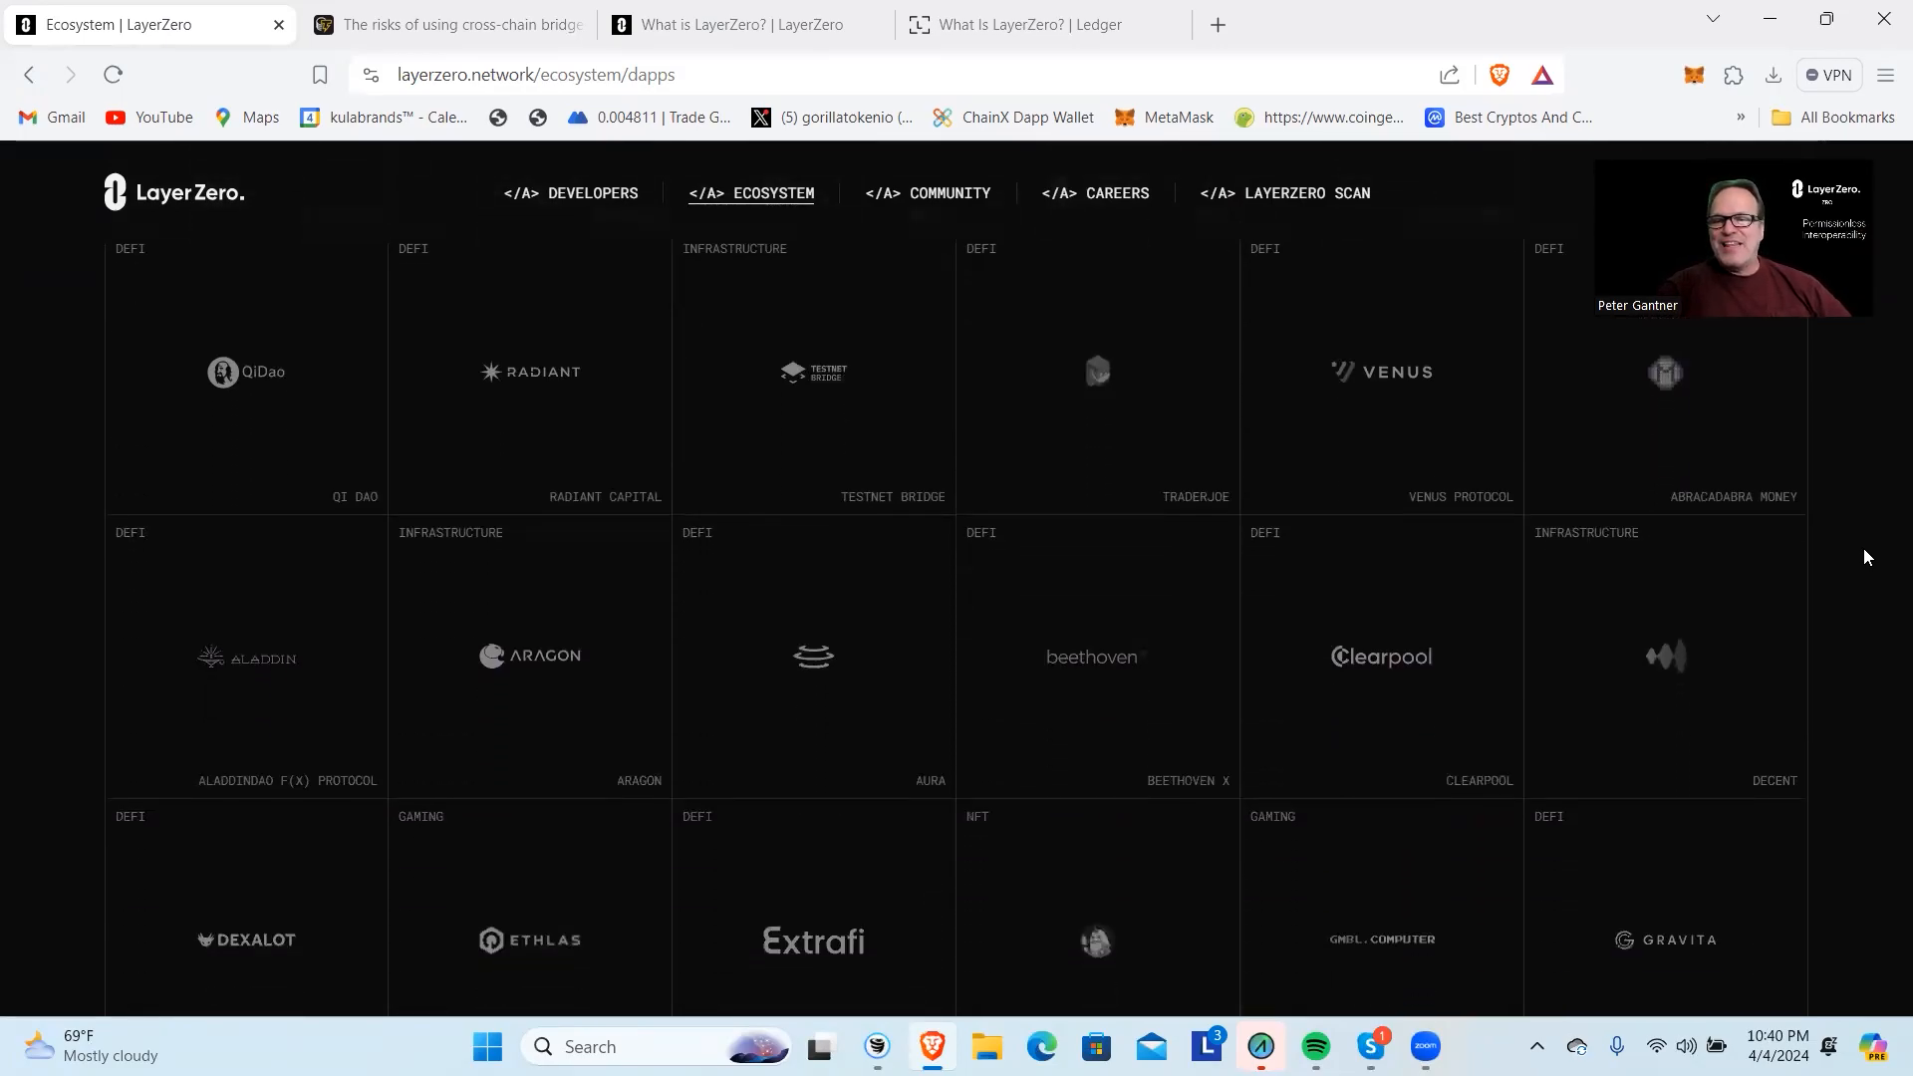
pyautogui.scroll(-3)
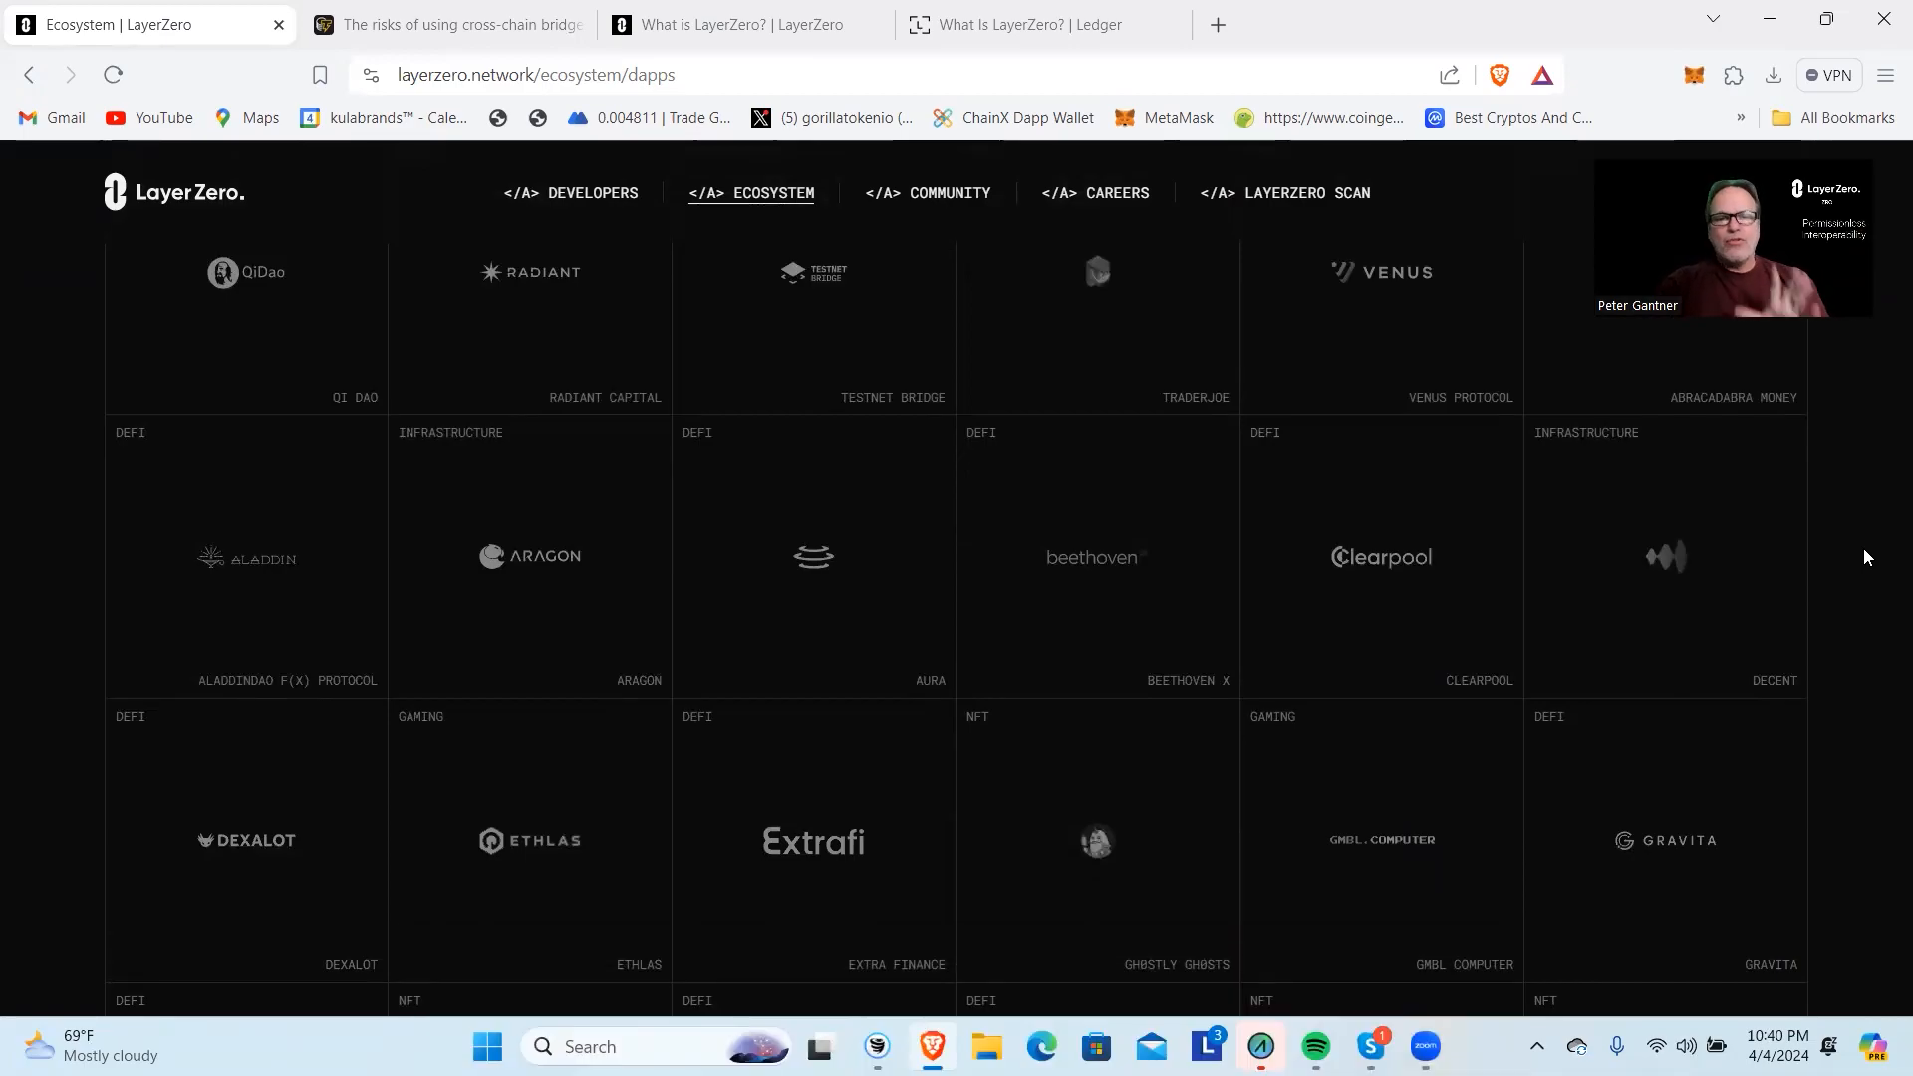
pyautogui.scroll(-3)
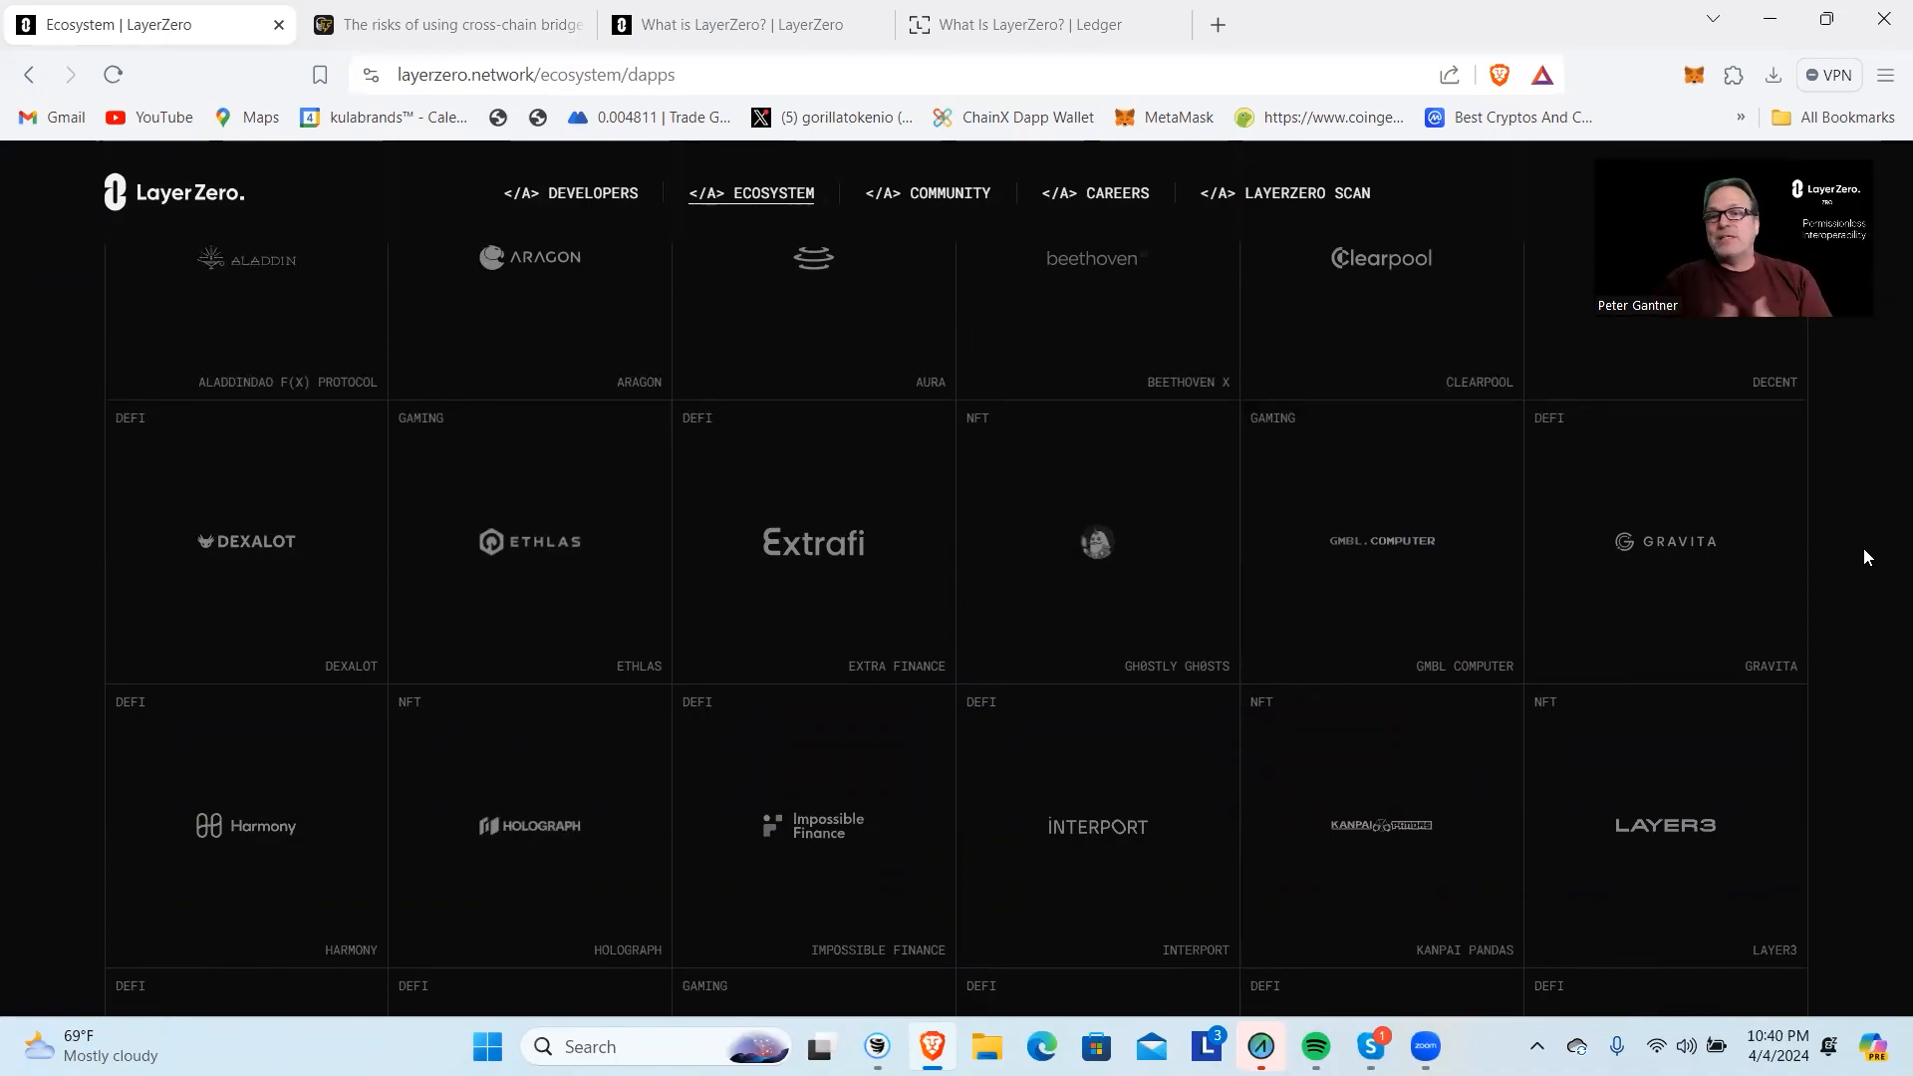
pyautogui.moveTo(1637, 556)
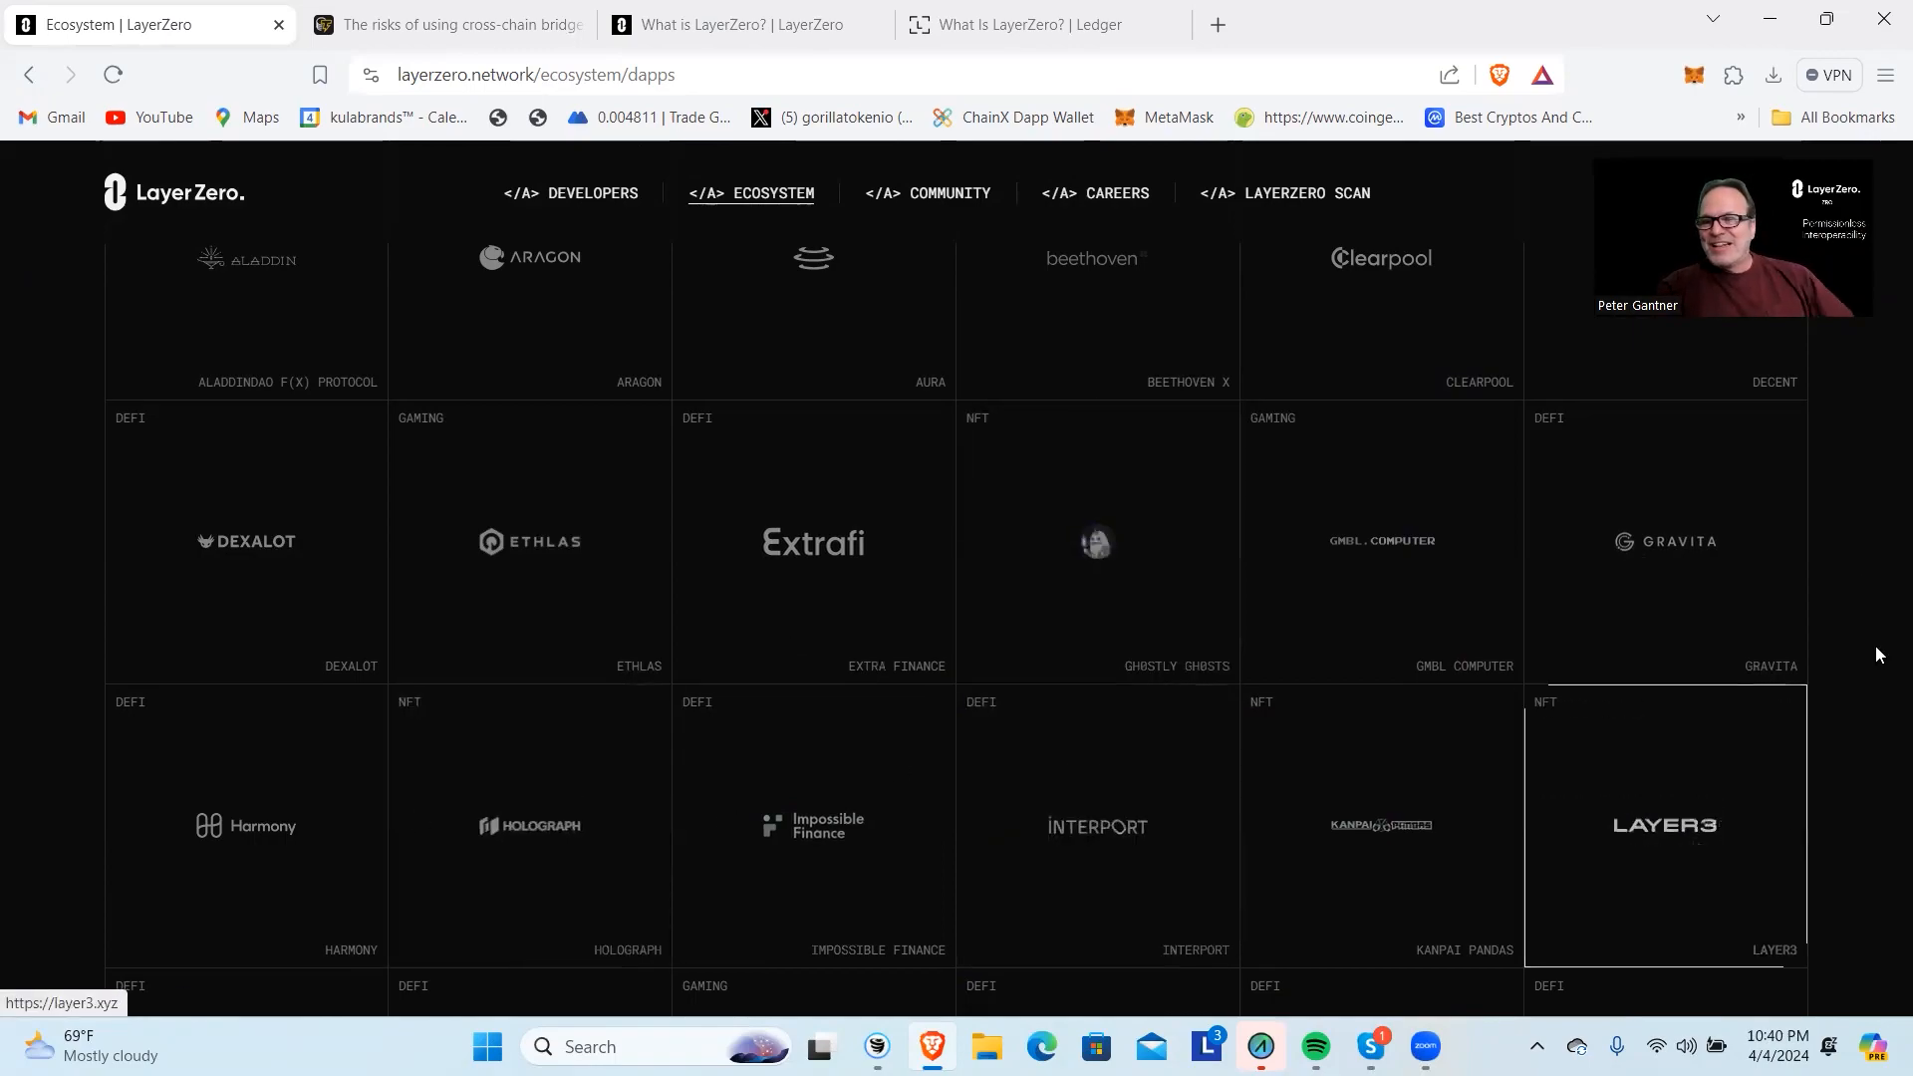
pyautogui.scroll(-3)
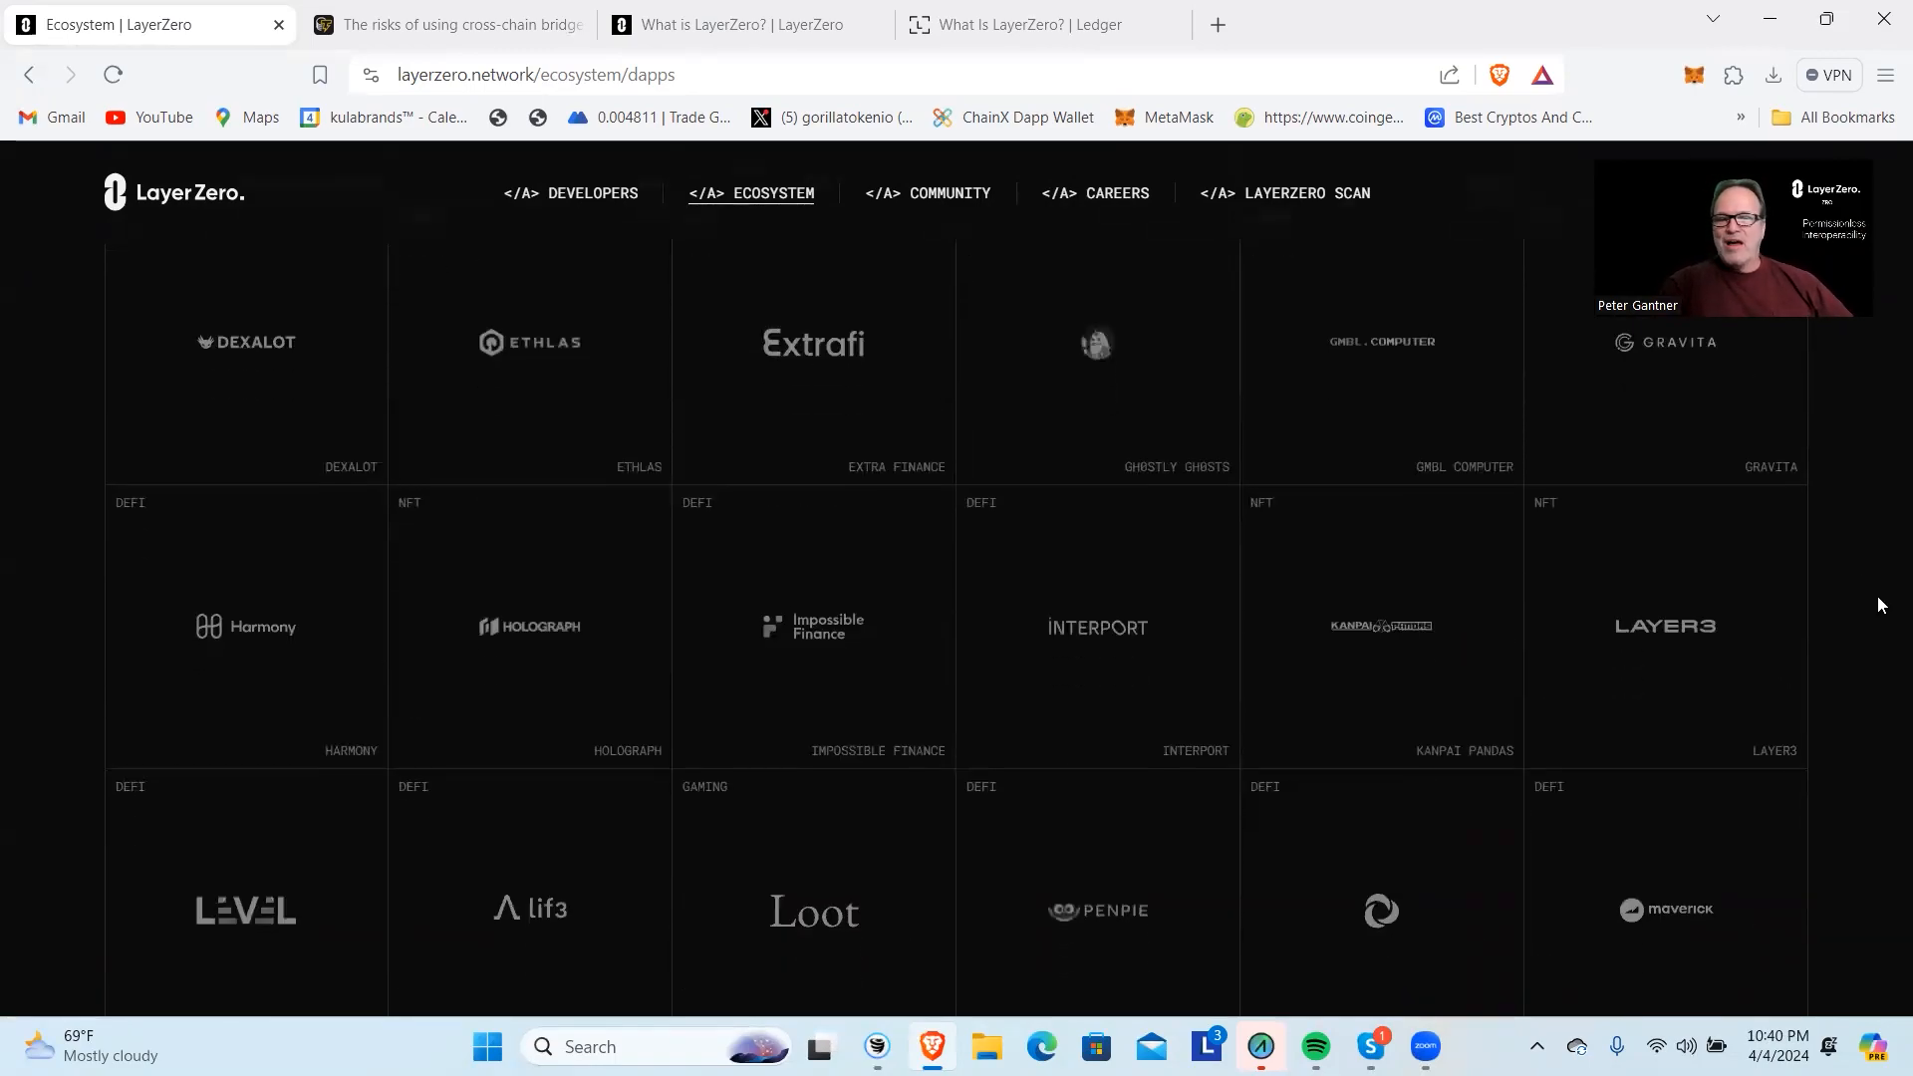
pyautogui.scroll(-3)
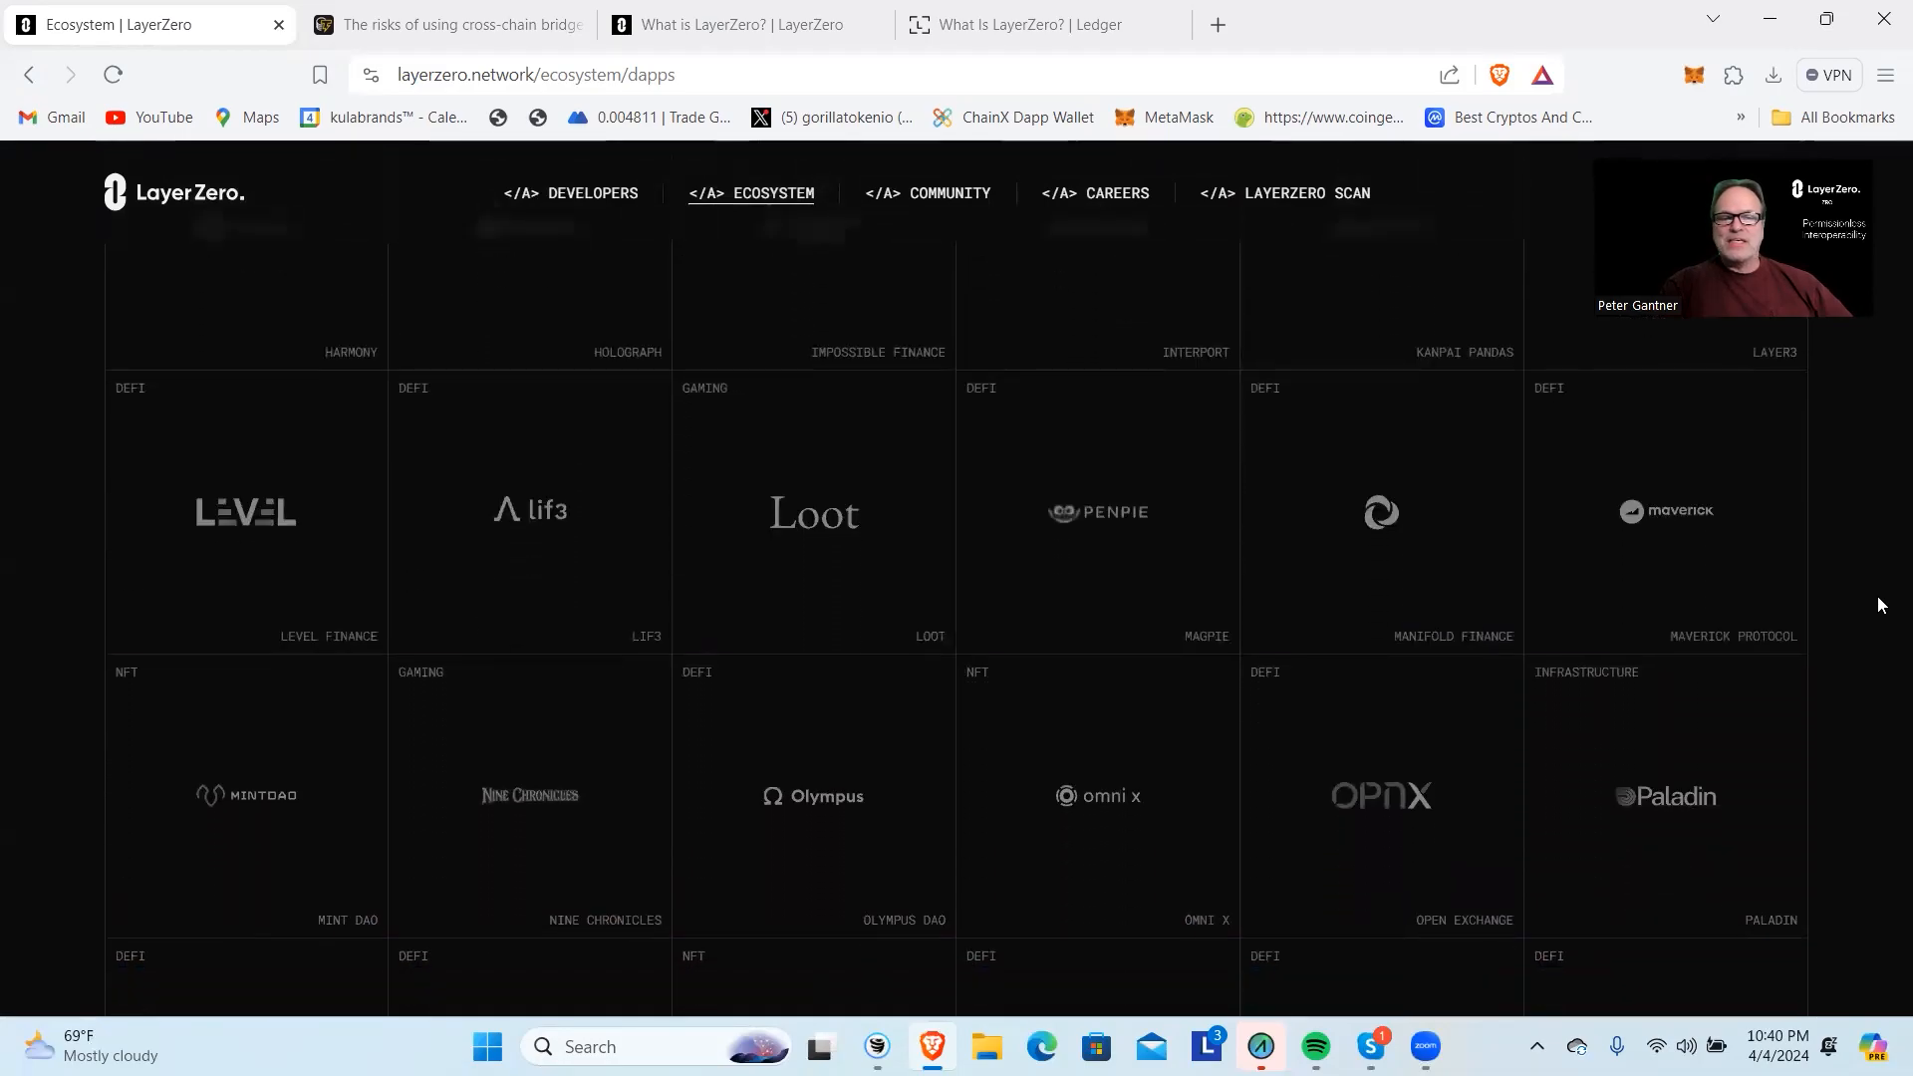
pyautogui.scroll(-3)
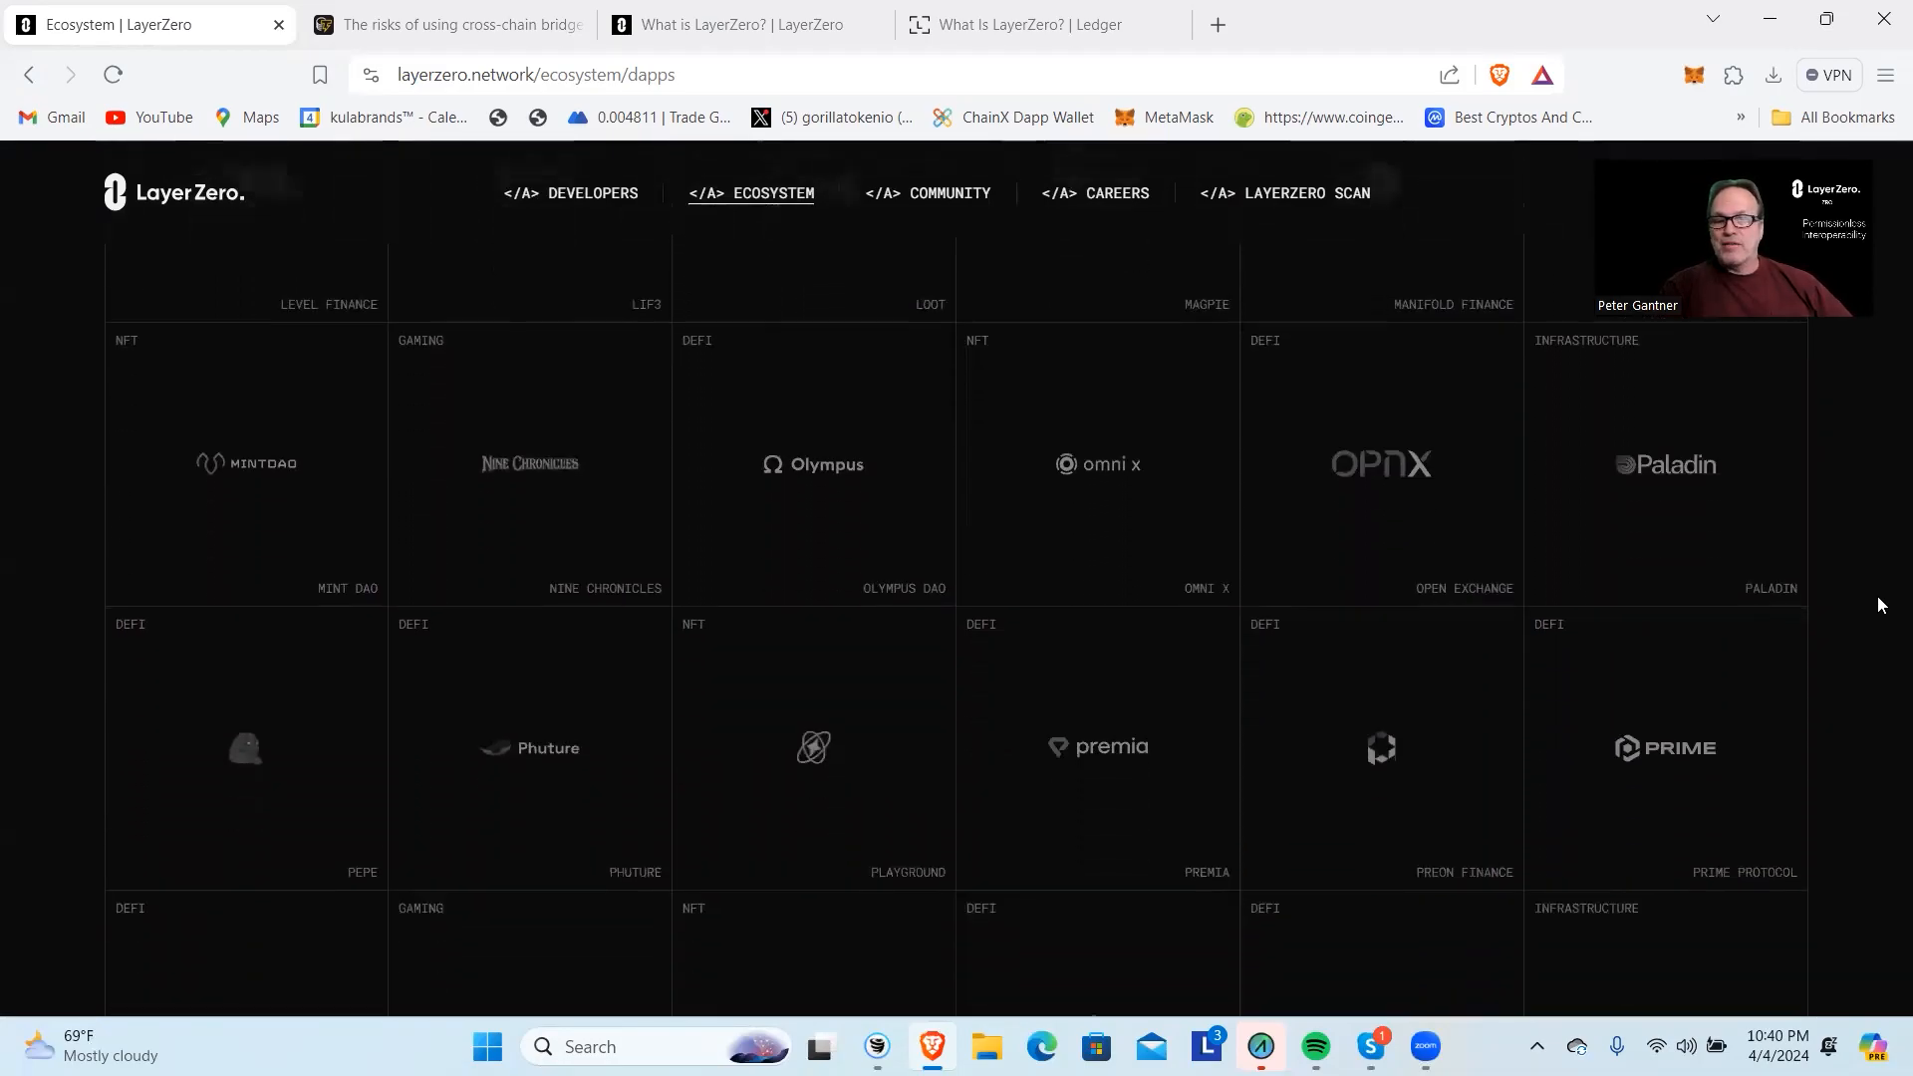
pyautogui.scroll(-3)
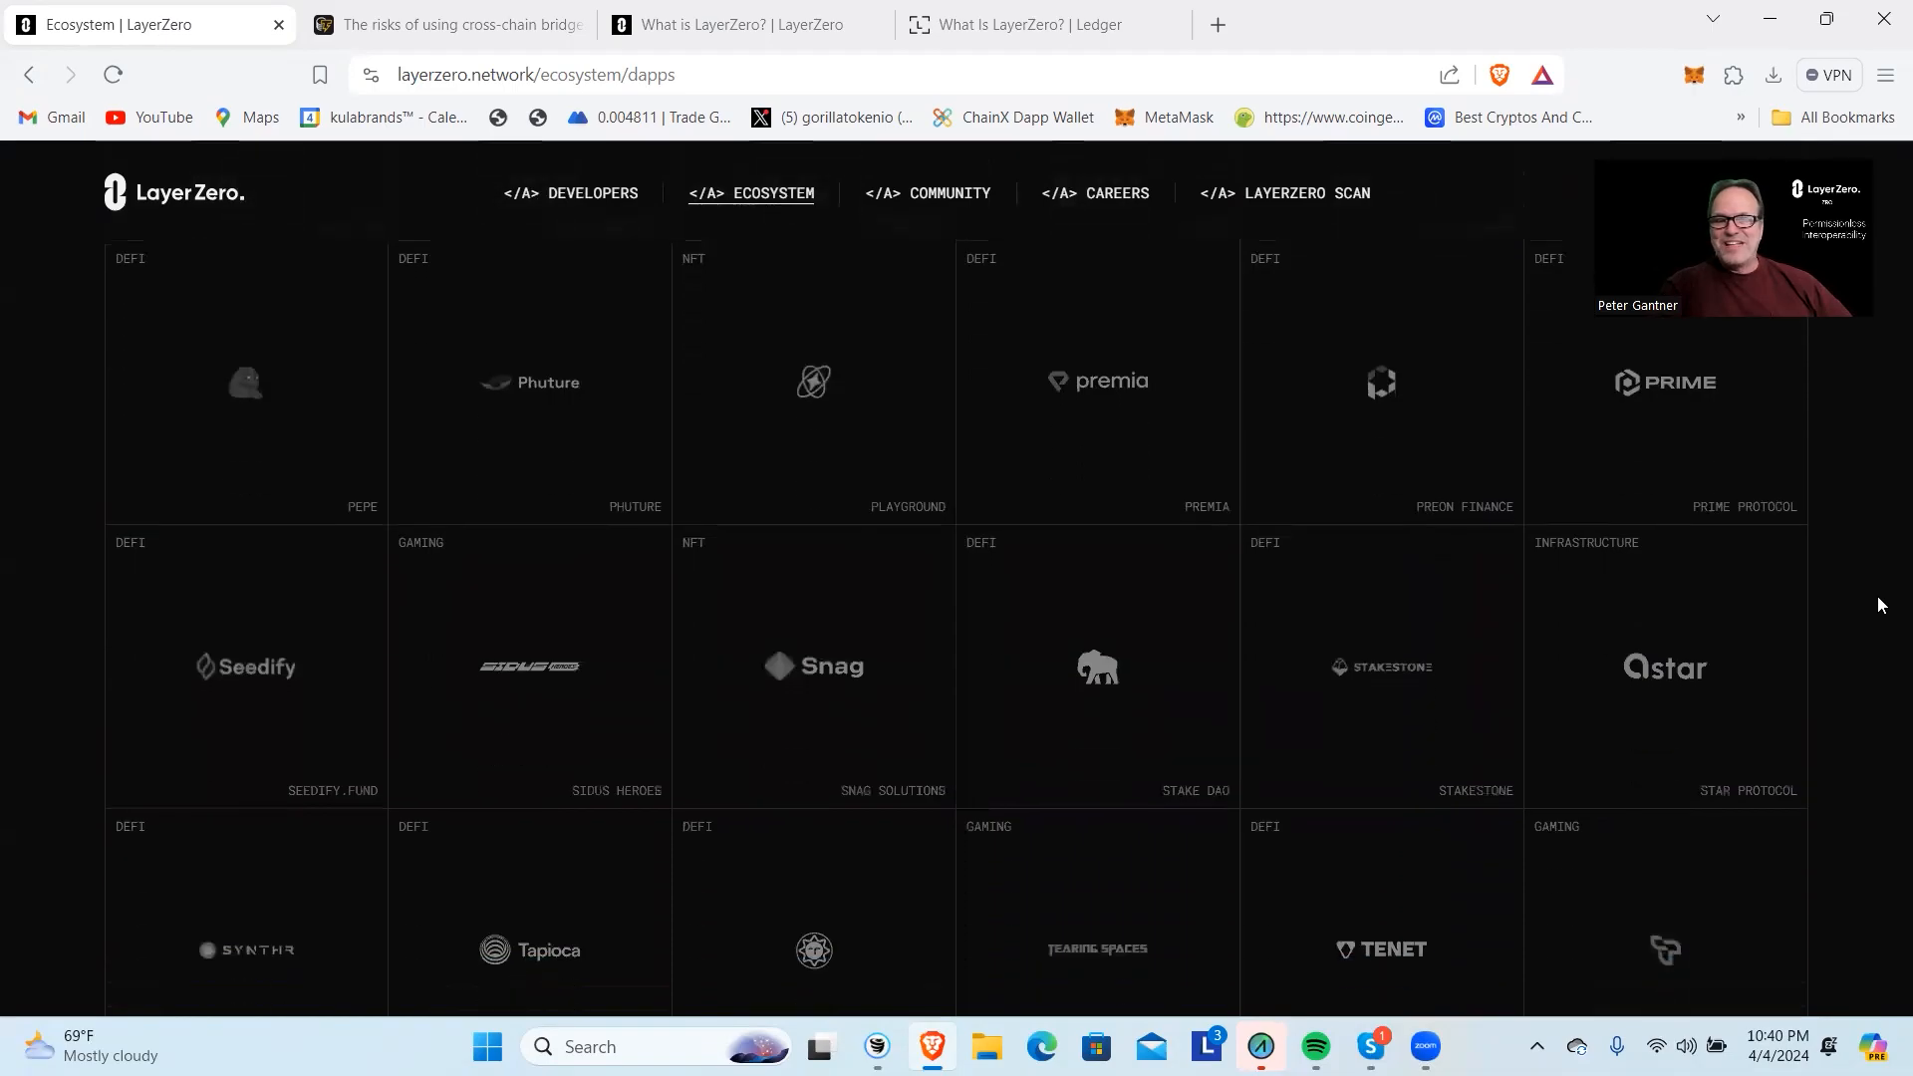
pyautogui.scroll(-3)
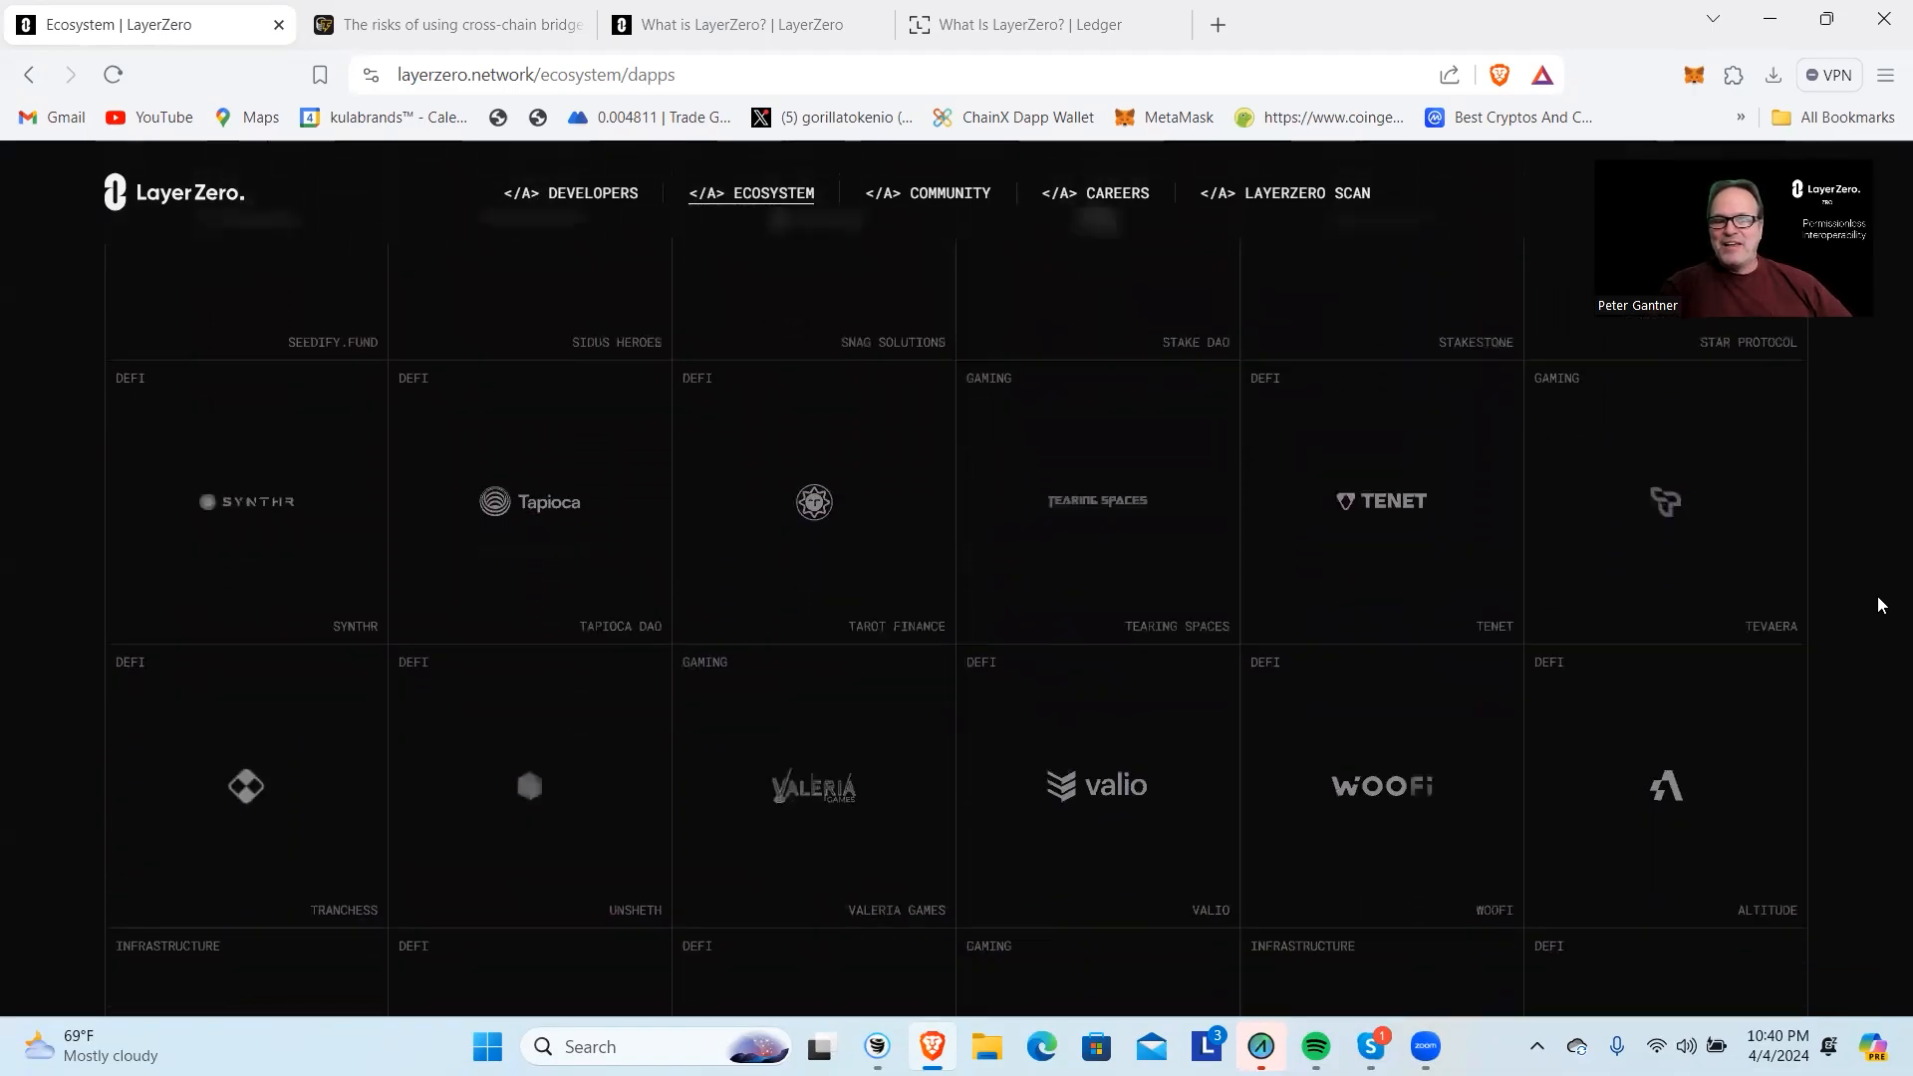
pyautogui.scroll(-3)
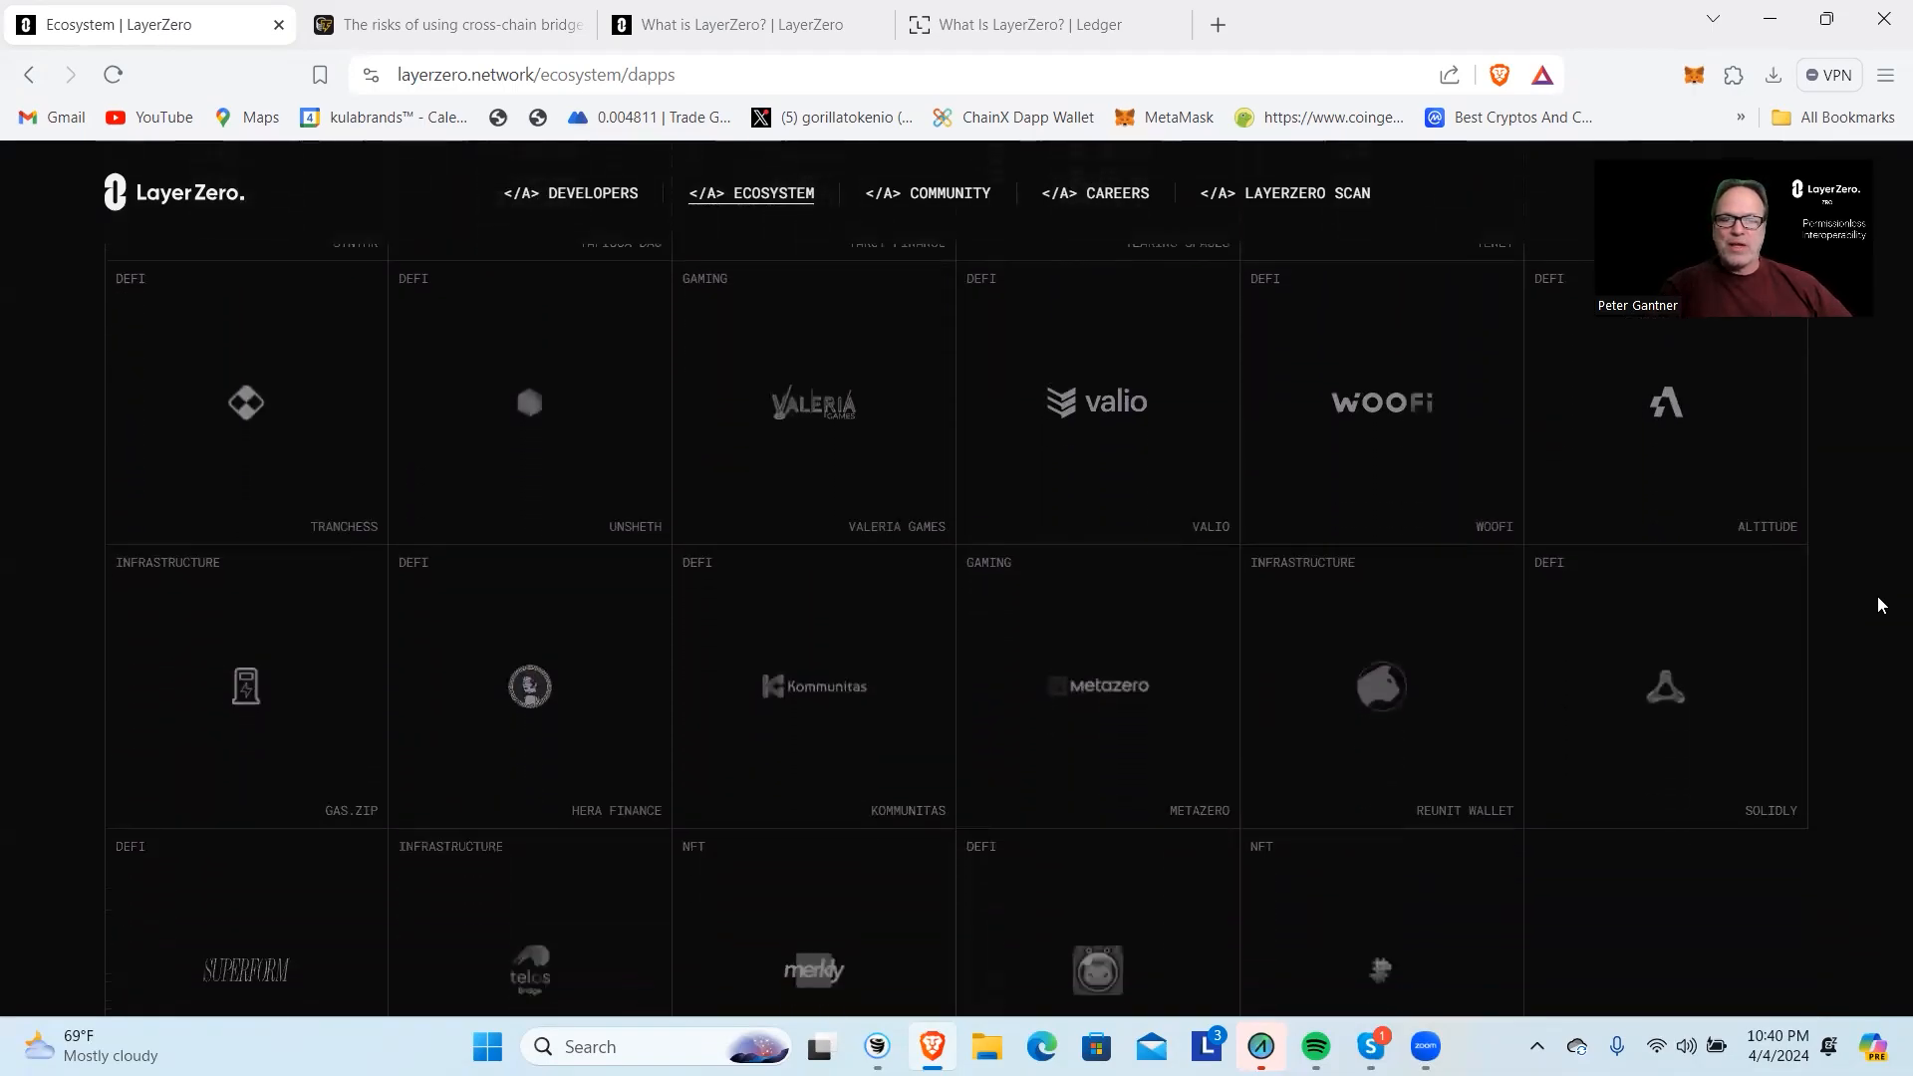
pyautogui.scroll(-3)
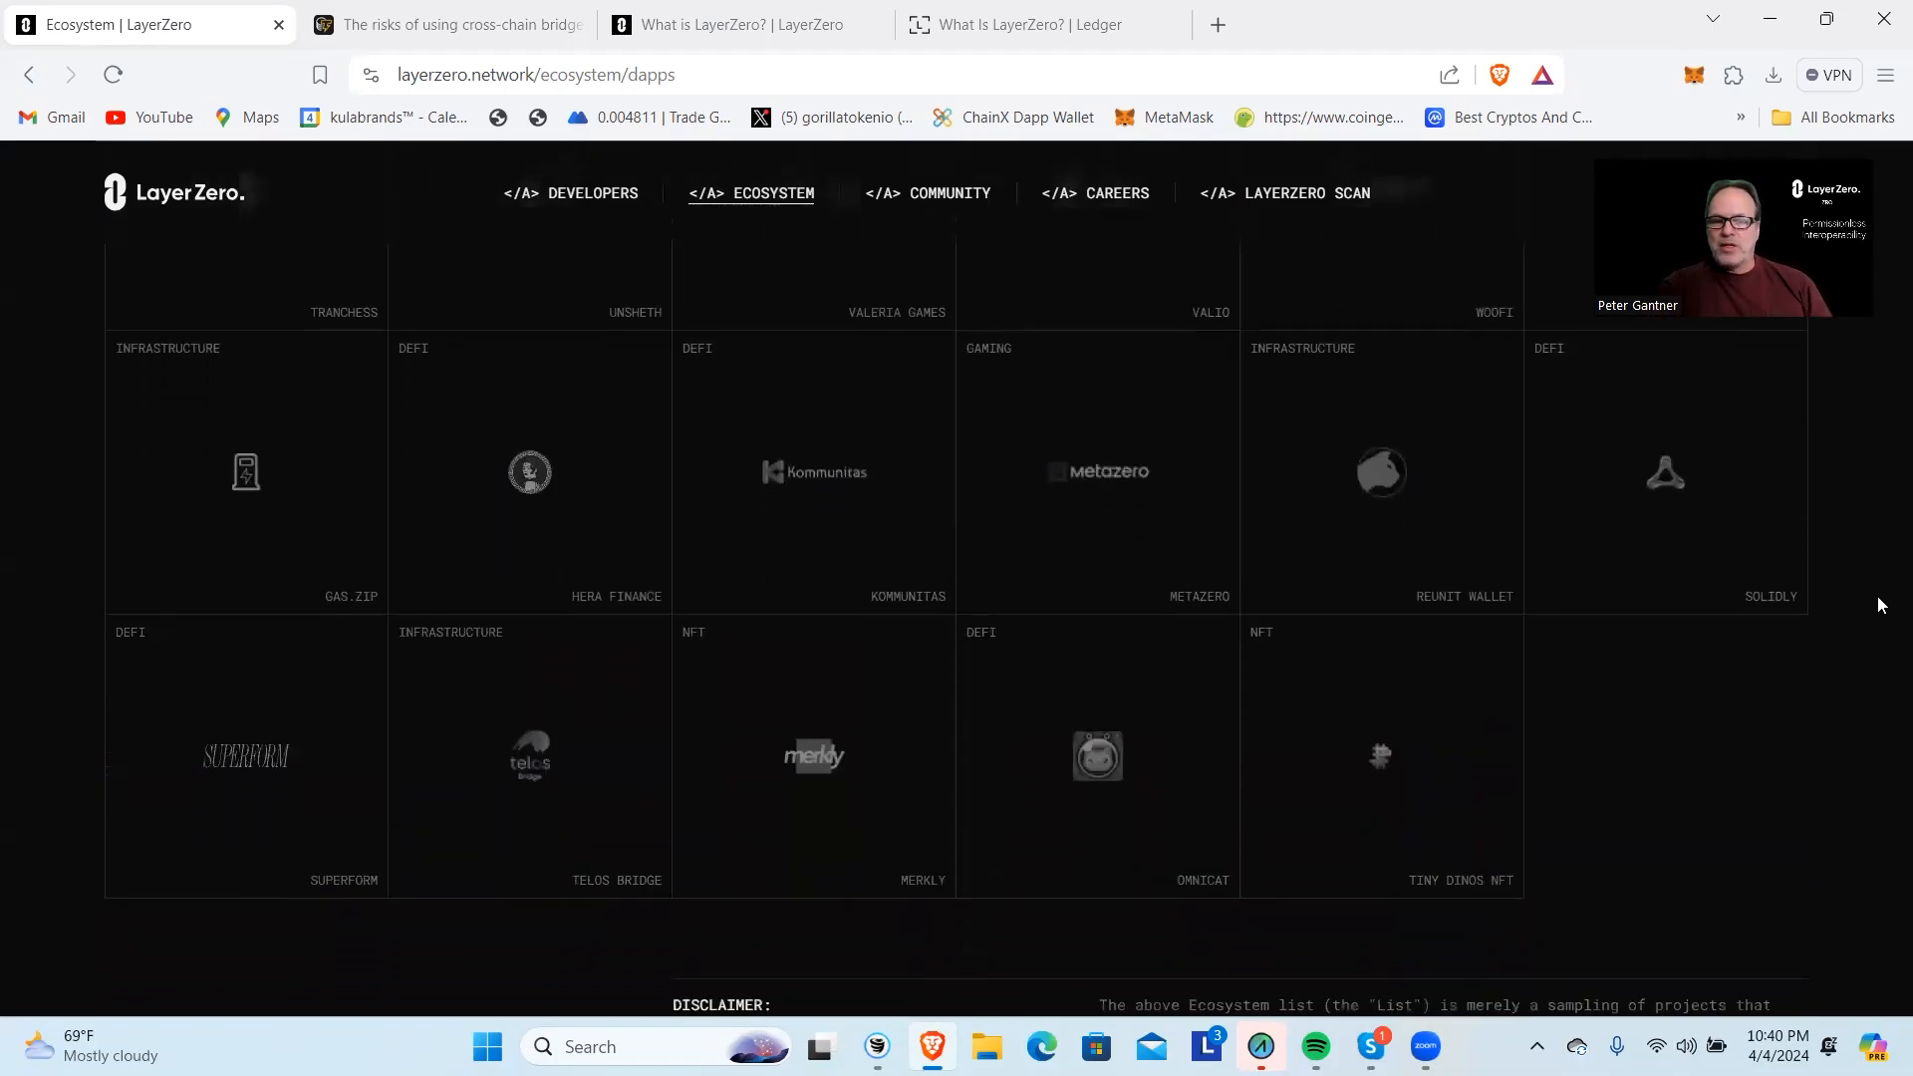
# Scroll past the last dApp row to reveal the ecosystem Disclaimer text.
pyautogui.scroll(-3)
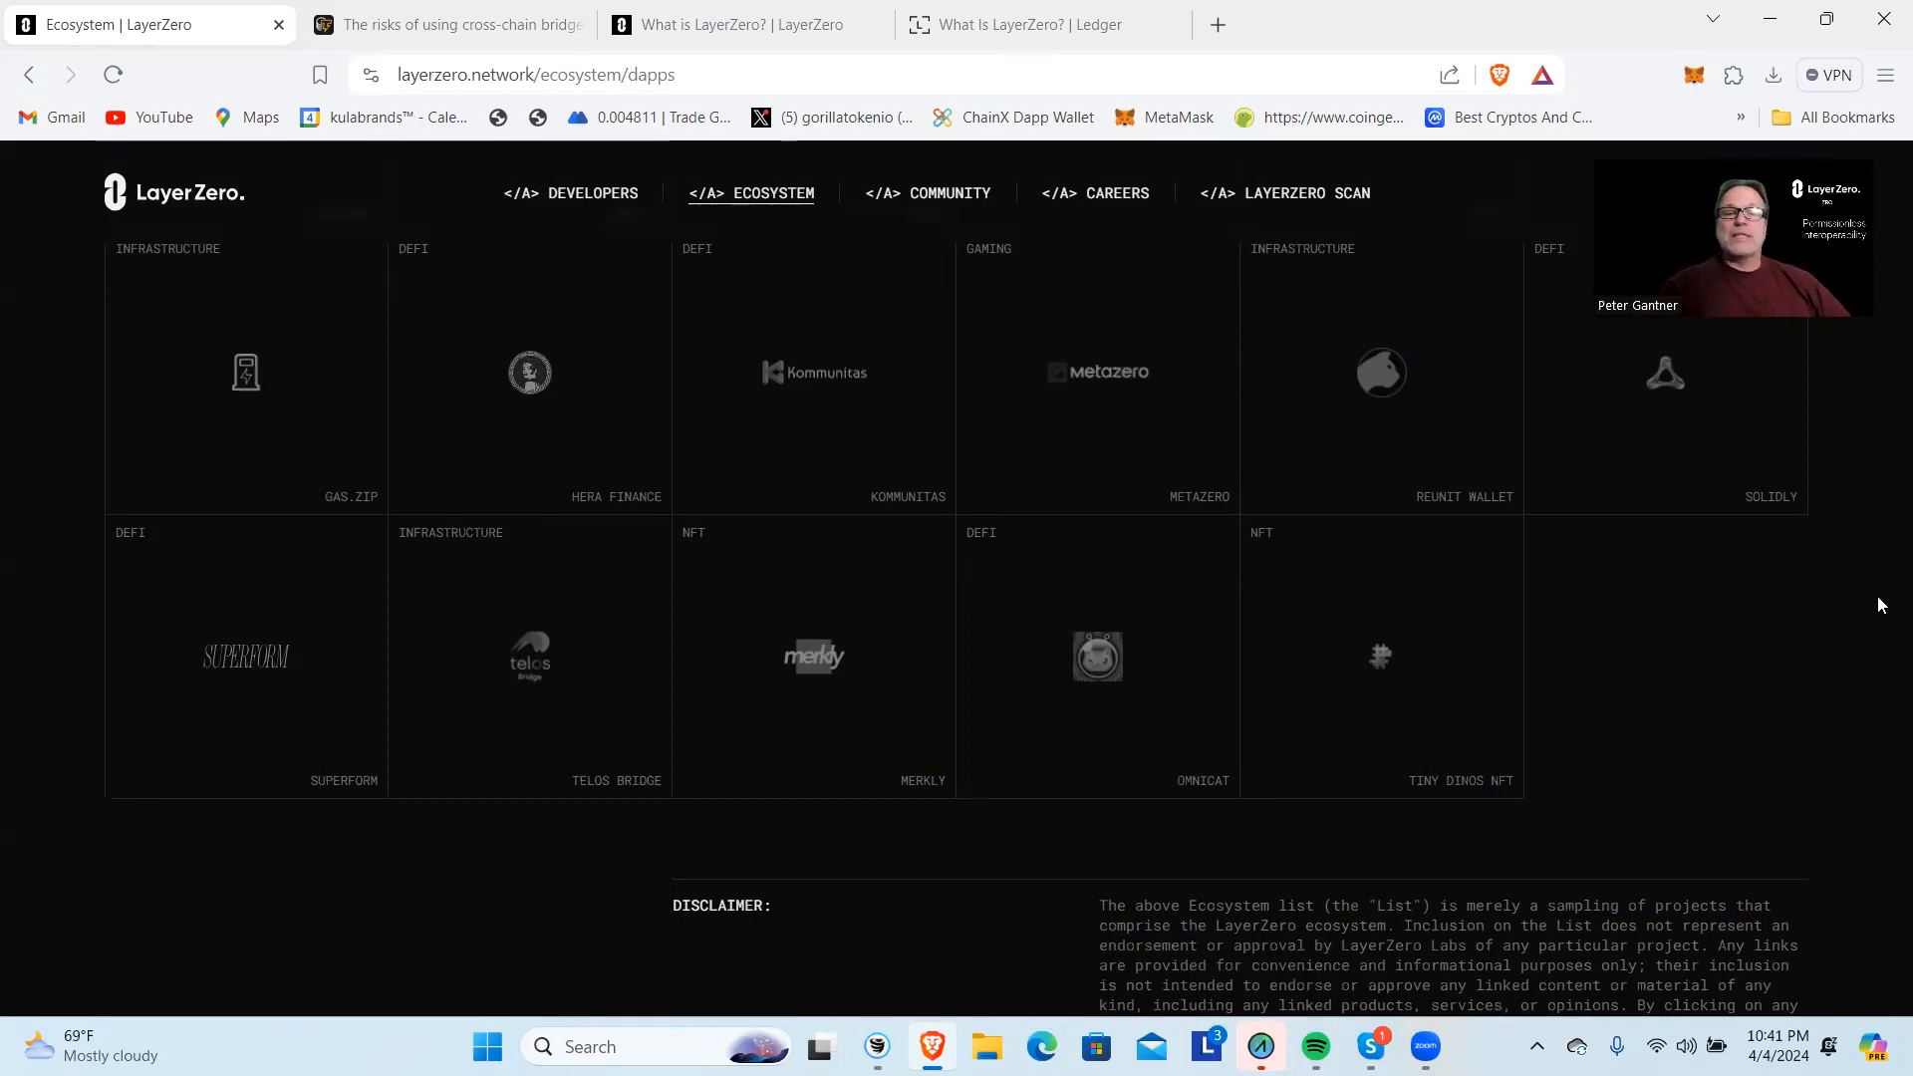
pyautogui.moveTo(1506, 240)
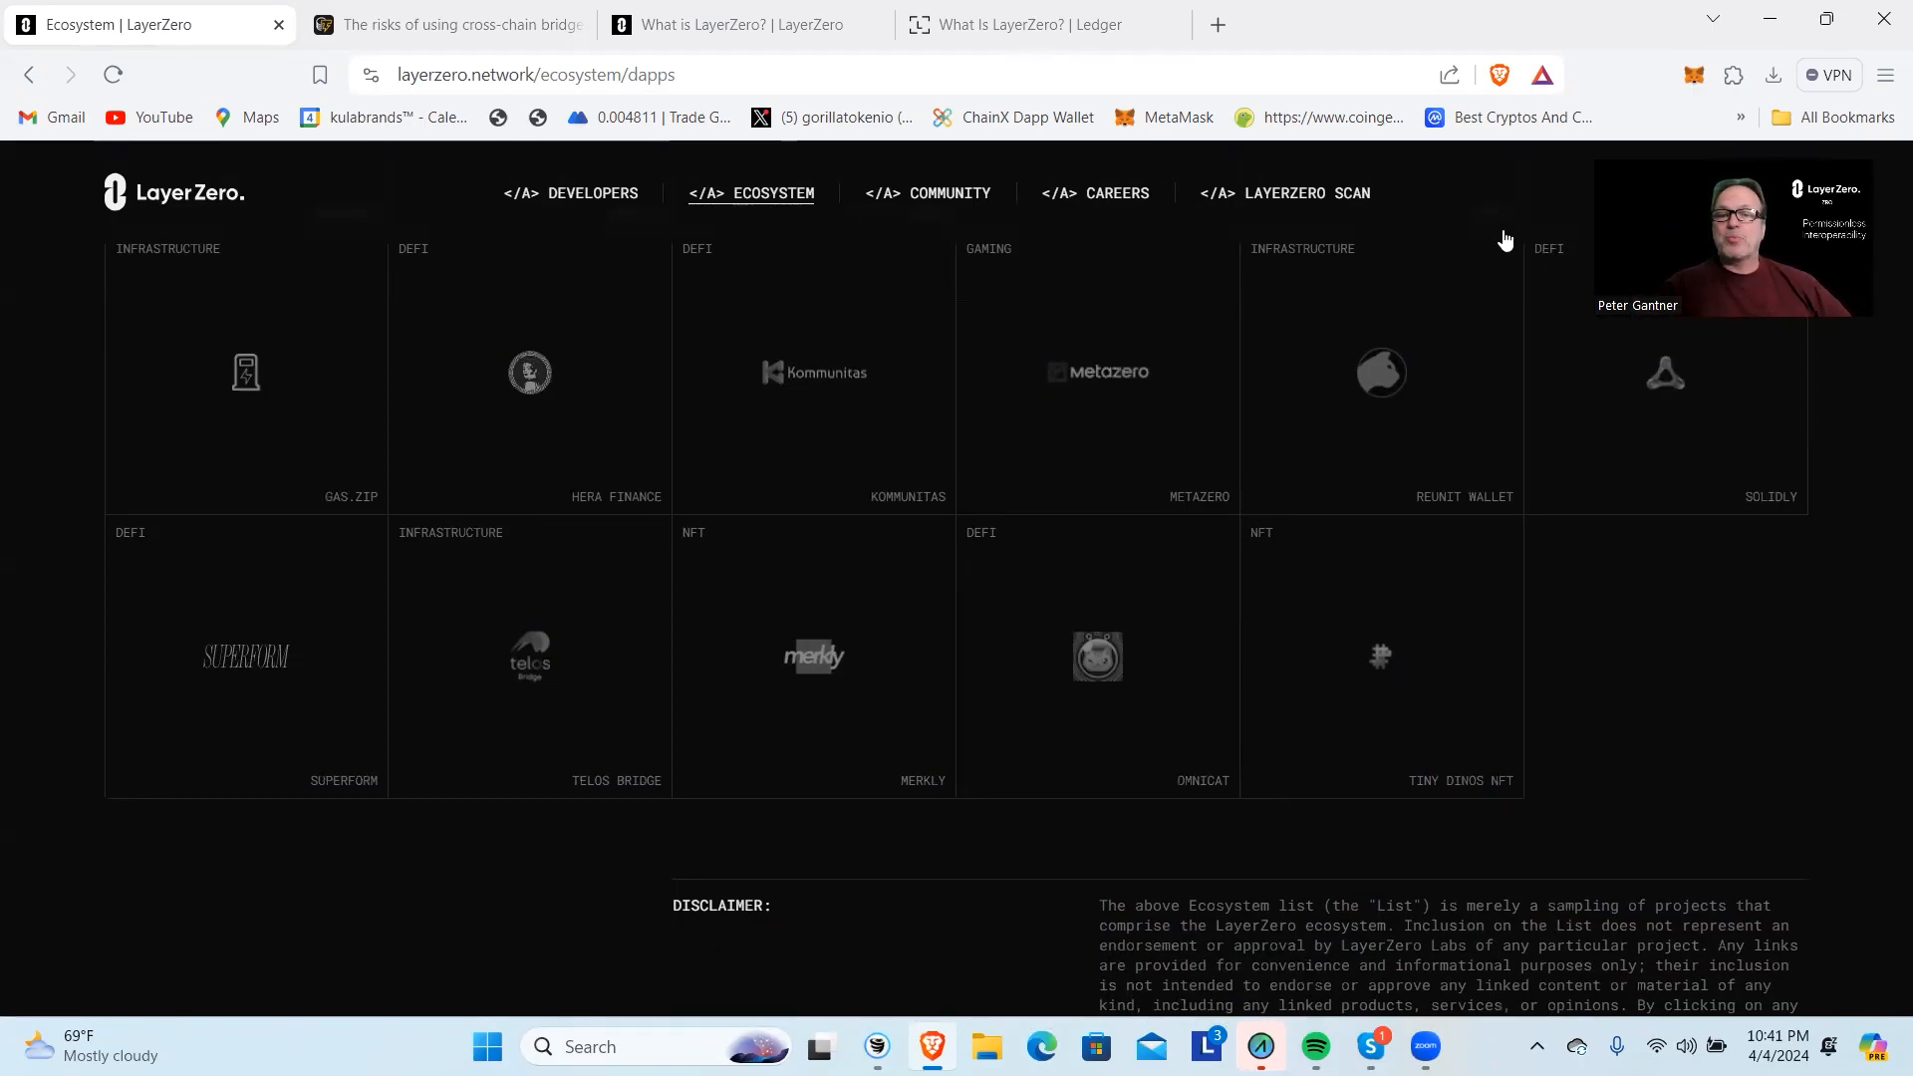